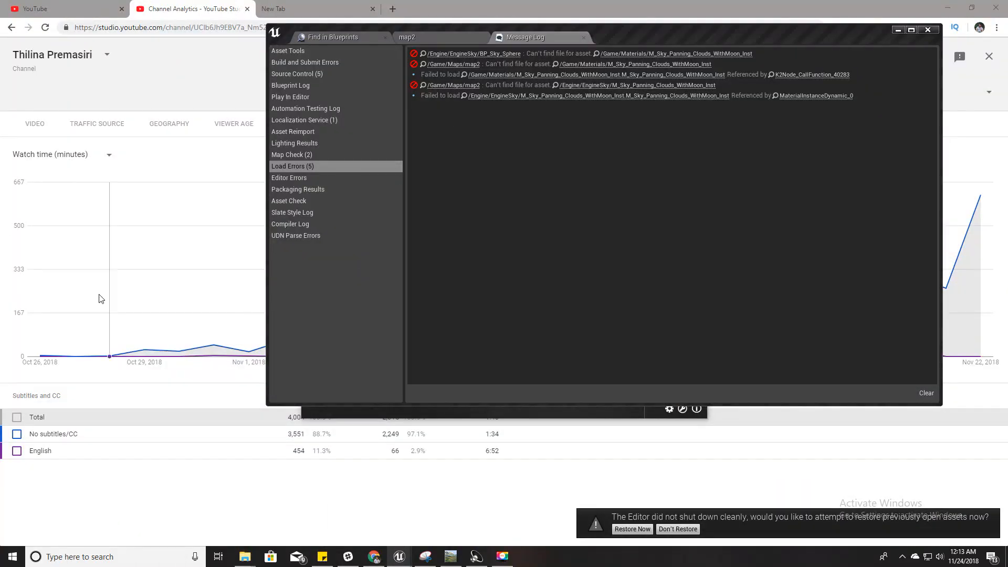
Step: Maximise the Message Log, return to the level editor and start a new default Untitled level
click(914, 29)
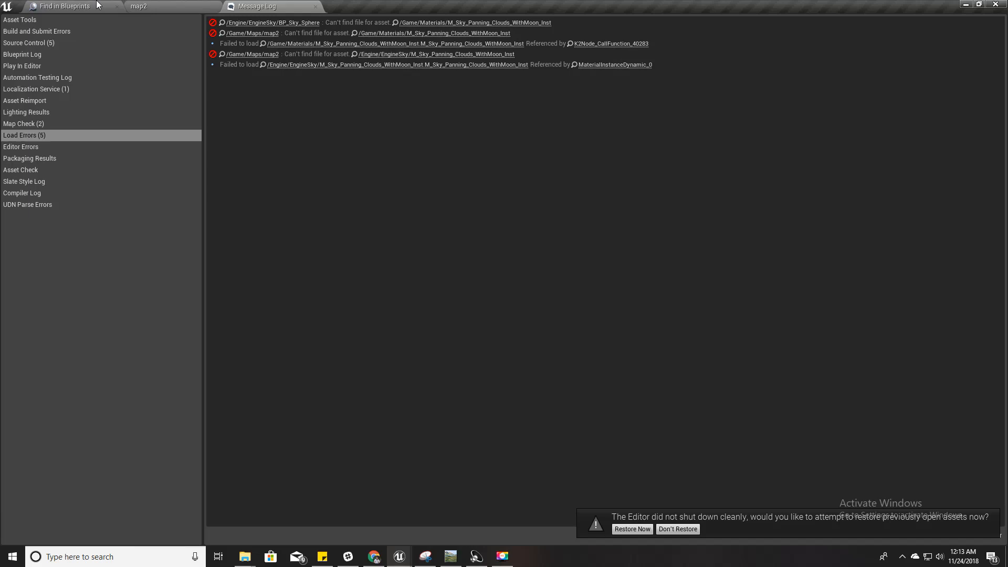
click(129, 6)
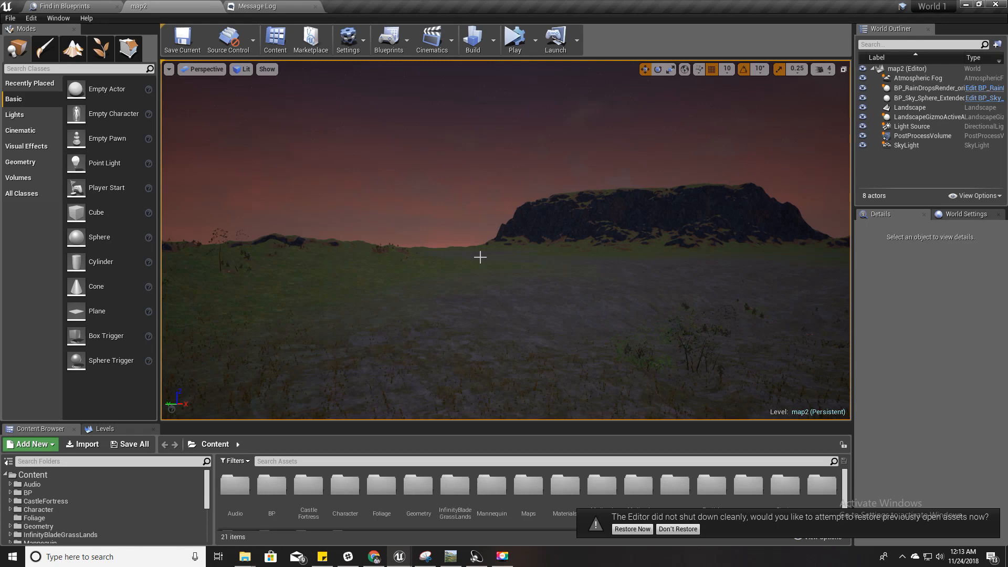
scroll(down, 3)
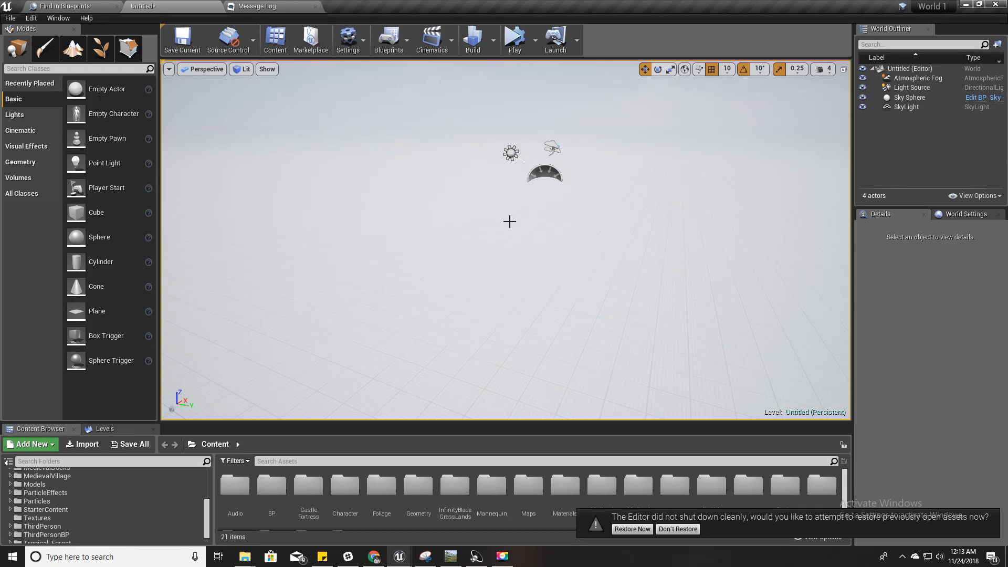
mouse_move(452, 556)
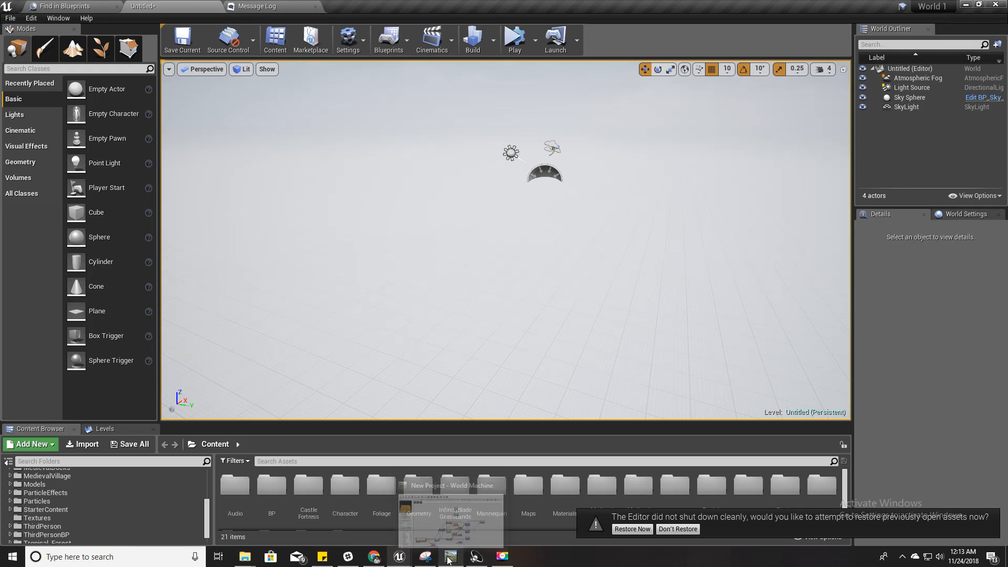
Step: Switch to World Machine and dismiss the canvas add-device menu without choosing
text(wor)
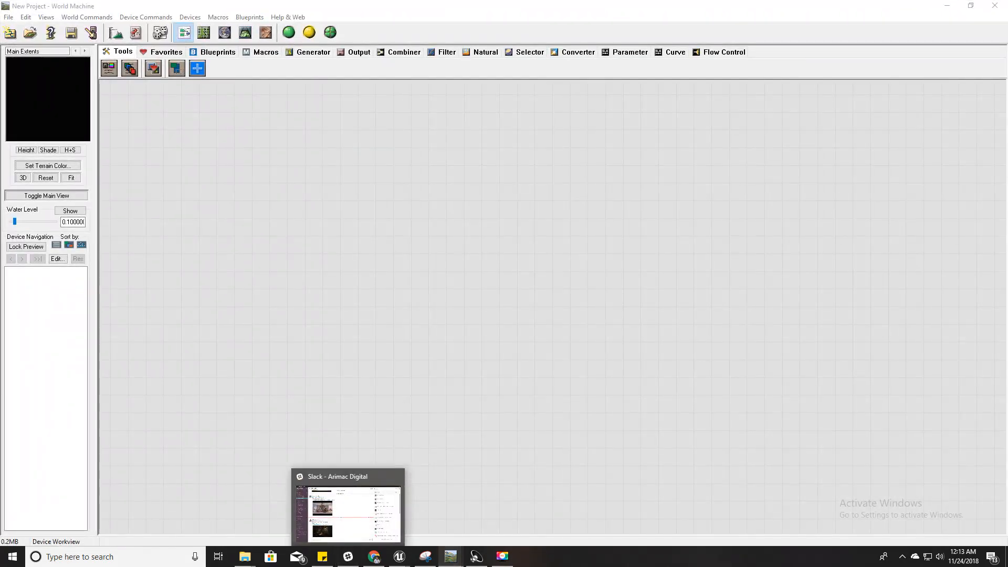
right_click(405, 240)
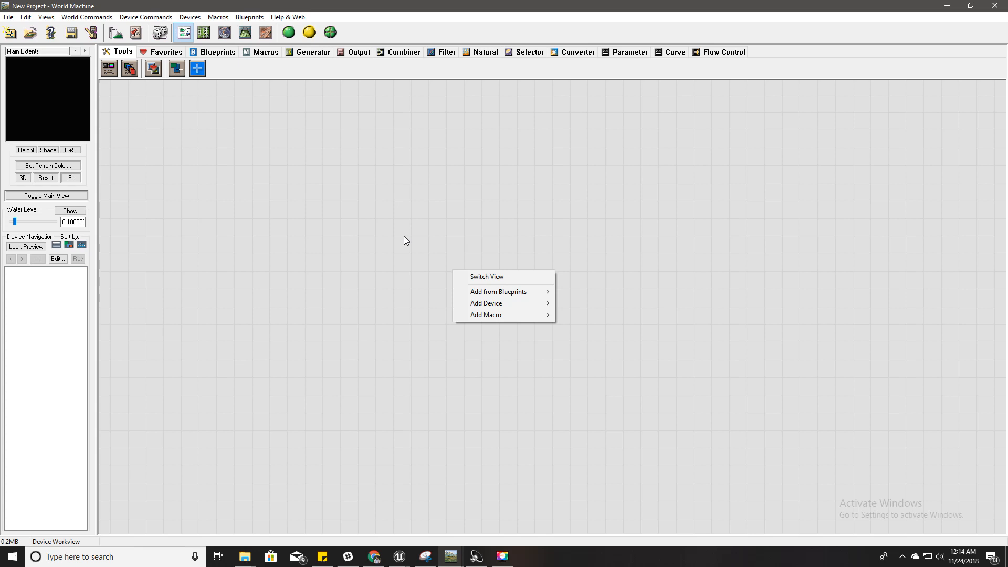
click(348, 254)
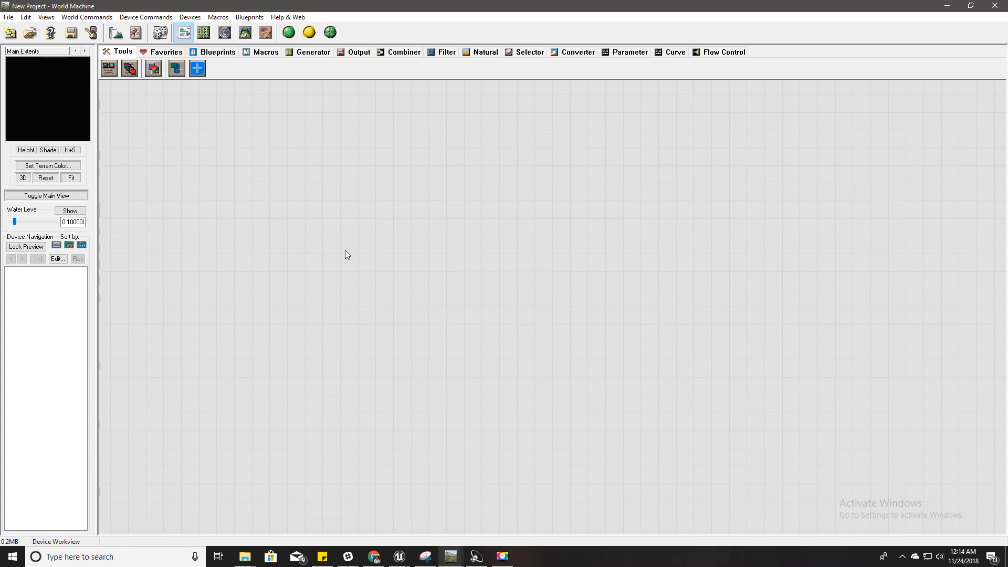
mouse_move(248, 187)
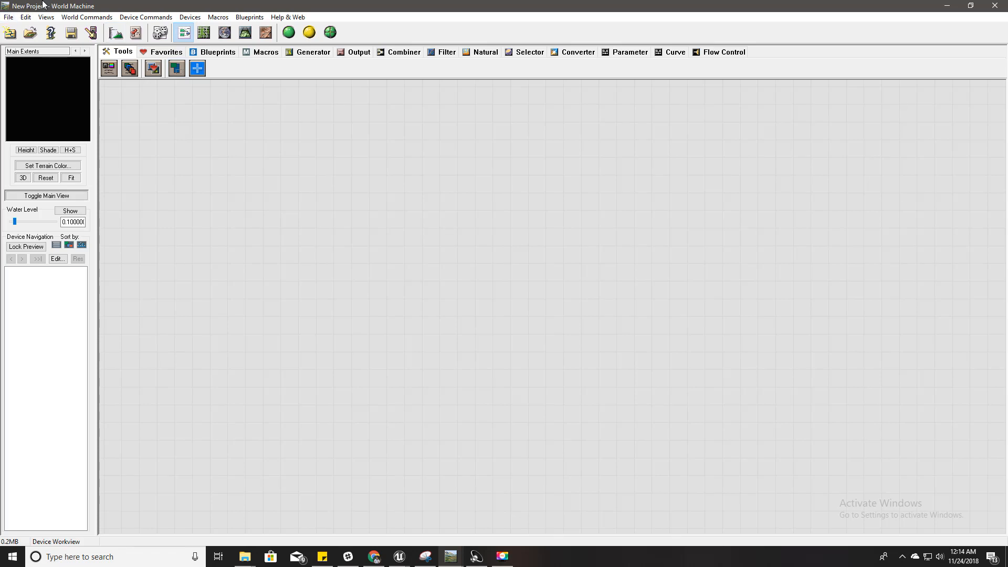
mouse_move(288, 201)
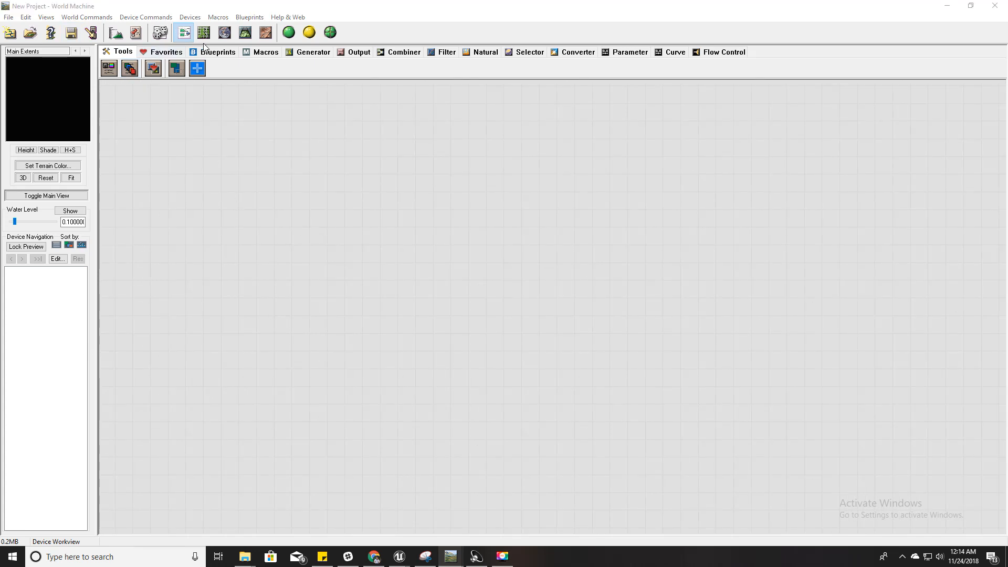
Step: View the About World Machine version information and return to the program
click(288, 17)
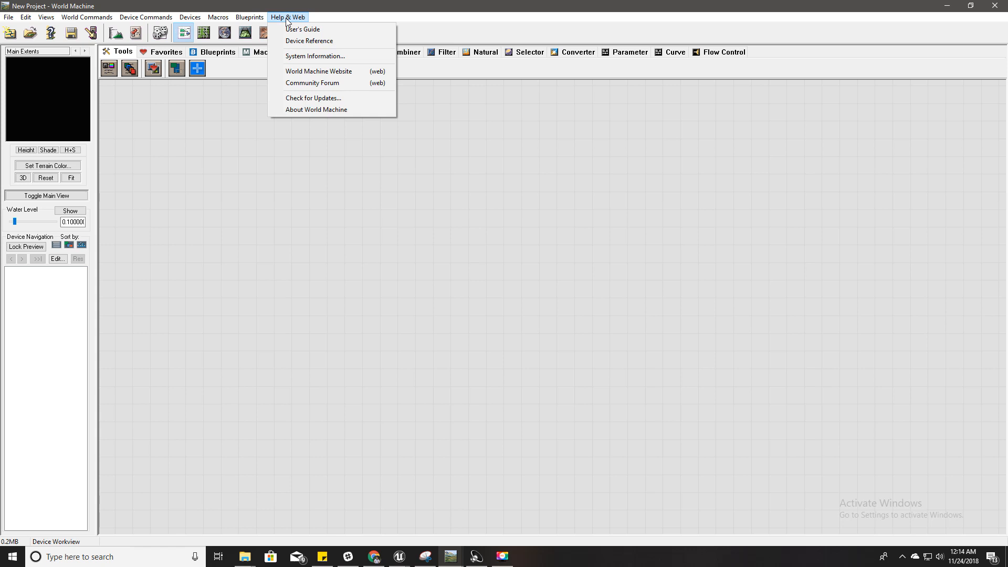
click(316, 110)
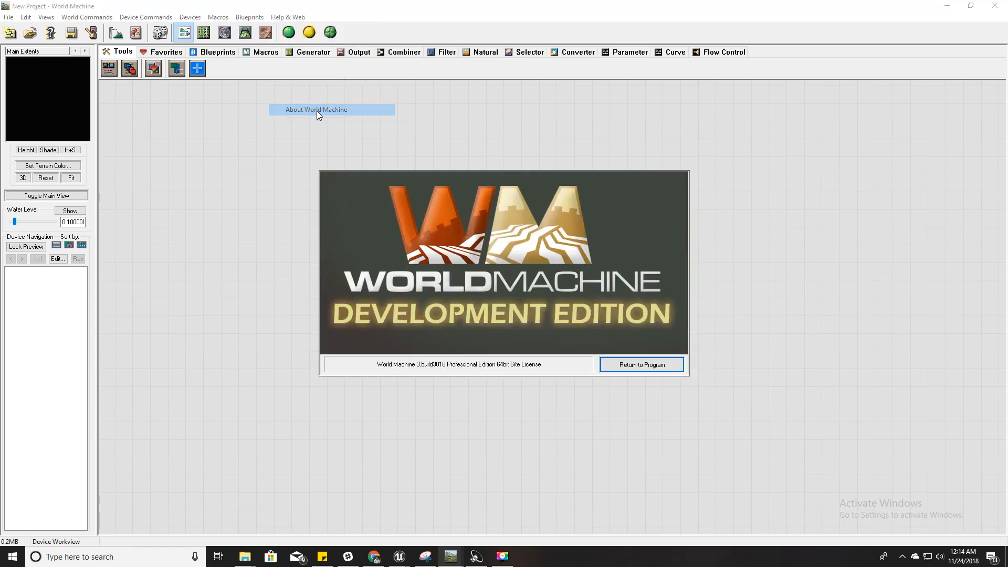
mouse_move(502, 397)
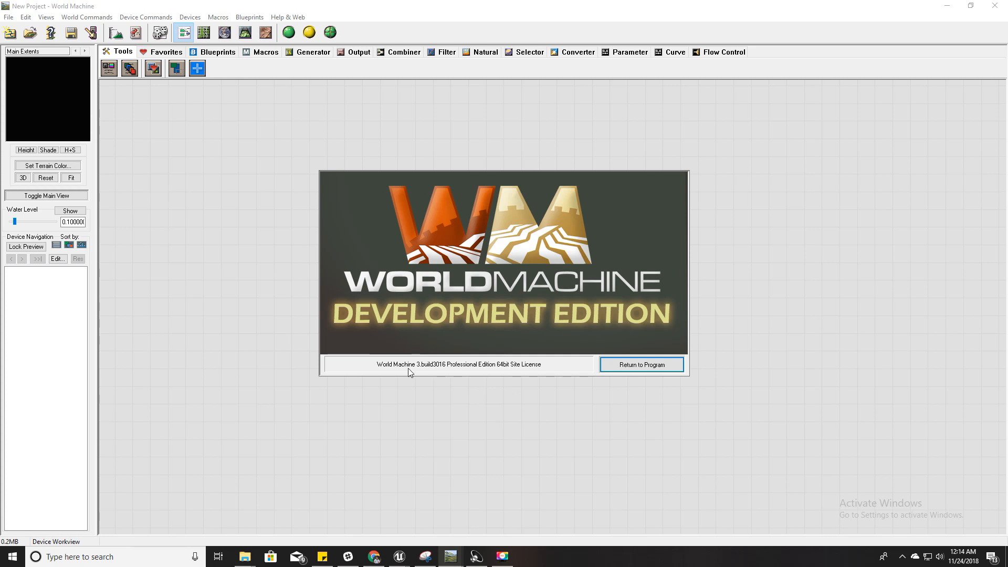
mouse_move(435, 374)
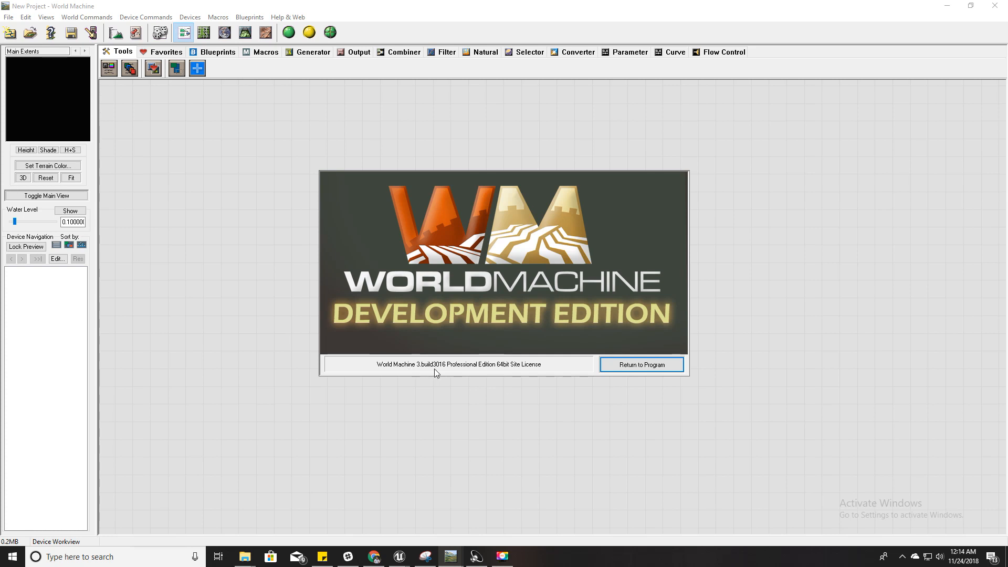
mouse_move(790, 319)
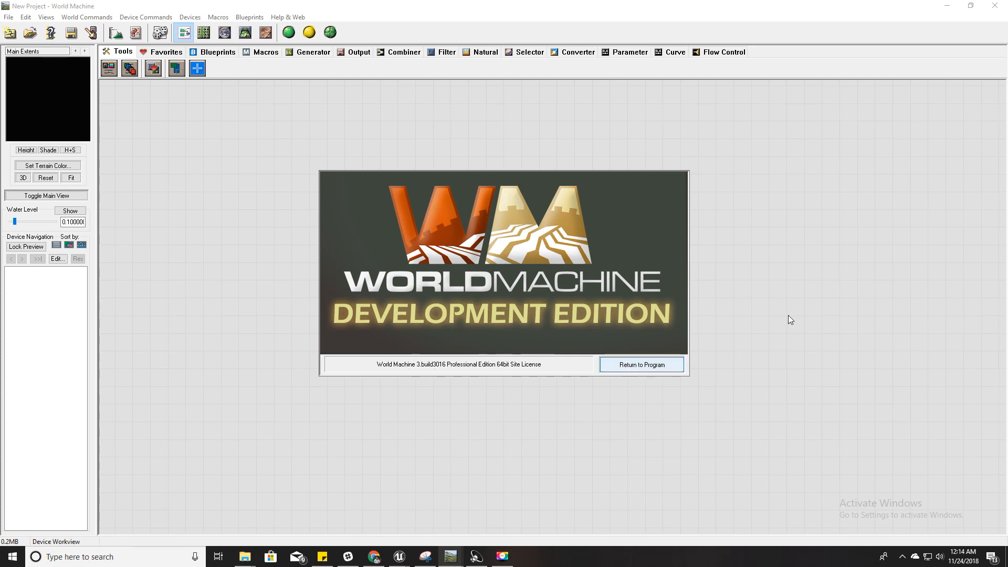
click(643, 365)
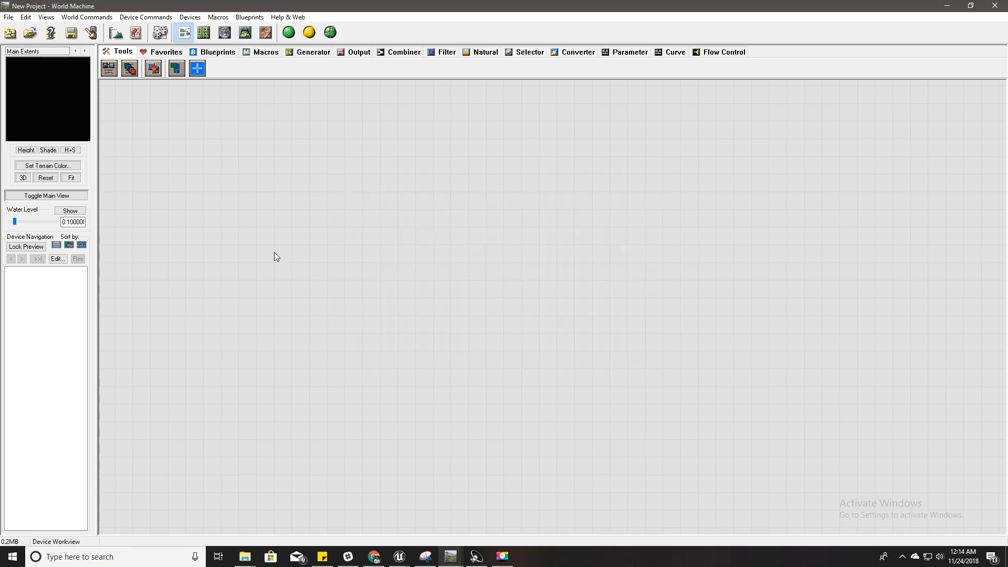
mouse_move(323, 61)
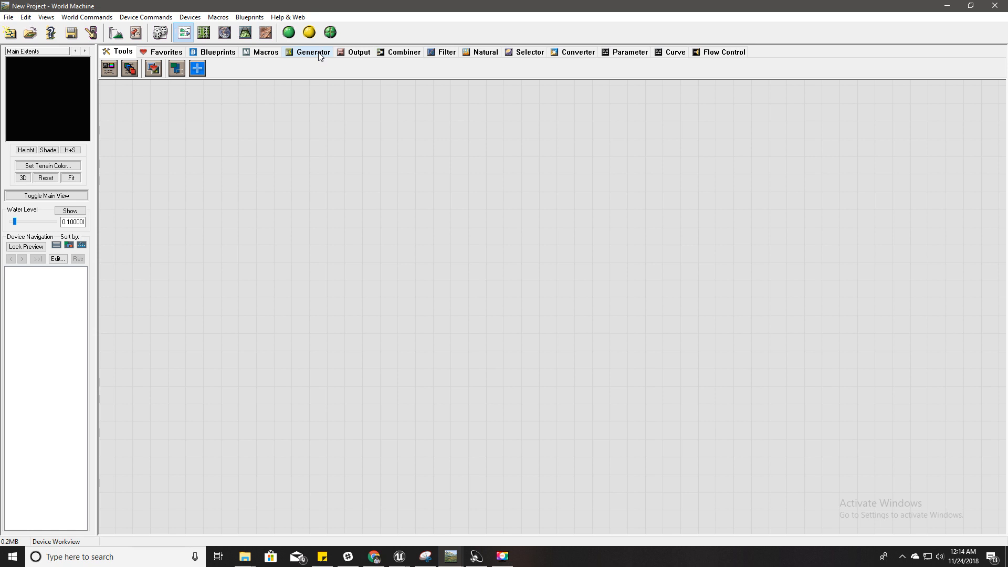
Step: Add an Advanced Perlin generator and colour its height preview with Woodlands & Mountains
click(312, 53)
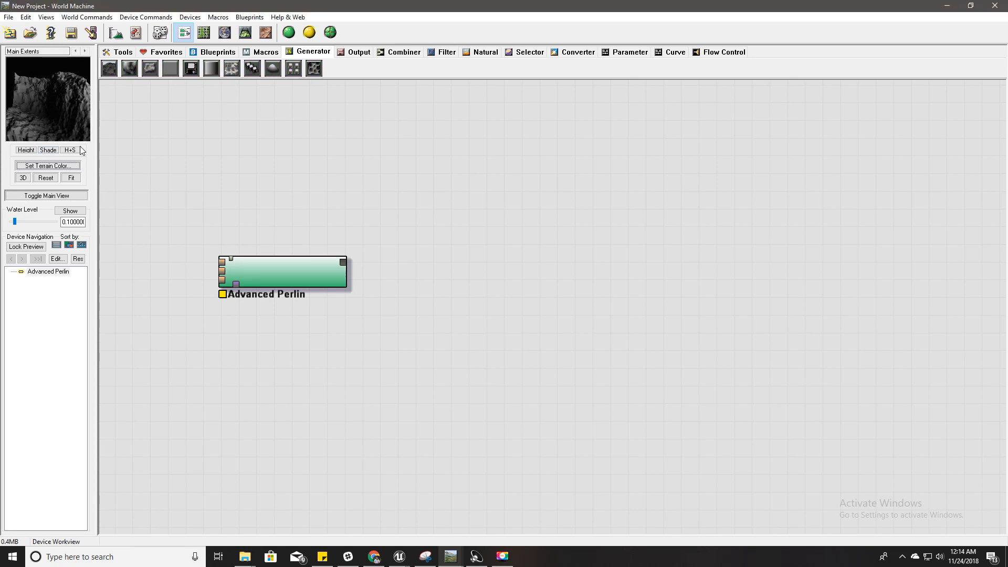
click(25, 150)
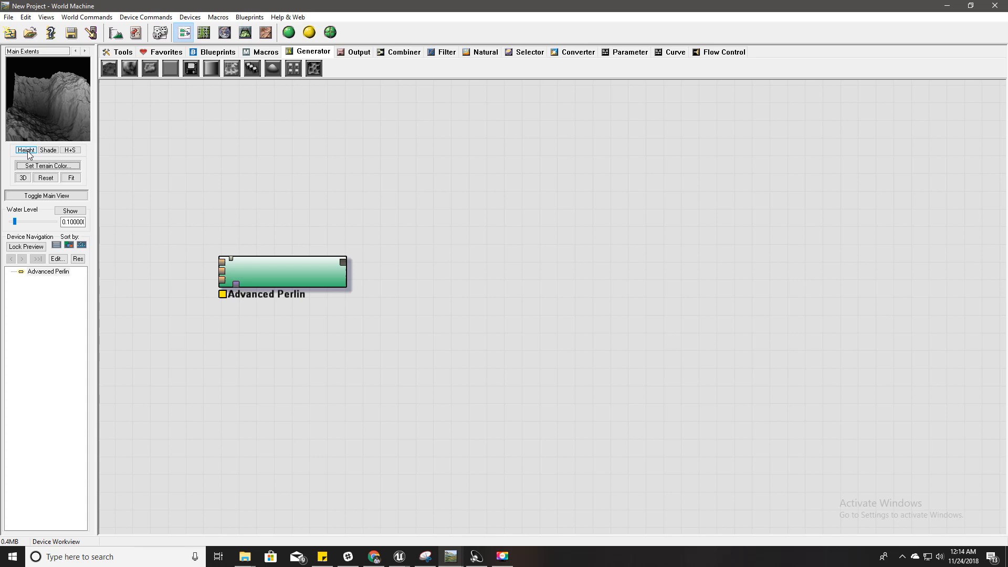
click(47, 166)
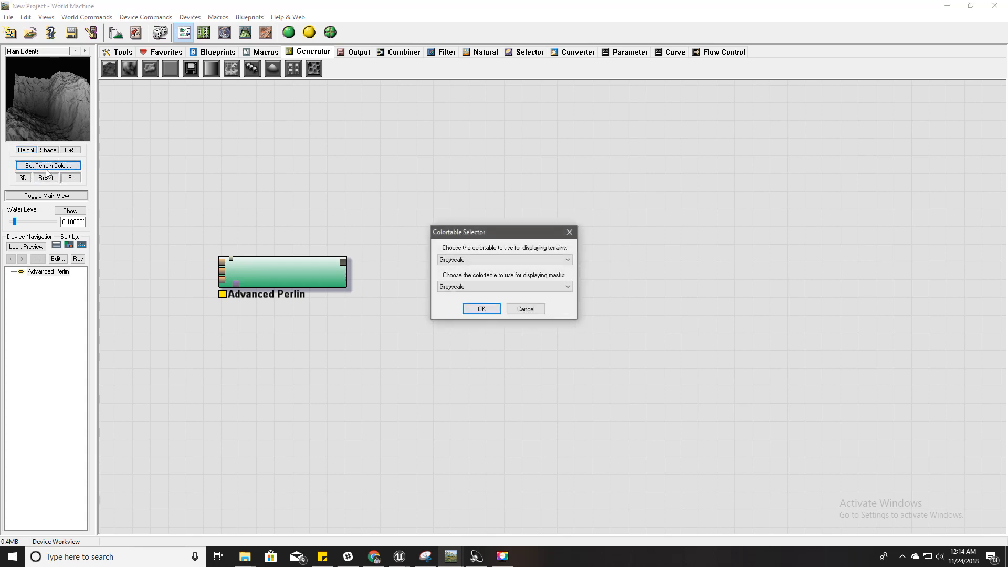
click(504, 260)
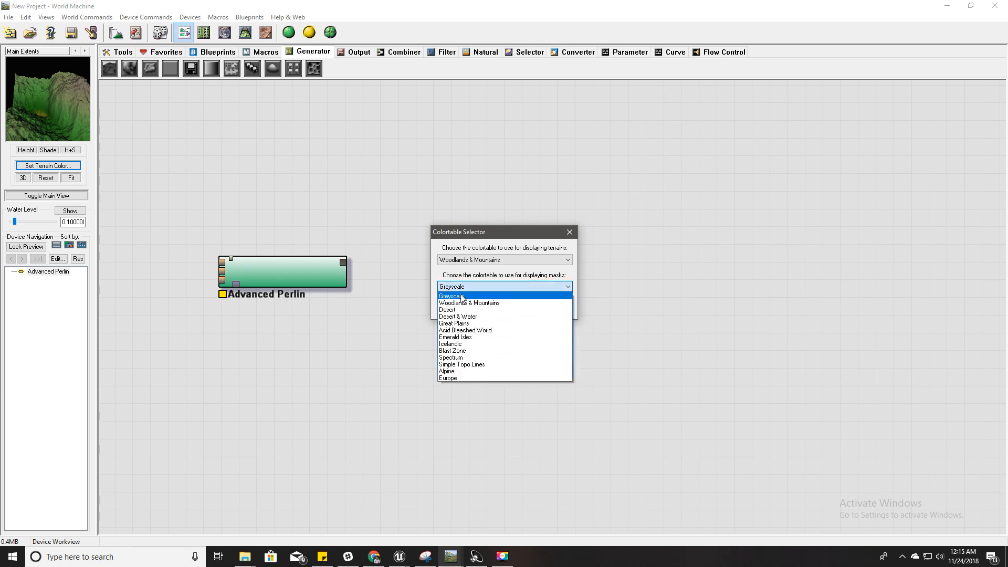
Step: Set mask colouring to Acid Bleached World, confirm, and check the preview in 2D then 3D
click(468, 302)
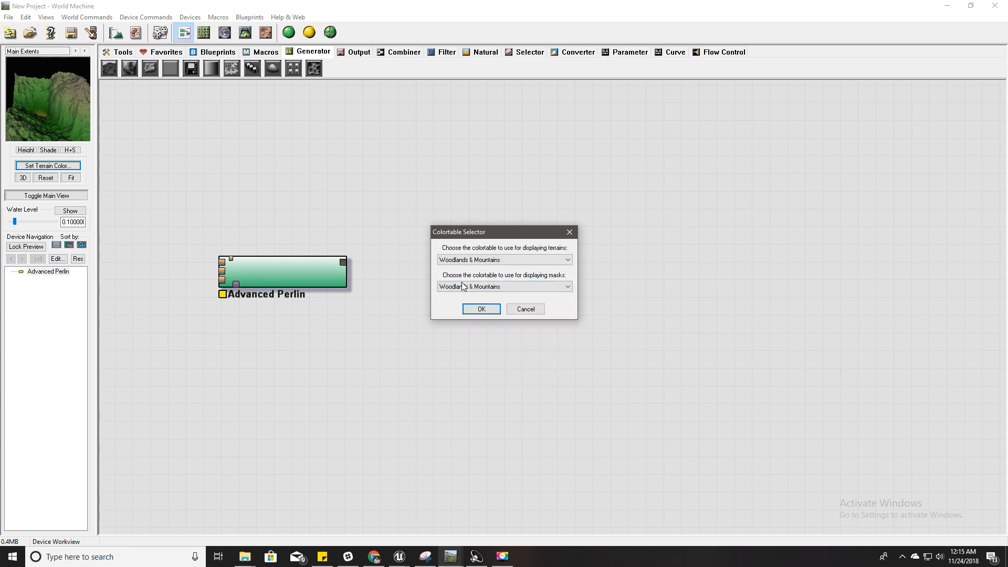
click(504, 285)
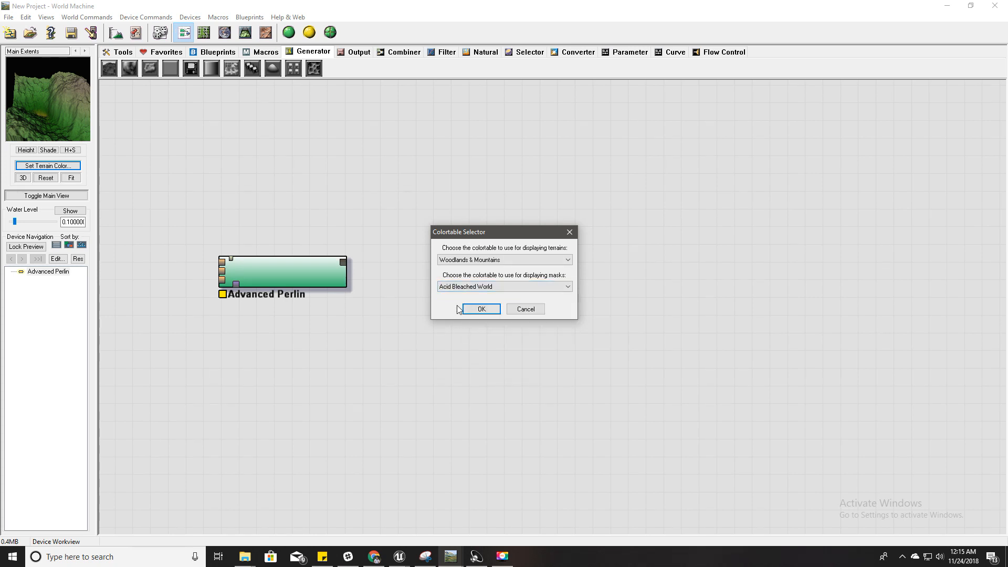
click(481, 308)
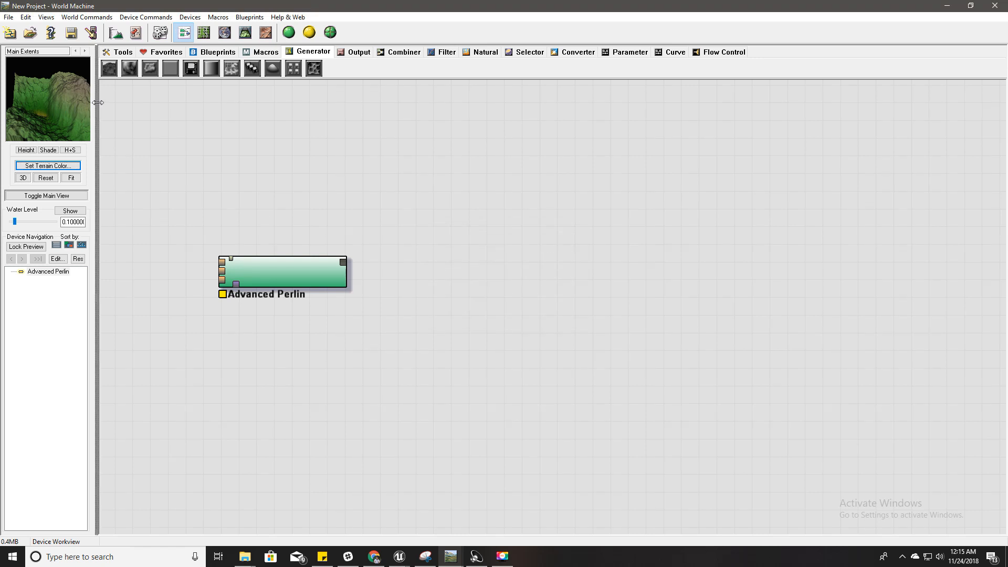
click(23, 178)
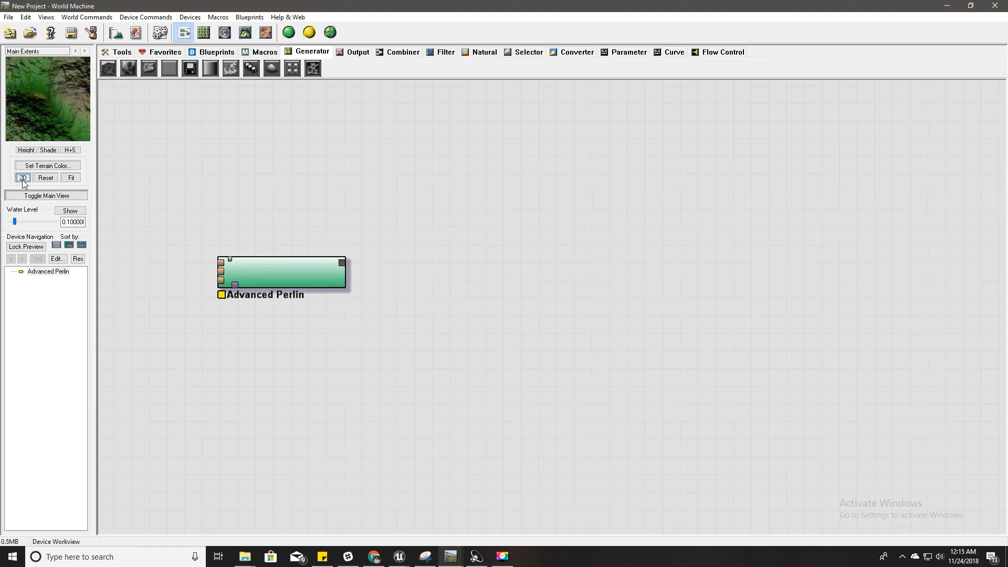
click(23, 178)
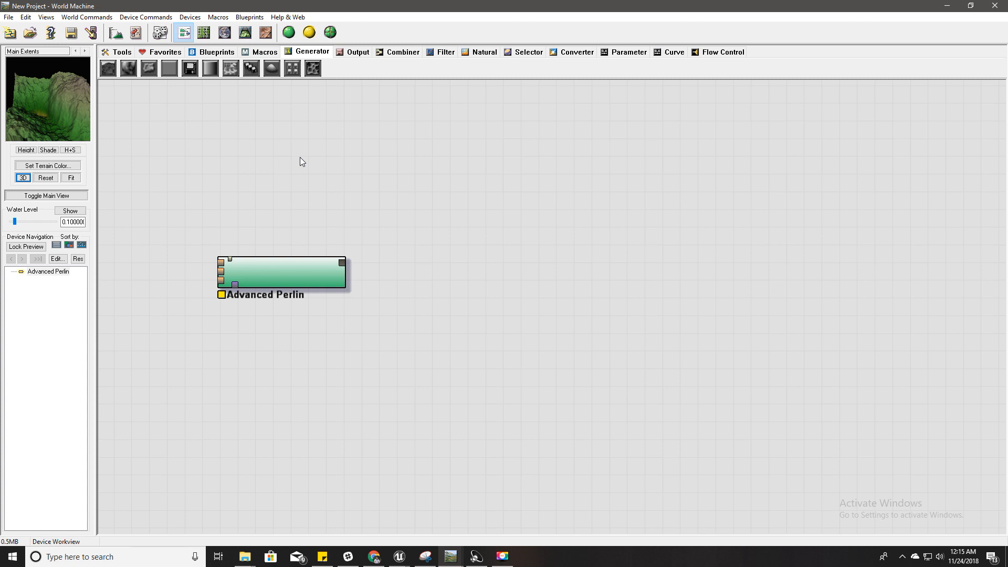
Step: Set the tiled build to custom 1017×1017 tiles in a 4×4 grid and confirm
drag(282, 273, 327, 282)
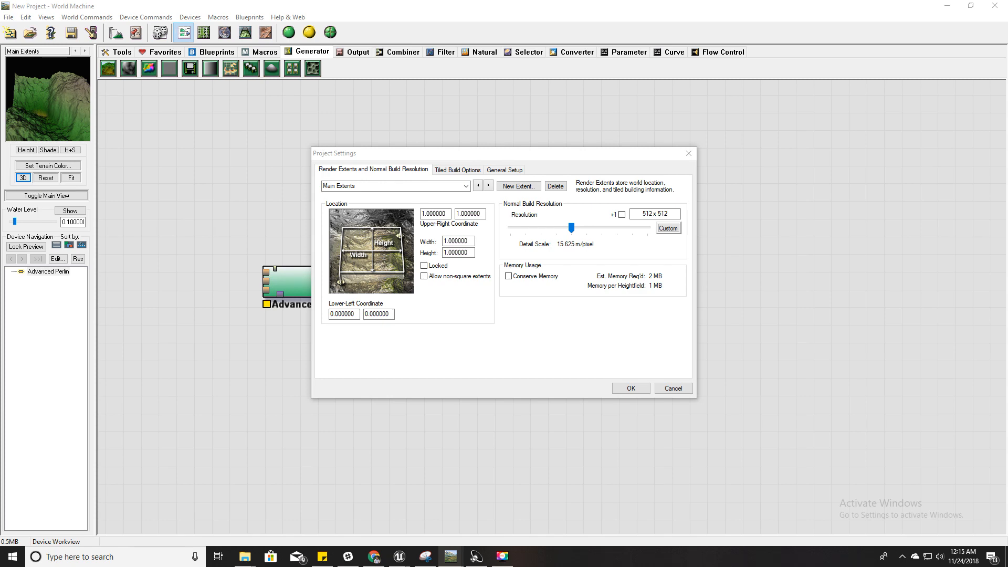
mouse_move(485, 226)
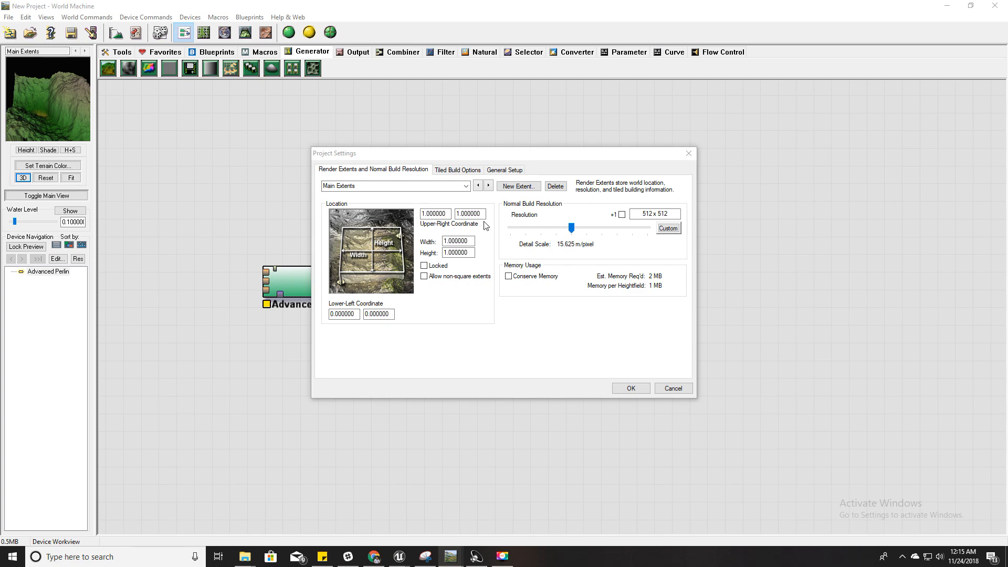
click(458, 170)
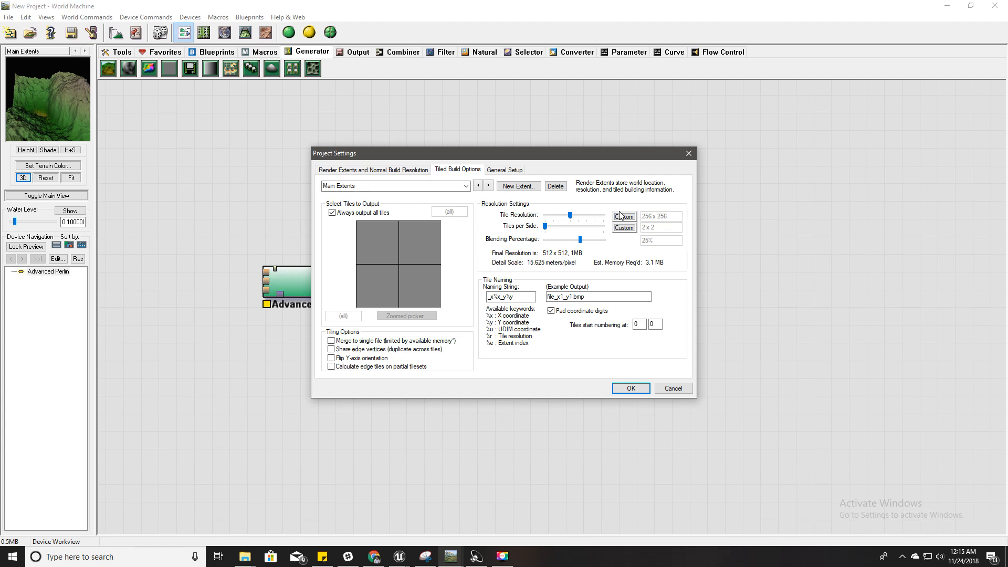
click(624, 216)
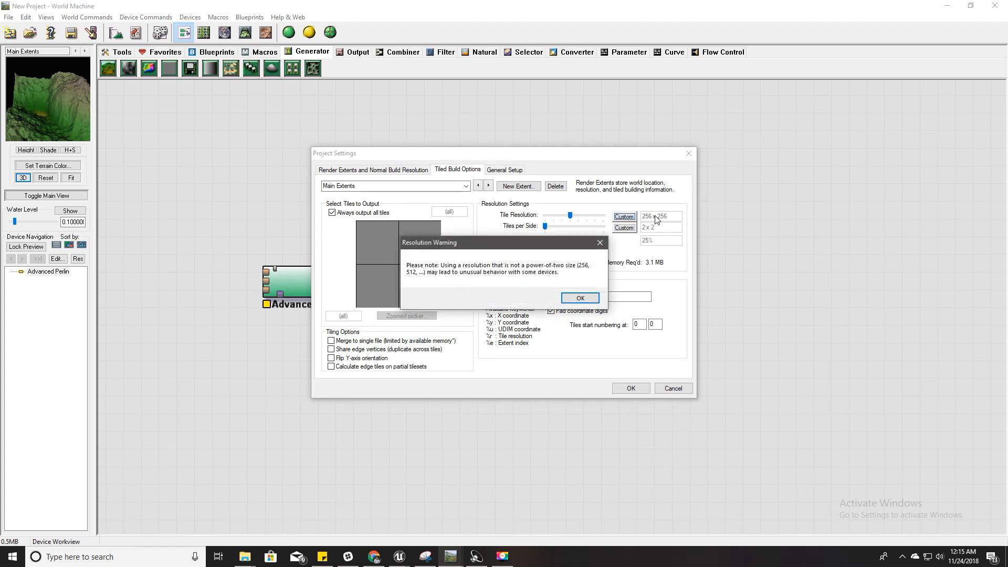
click(579, 298)
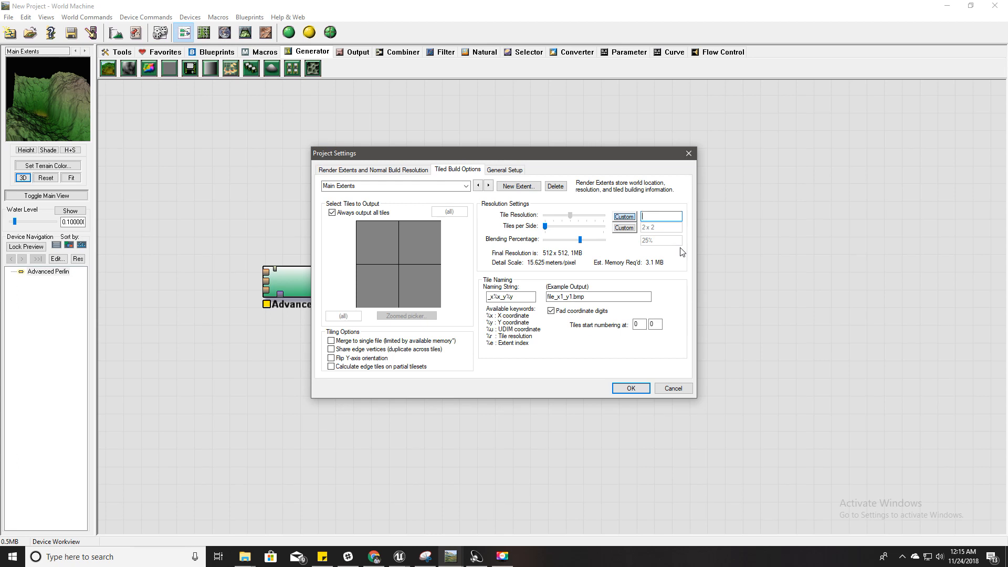
text(1017)
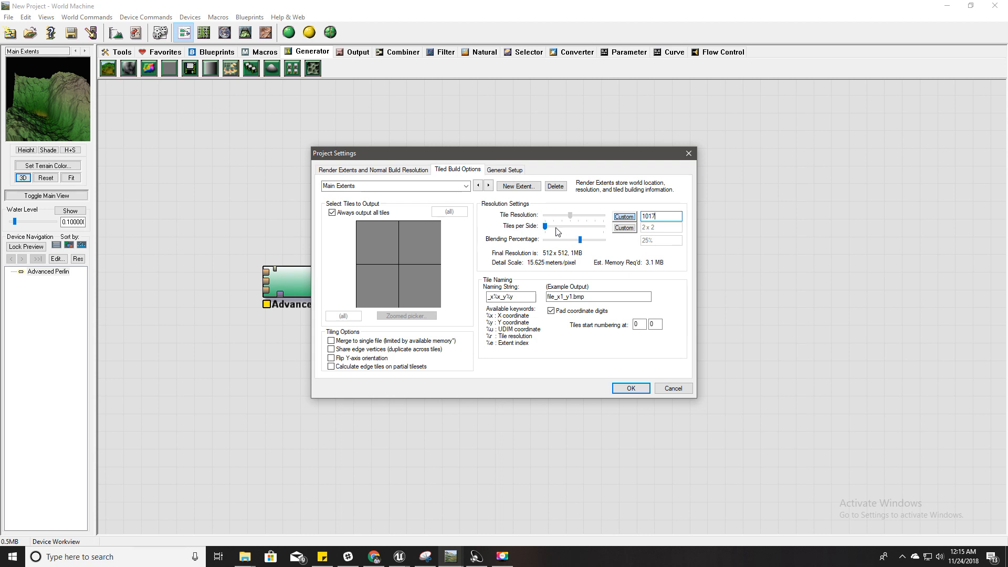
drag(546, 227, 582, 227)
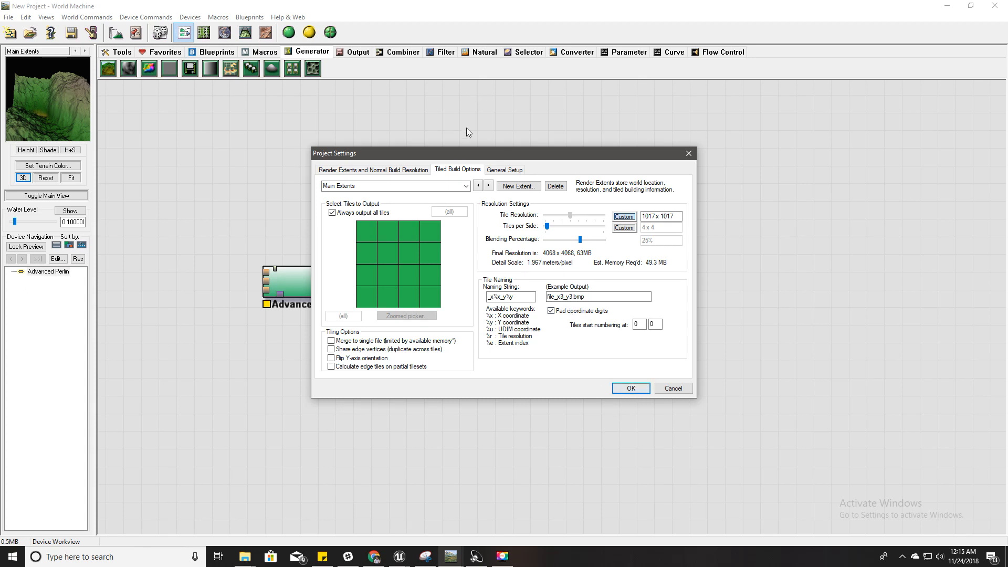
click(630, 388)
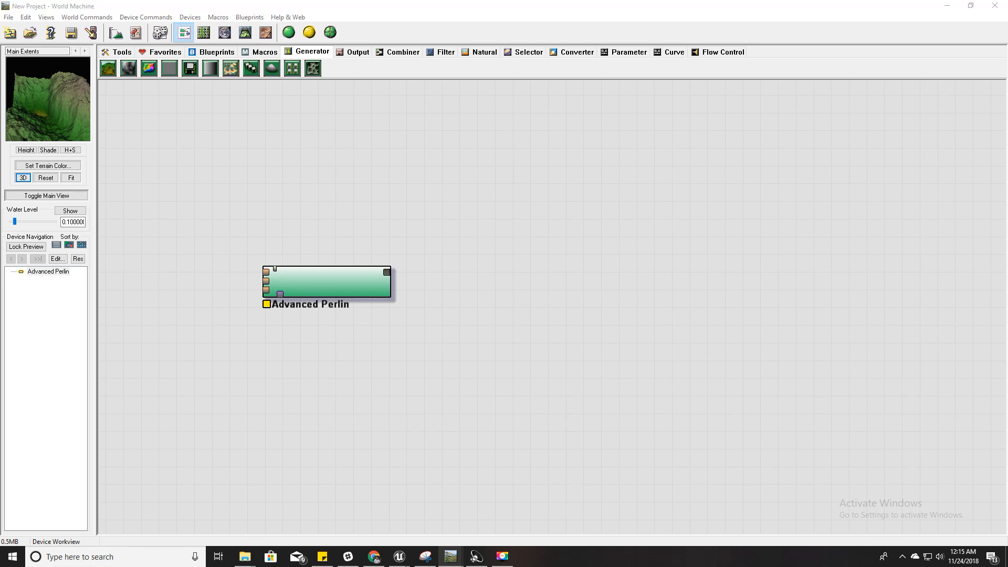
Step: Set Advanced Perlin to Stephen's Choice 1 style with a new seed and adjusted middle elevation
click(344, 286)
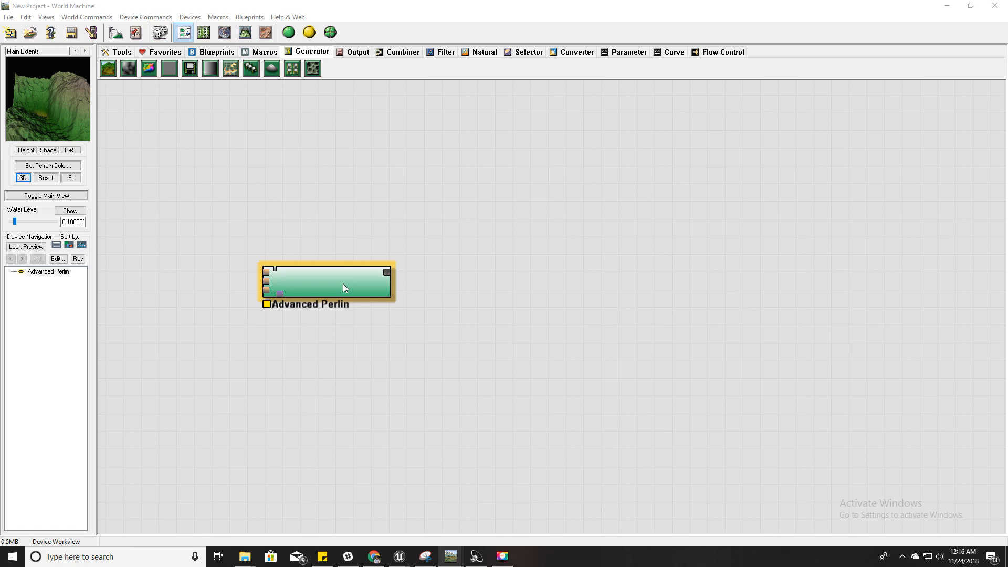
double_click(344, 287)
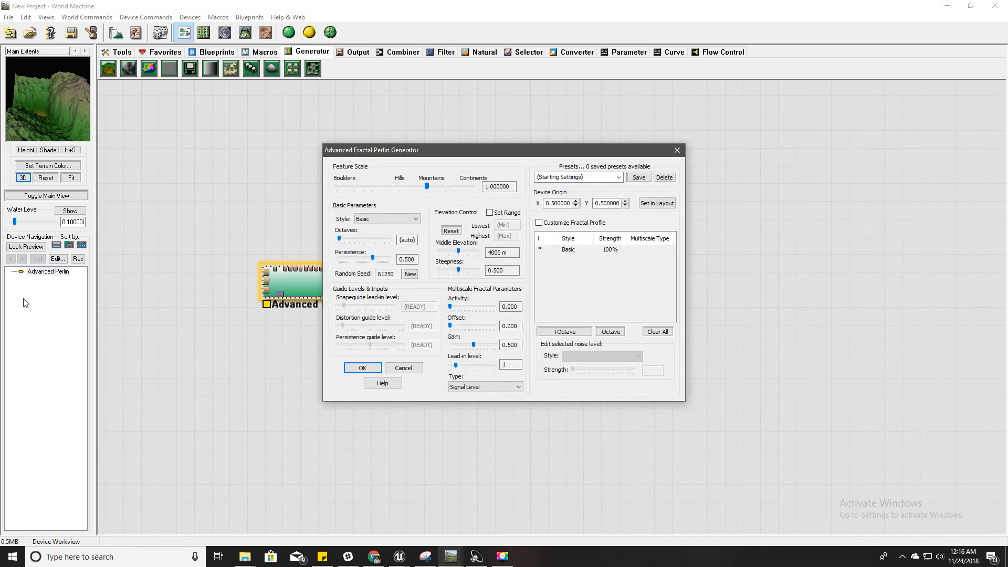
mouse_move(460, 252)
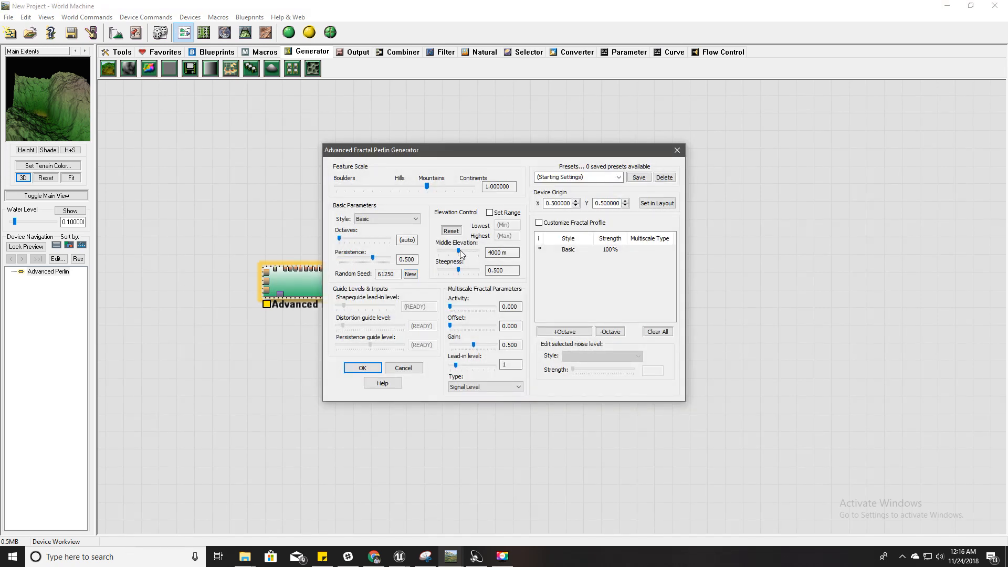
drag(450, 252, 457, 252)
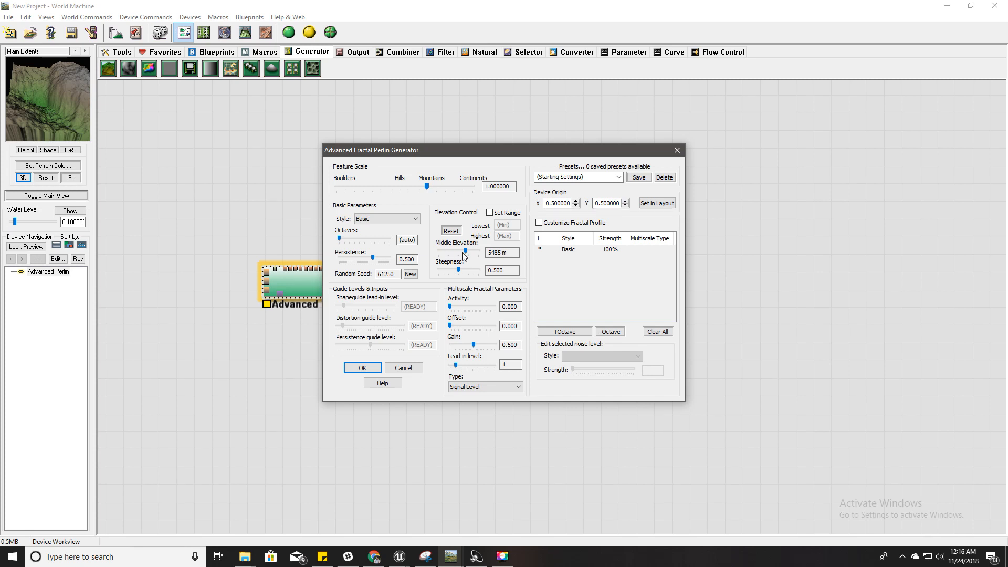
drag(464, 252, 451, 252)
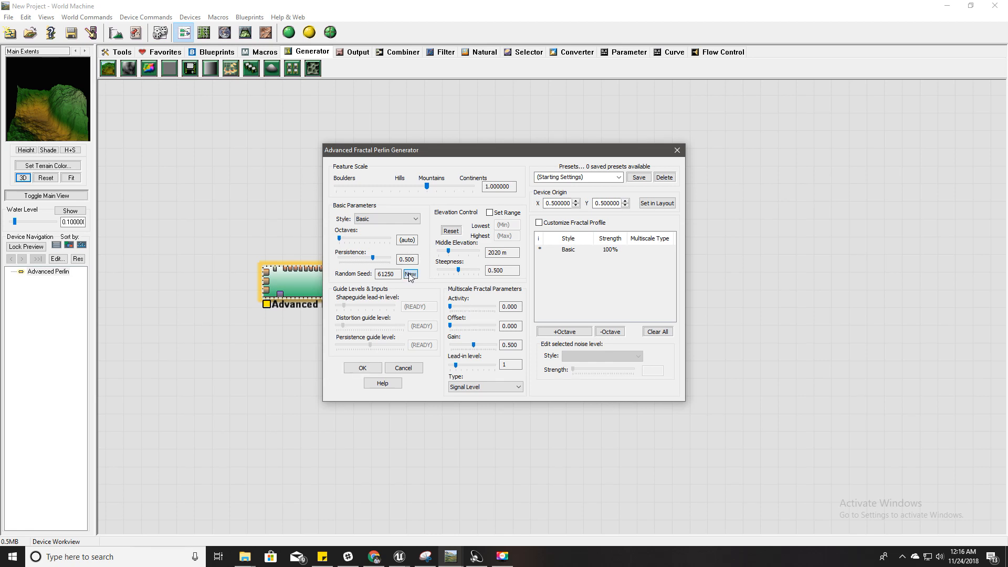
click(411, 273)
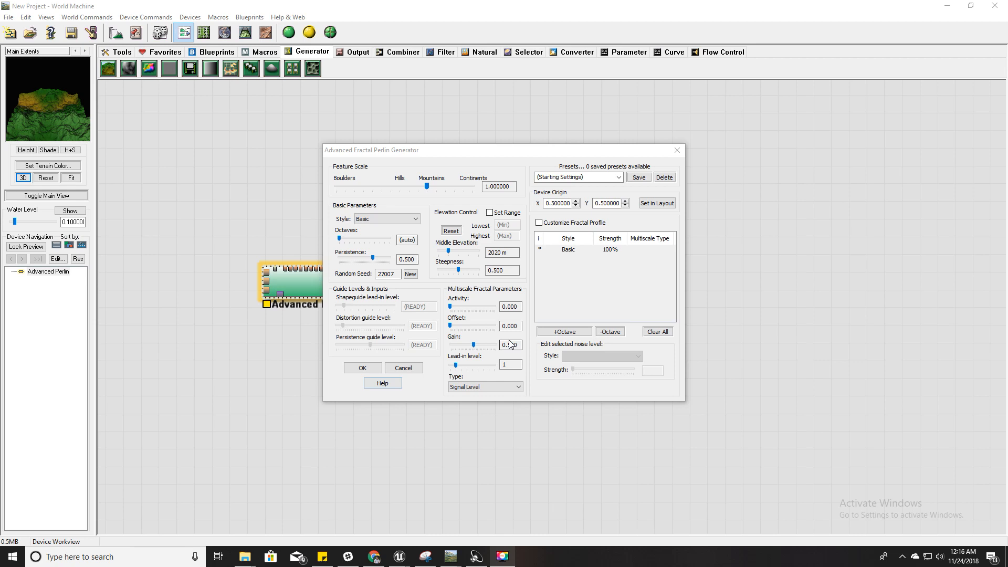
click(412, 219)
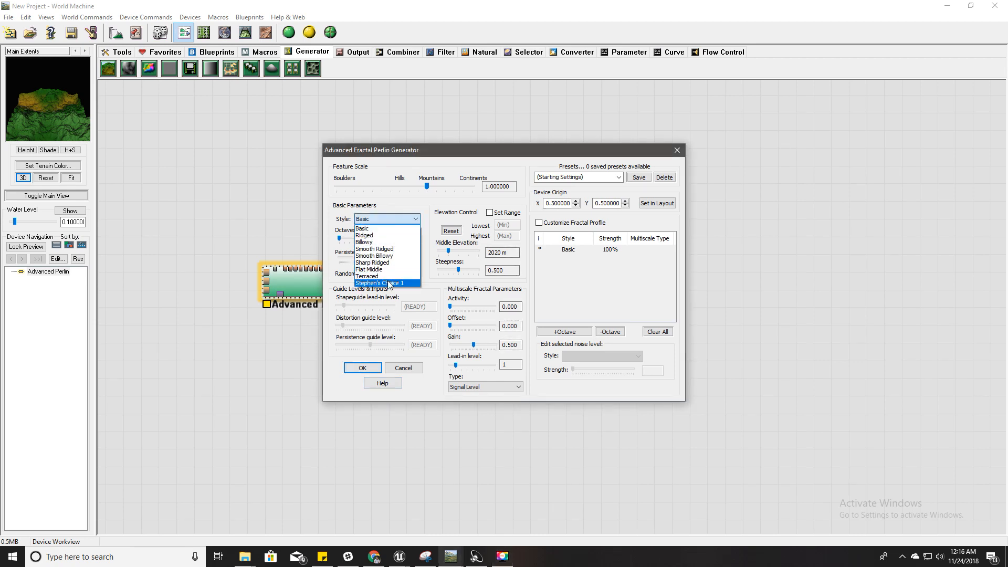
click(379, 284)
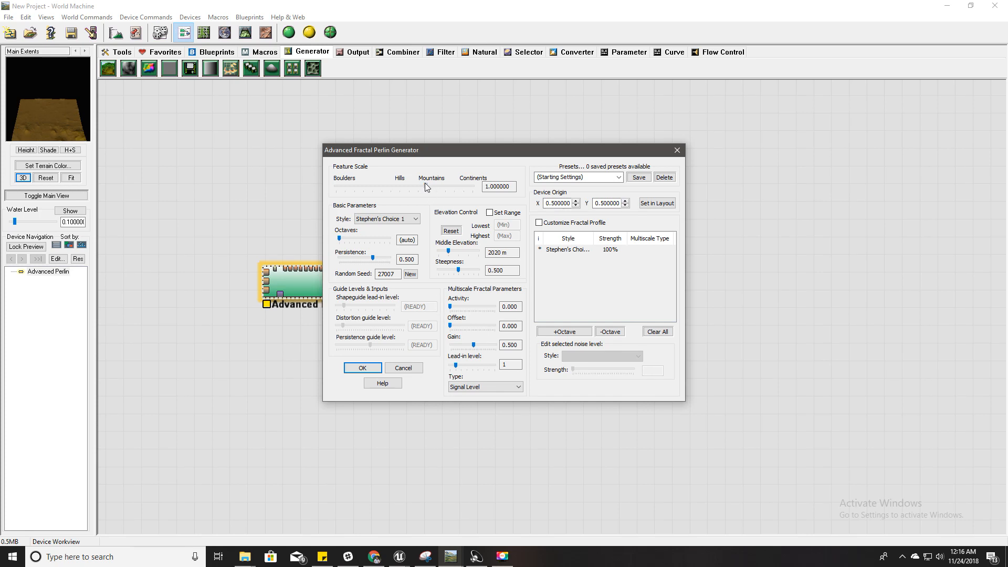
Step: Raise middle elevation to about 2762 m, roll seeds to 54975 and accept the settings
drag(425, 187, 442, 187)
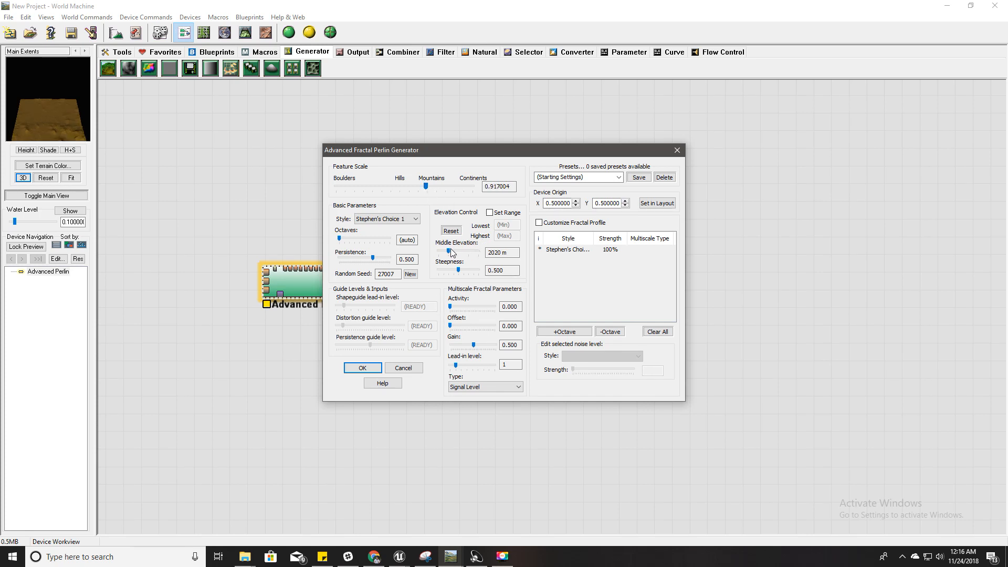
drag(448, 251, 469, 251)
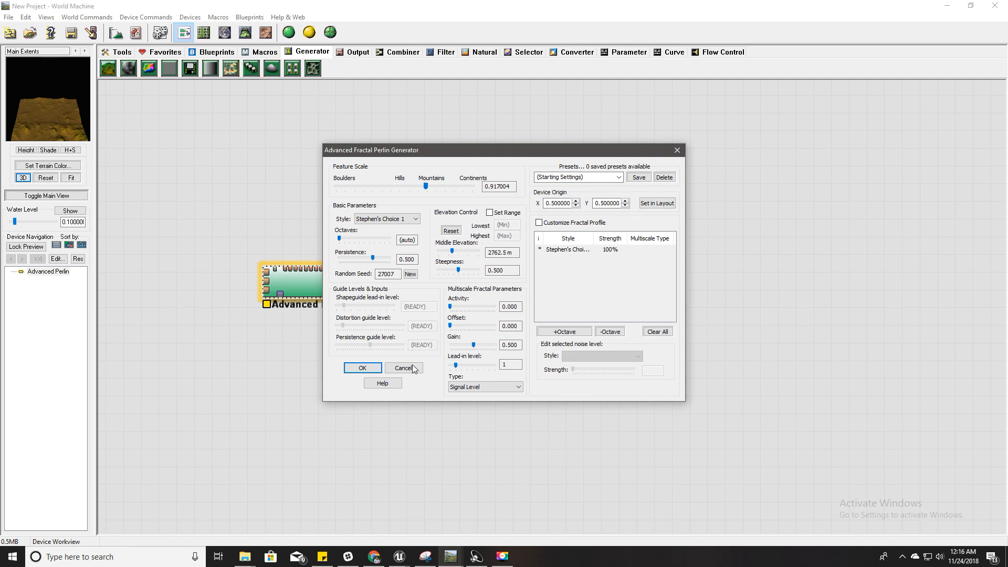
click(410, 274)
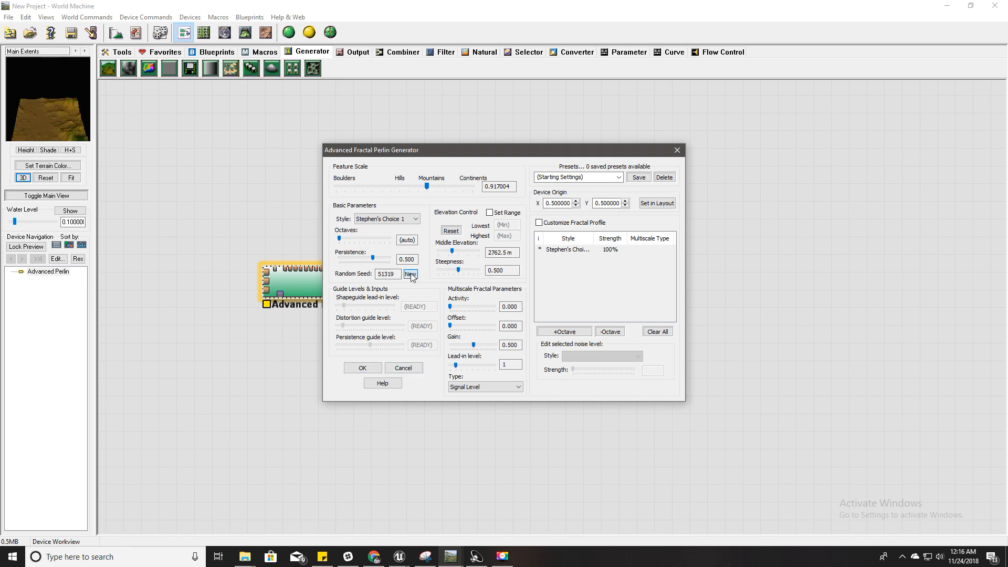
click(411, 274)
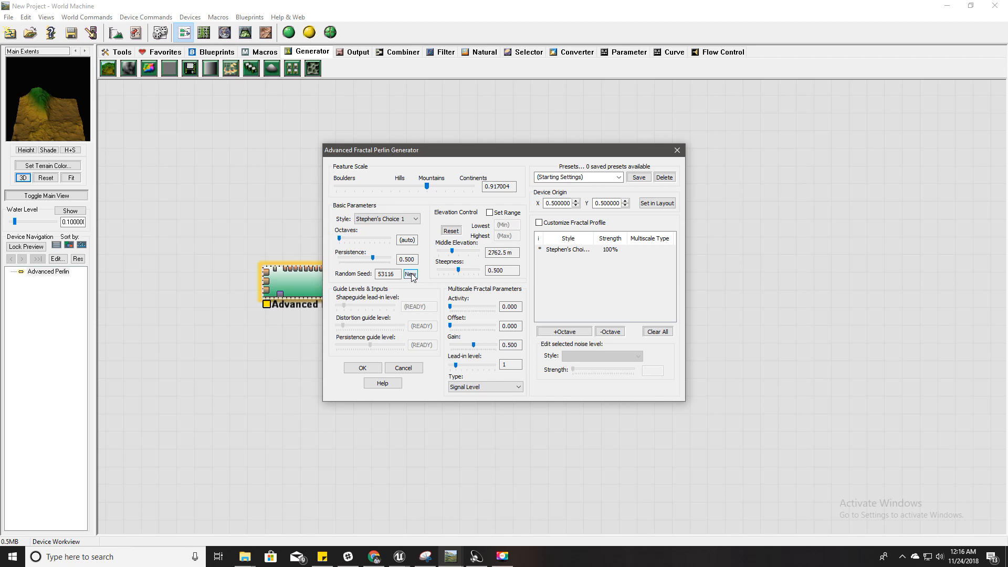
click(410, 274)
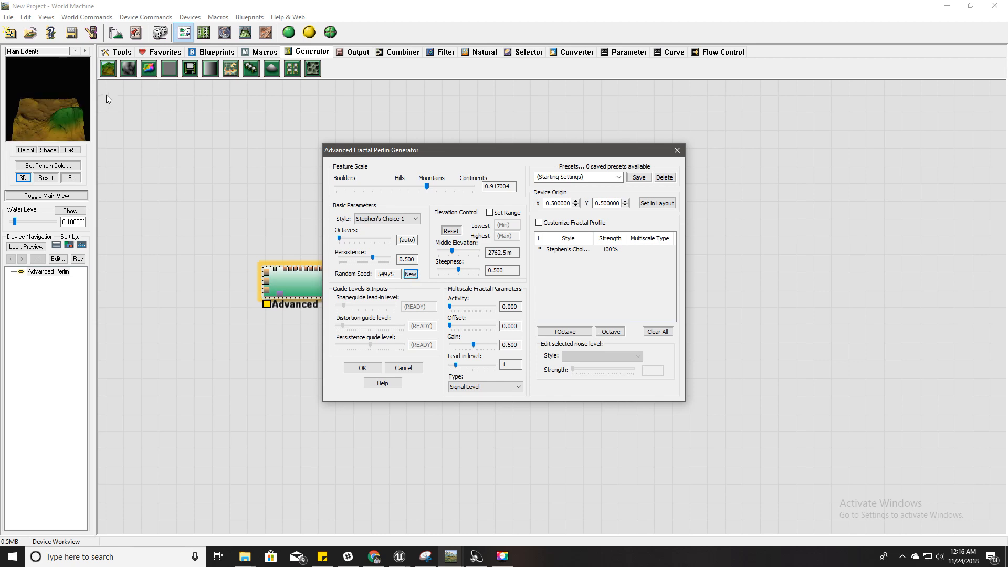
mouse_move(378, 241)
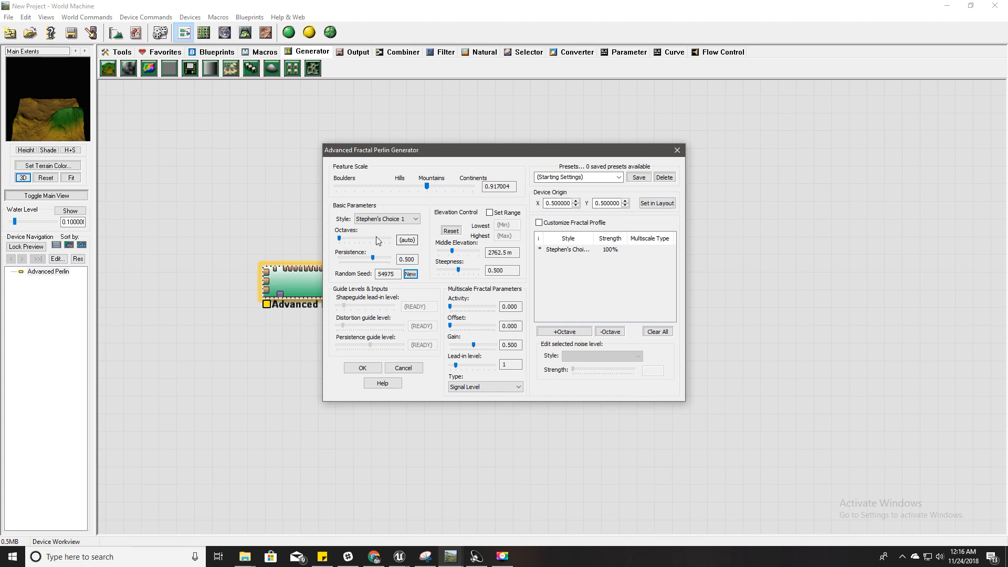
click(363, 367)
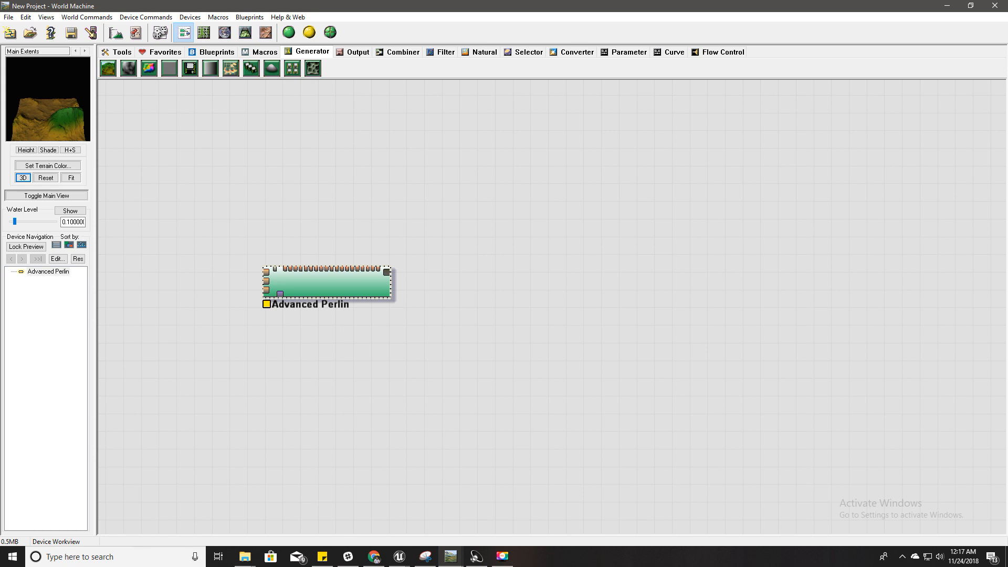
Step: Reduce the Advanced Perlin feature scale to about 0.46 and accept
double_click(328, 286)
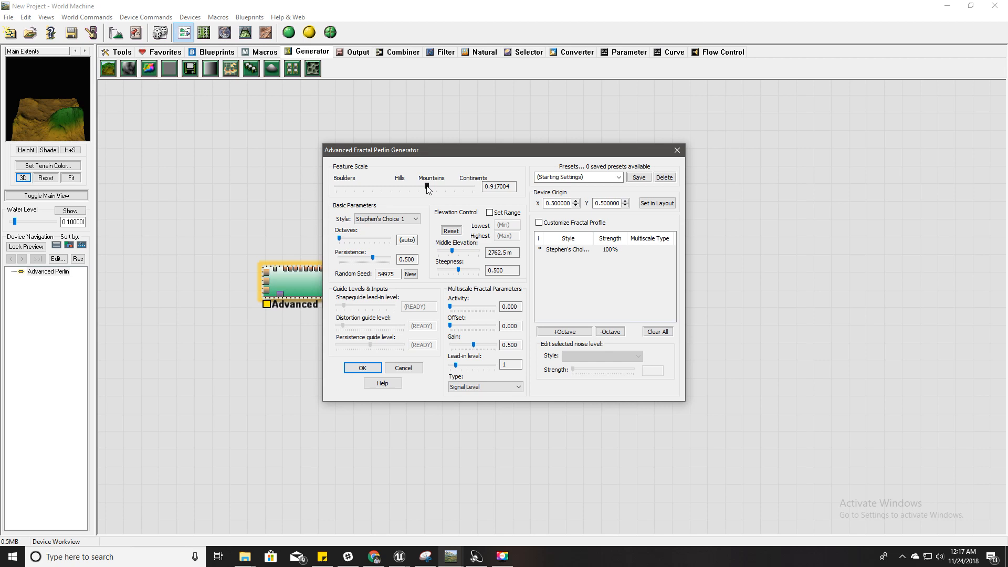
drag(427, 187, 415, 187)
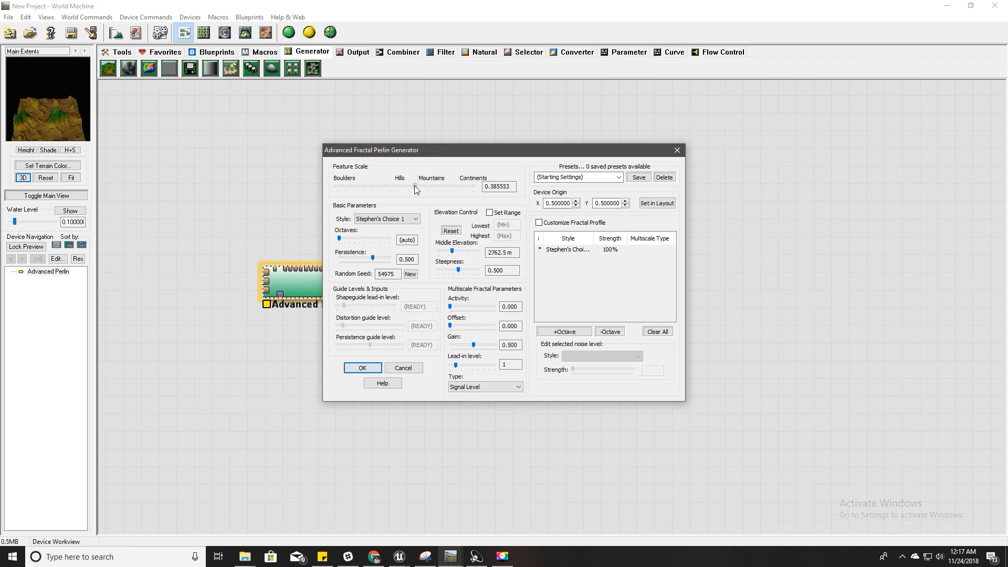
drag(418, 187, 415, 187)
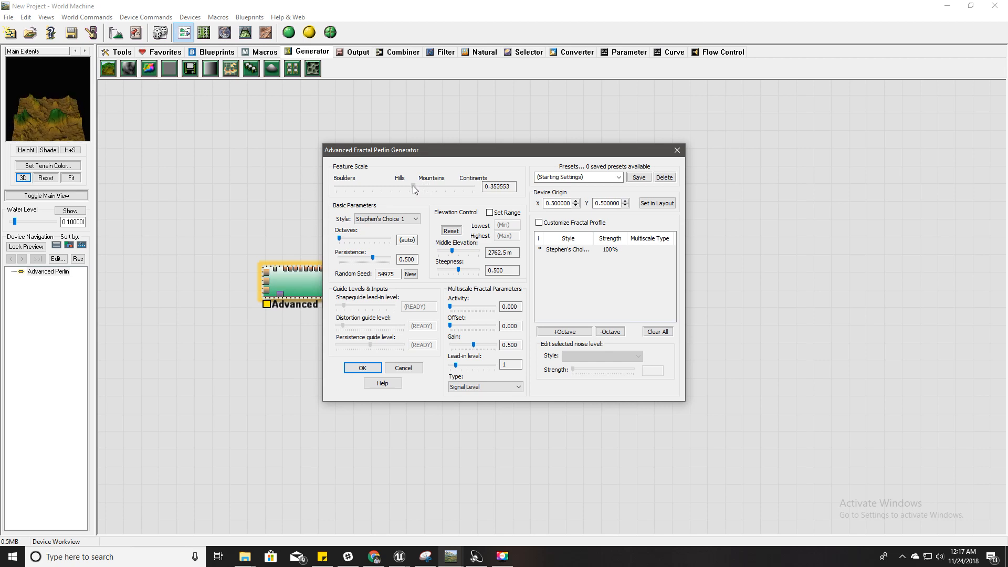
drag(414, 188, 418, 187)
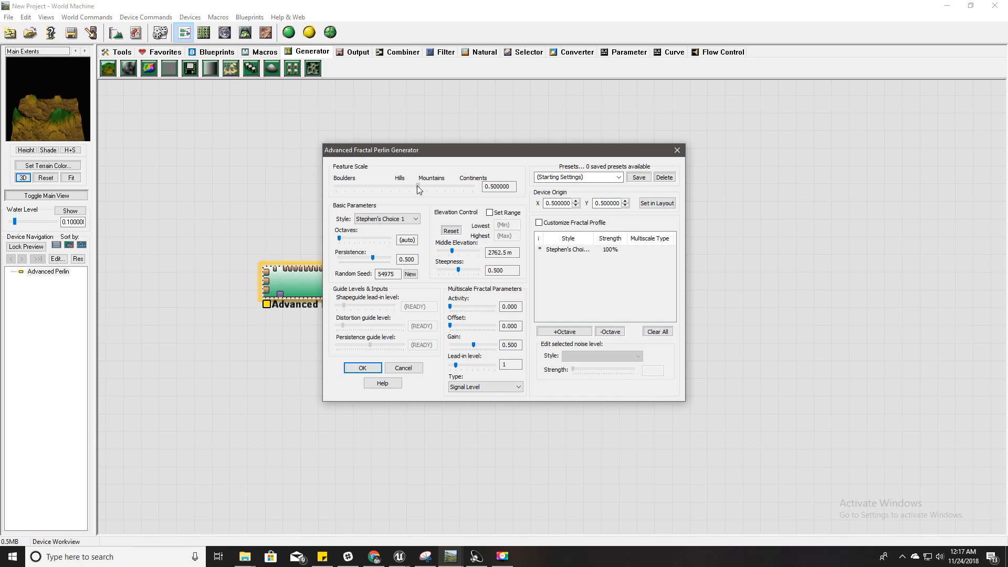
drag(457, 186, 416, 187)
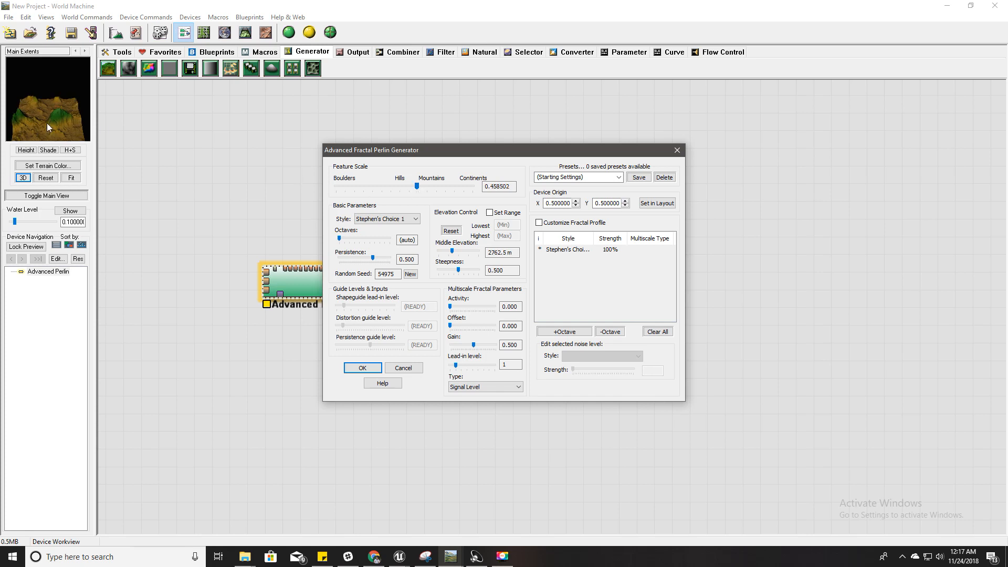
click(363, 368)
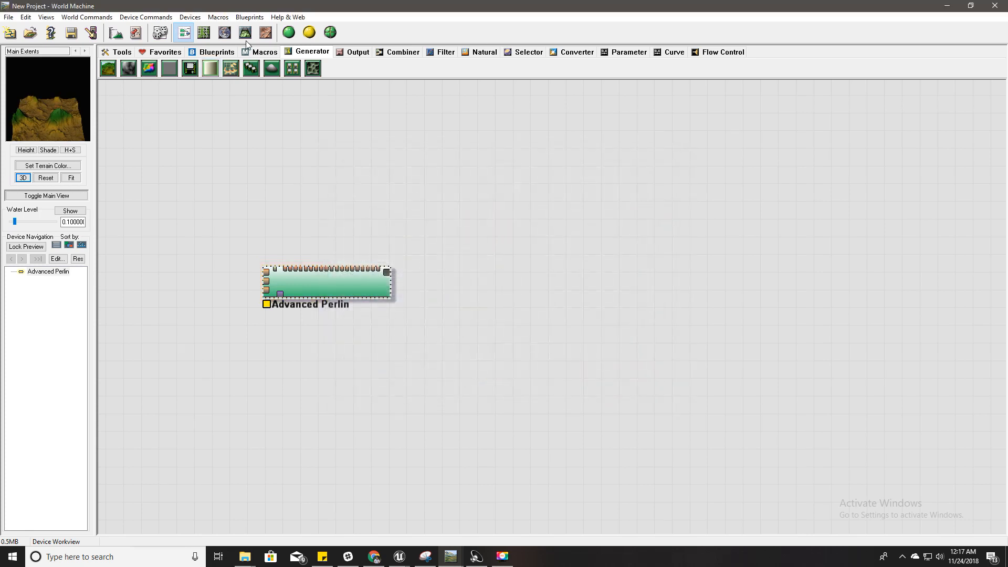
click(239, 32)
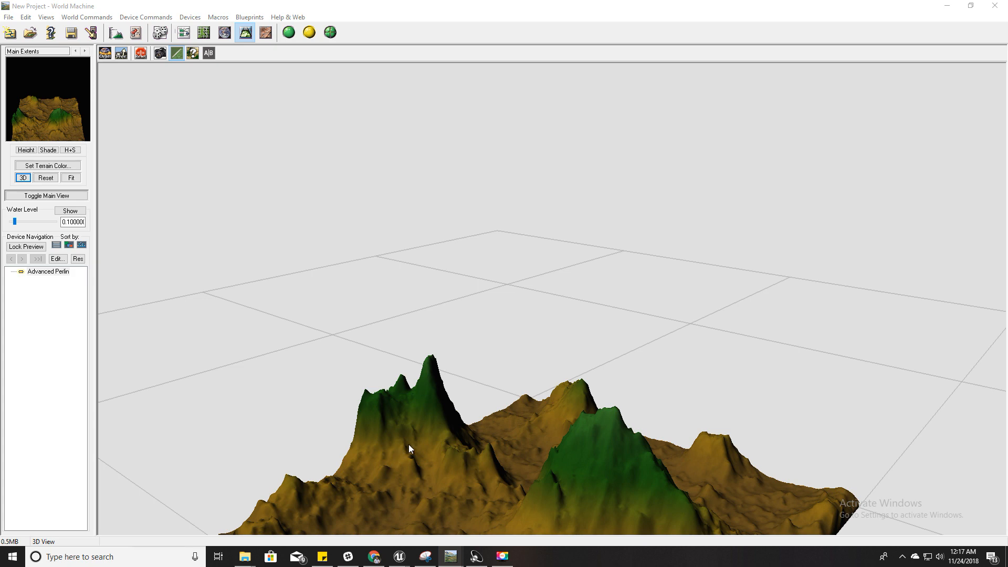
mouse_move(423, 448)
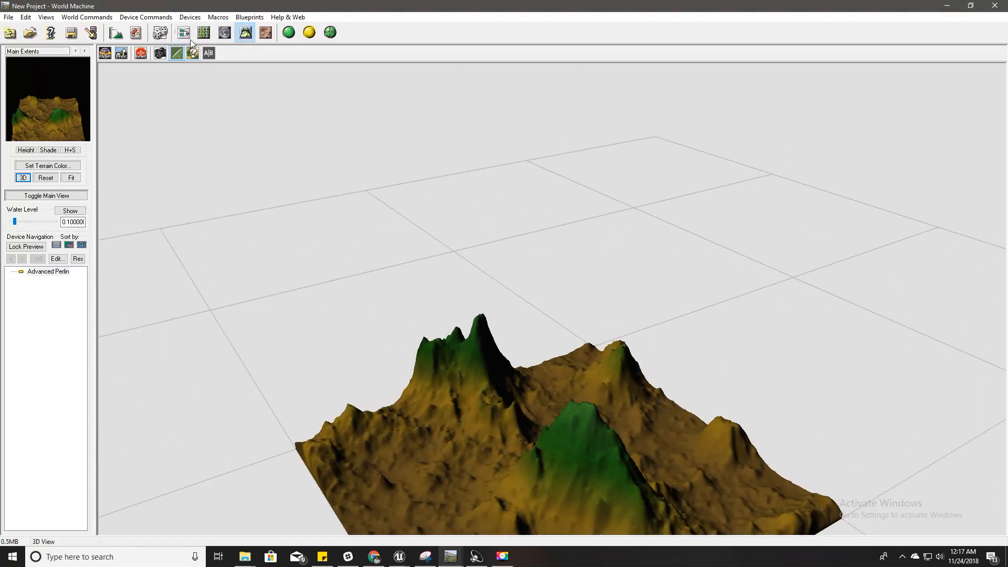
click(182, 32)
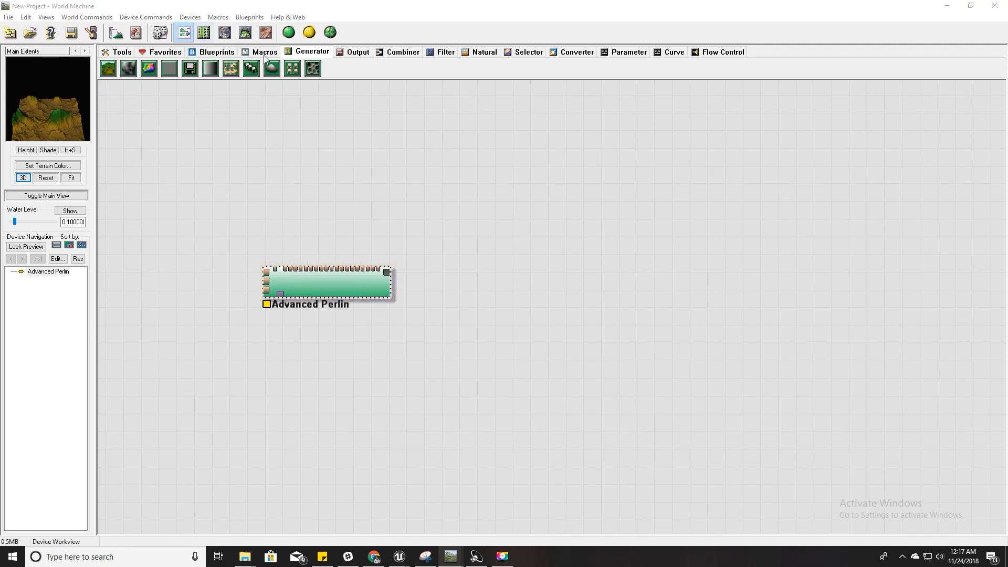
Step: Place an Erosion device from the Natural tab and feed it Advanced Perlin's output
click(445, 52)
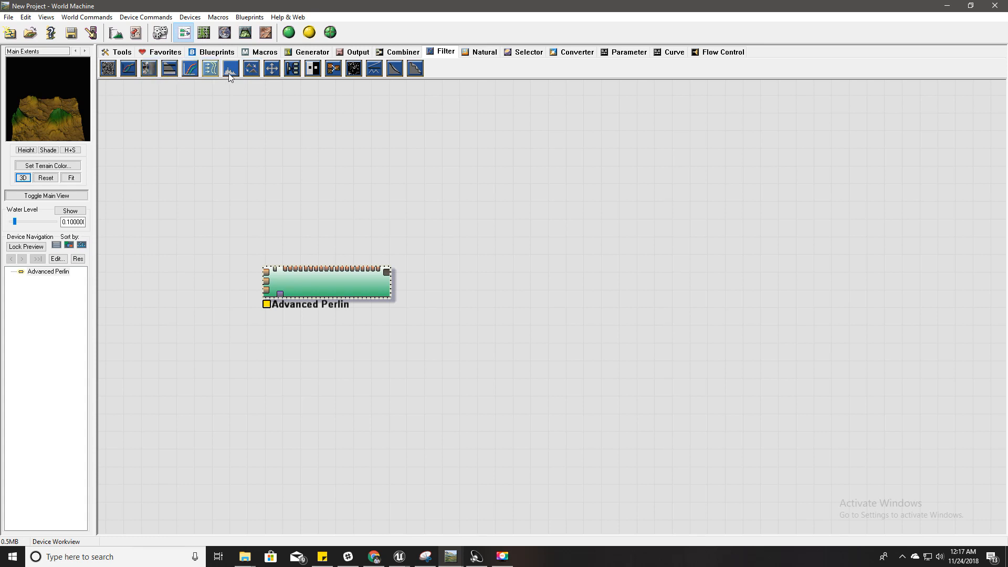
mouse_move(218, 85)
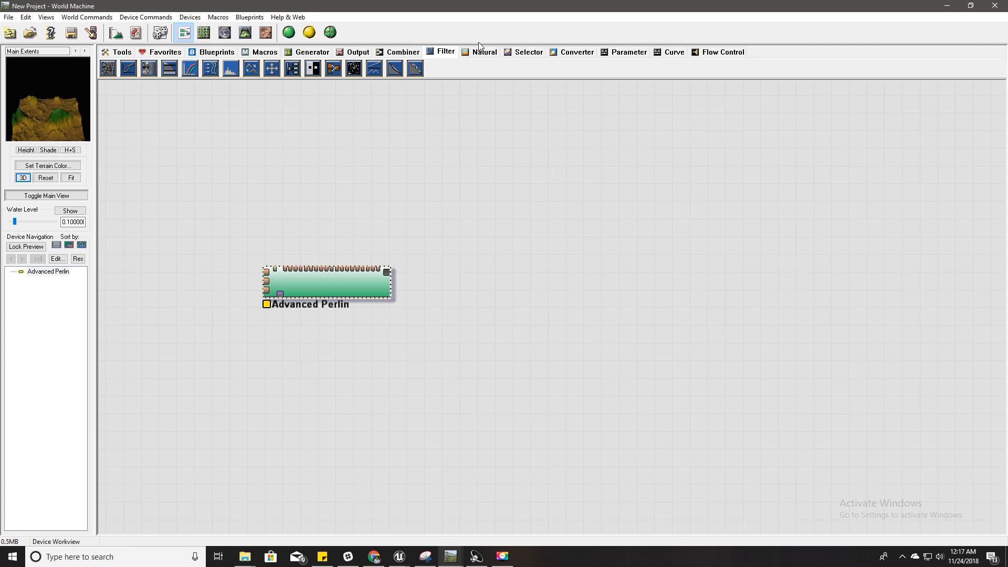
click(484, 53)
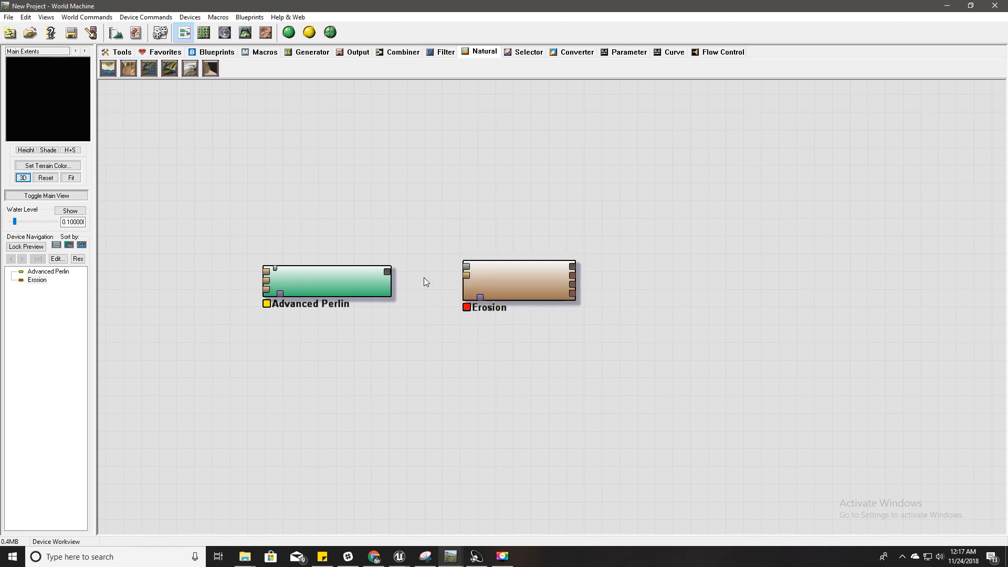
drag(387, 269, 467, 269)
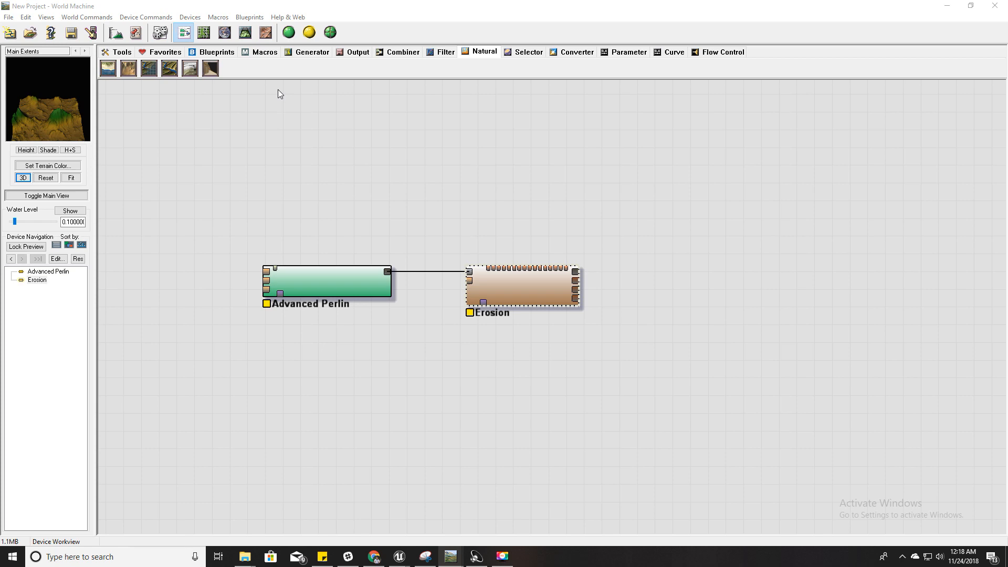
Step: Orbit the terrain in the 3D view and bring up the Erosion device's settings
click(254, 33)
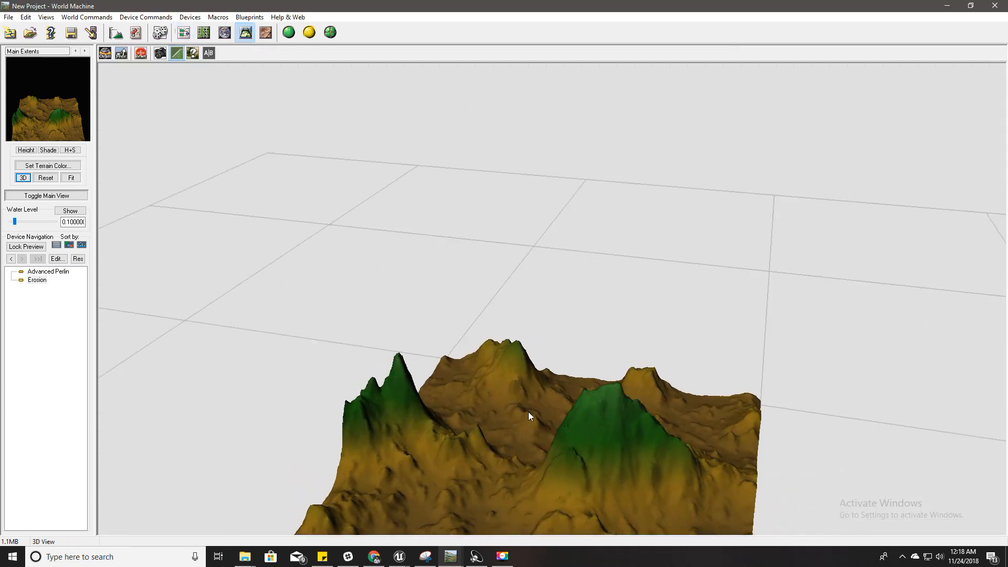
drag(529, 416, 566, 430)
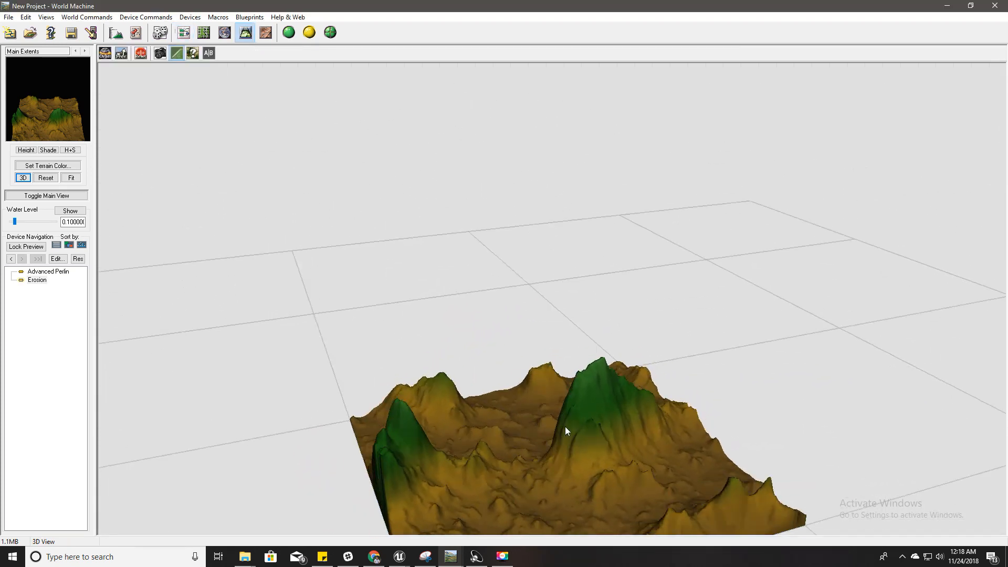
drag(565, 430, 595, 486)
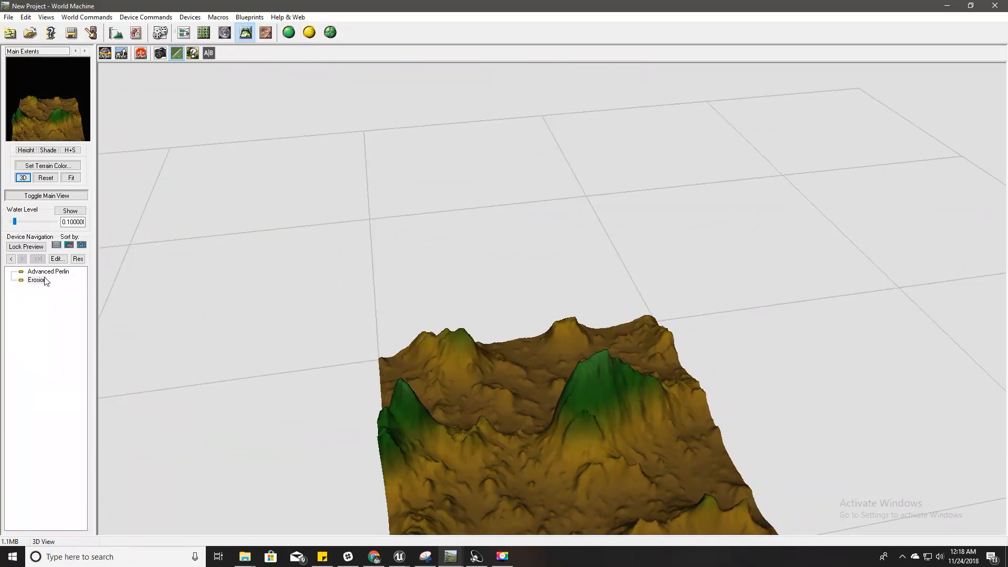
double_click(35, 279)
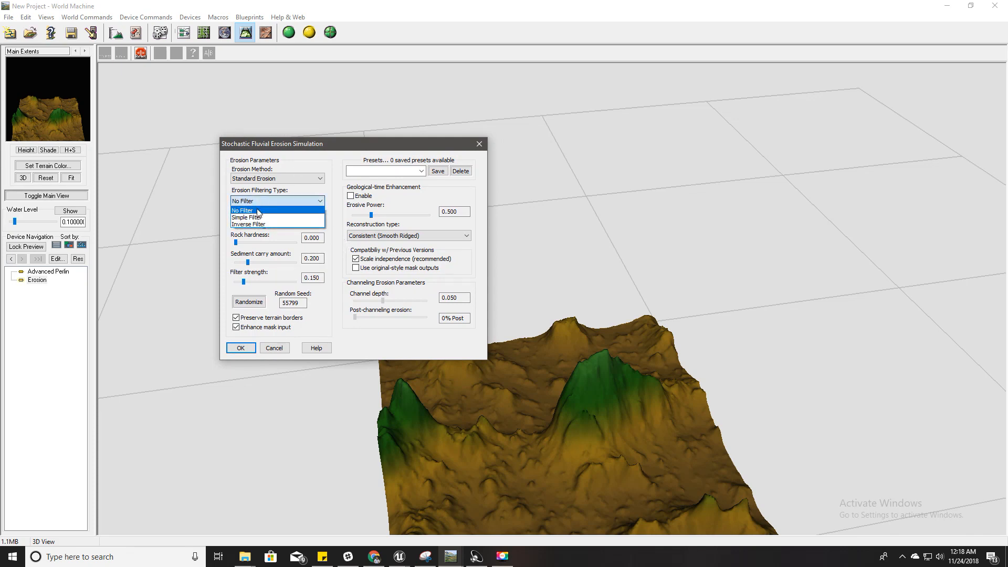
Step: Set erosion to channeled with a simple filter, duration 100 and rock hardness 0.238
click(253, 217)
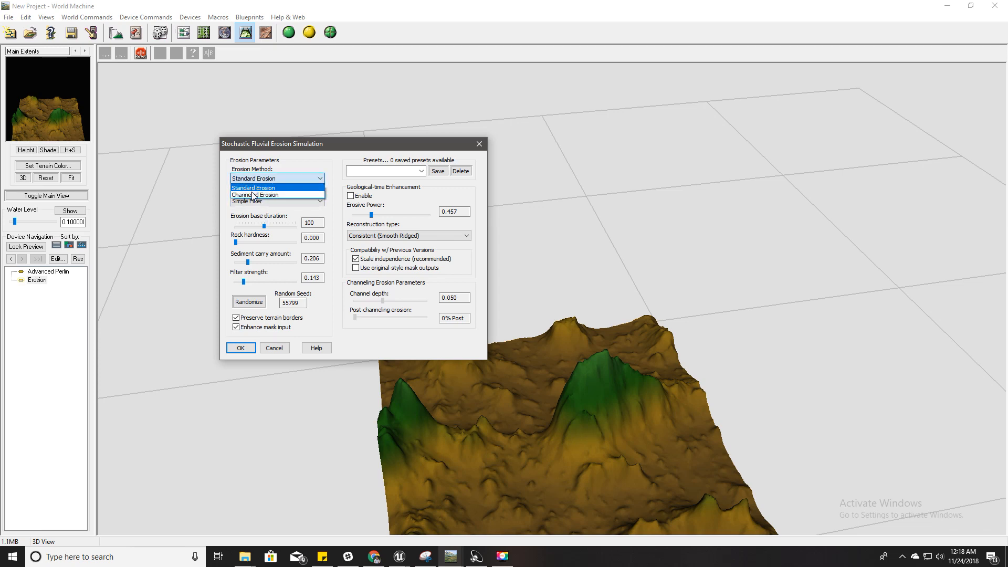
click(253, 195)
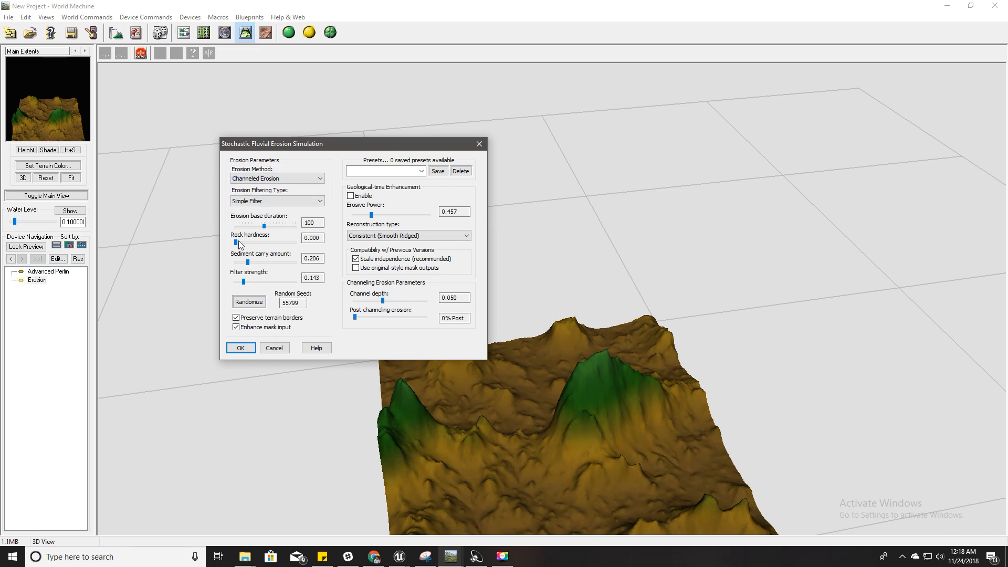
mouse_move(266, 227)
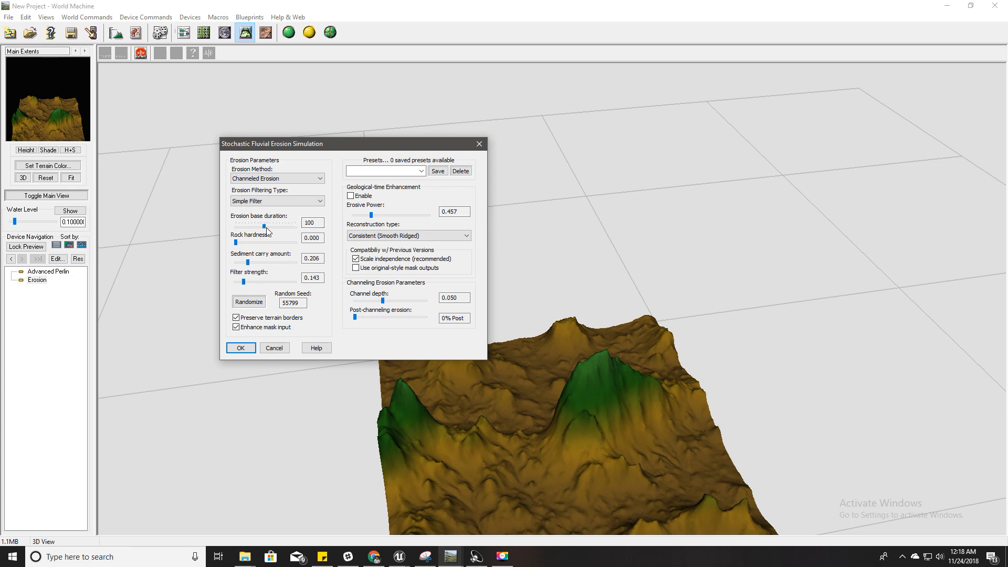
drag(266, 223, 273, 223)
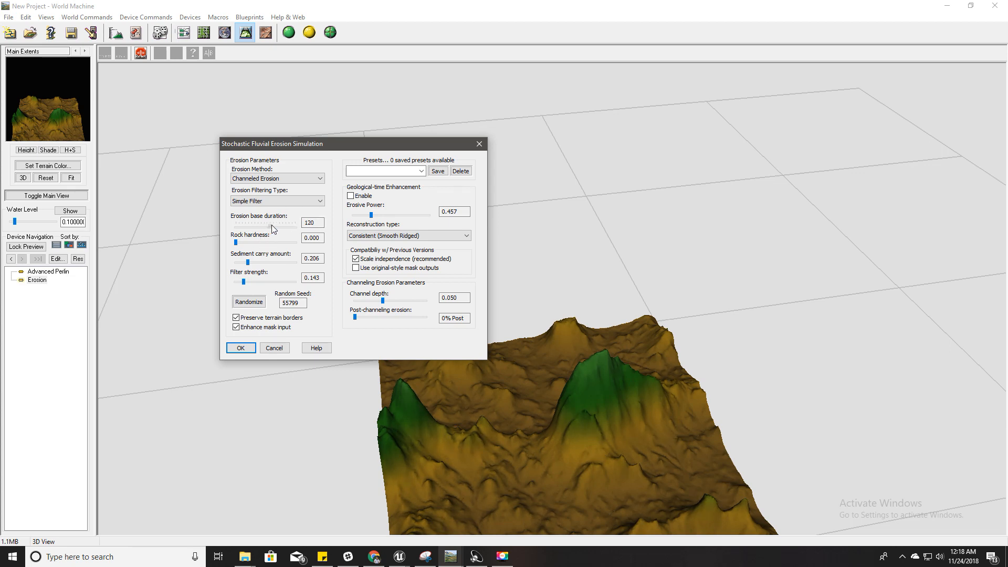
drag(290, 224, 234, 225)
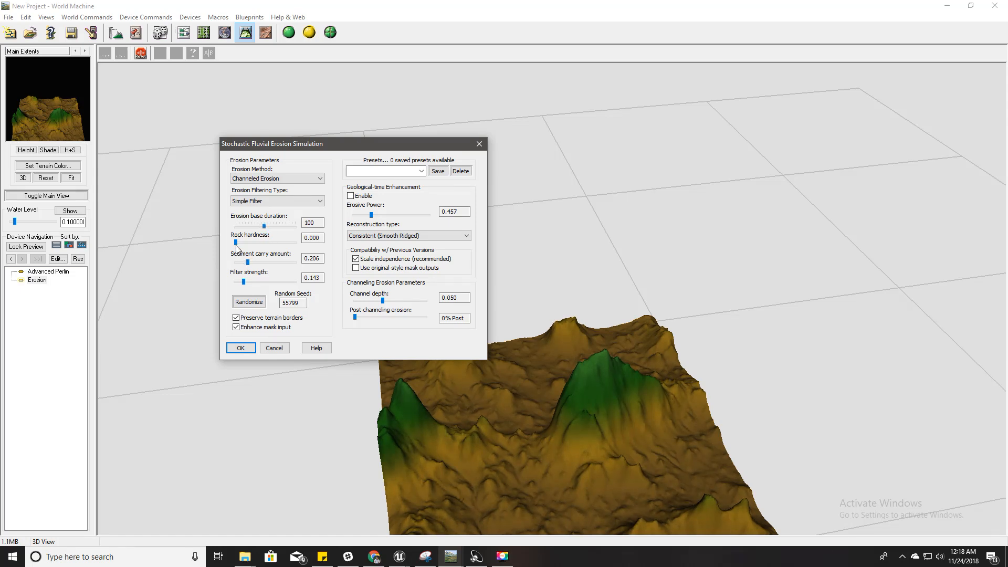
drag(235, 244, 250, 244)
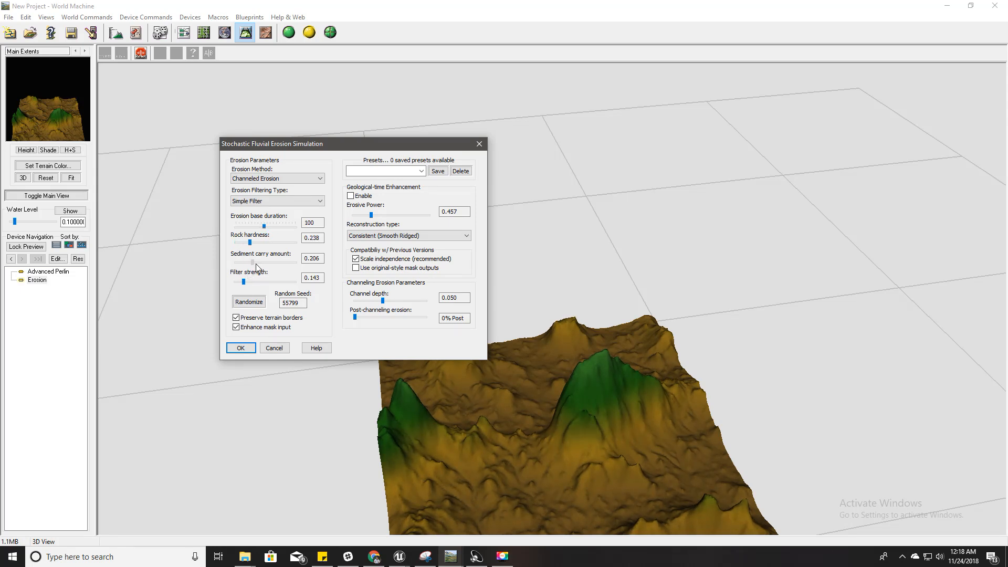
Step: Adjust sediment carry and filter strength, randomise the seed twice and apply
drag(262, 262, 250, 262)
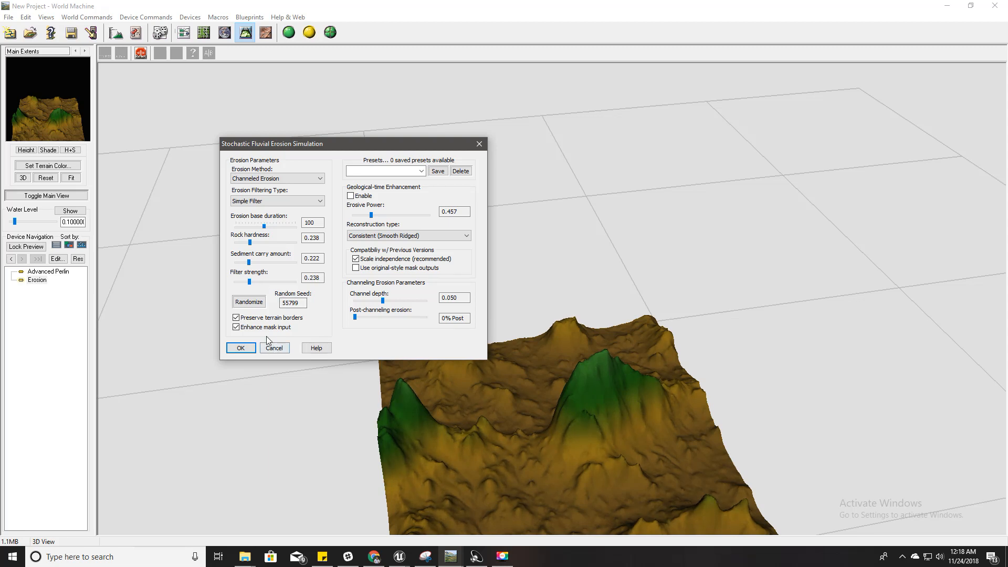
click(247, 303)
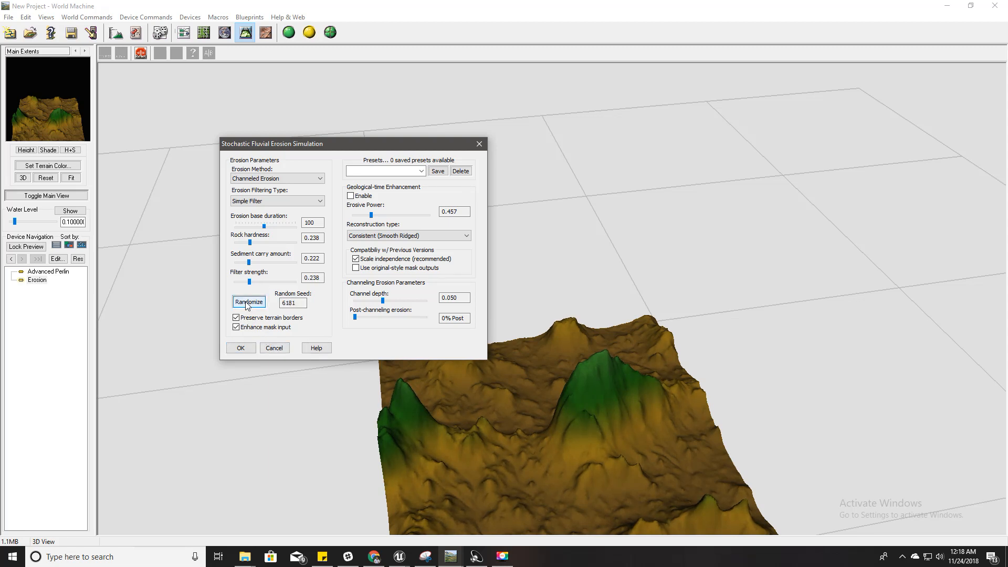
click(249, 301)
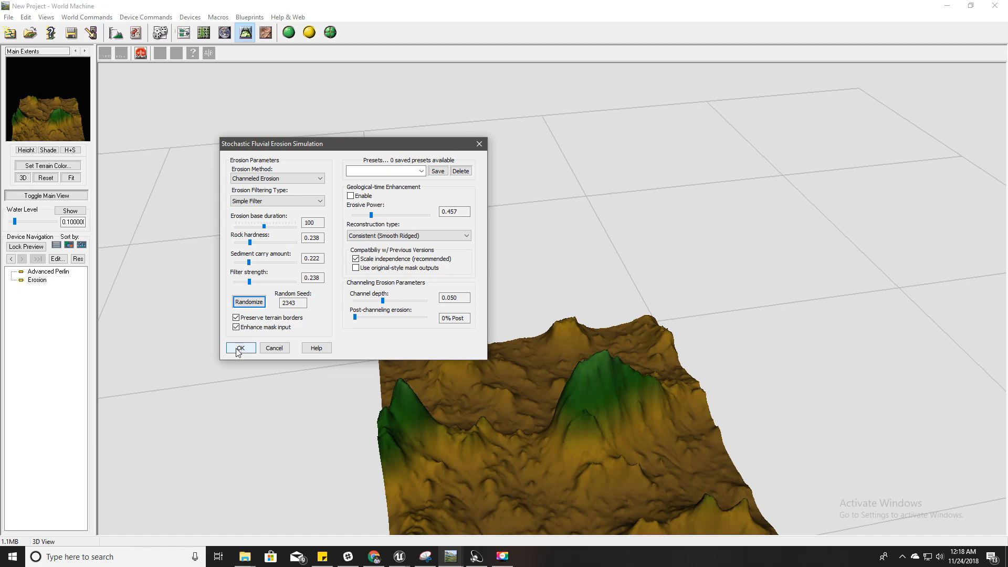
click(240, 347)
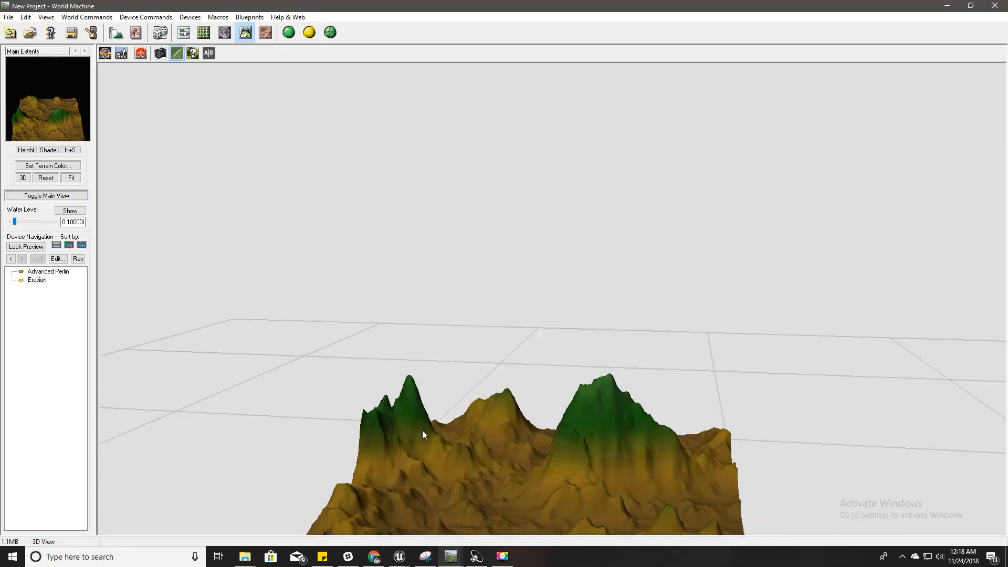
Step: Add a Terrace device from the Filter tab after the Erosion device
drag(423, 434, 384, 378)
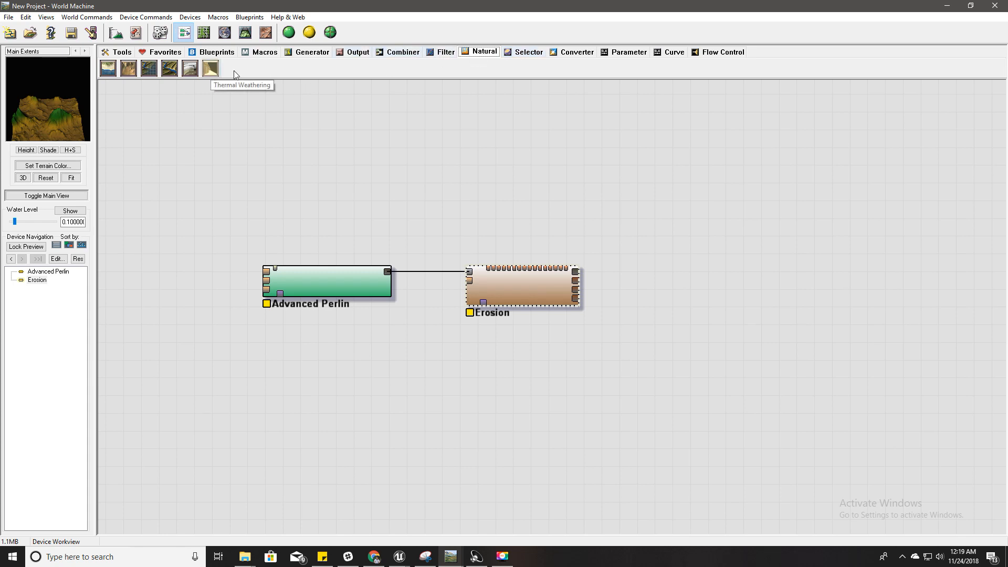
click(446, 51)
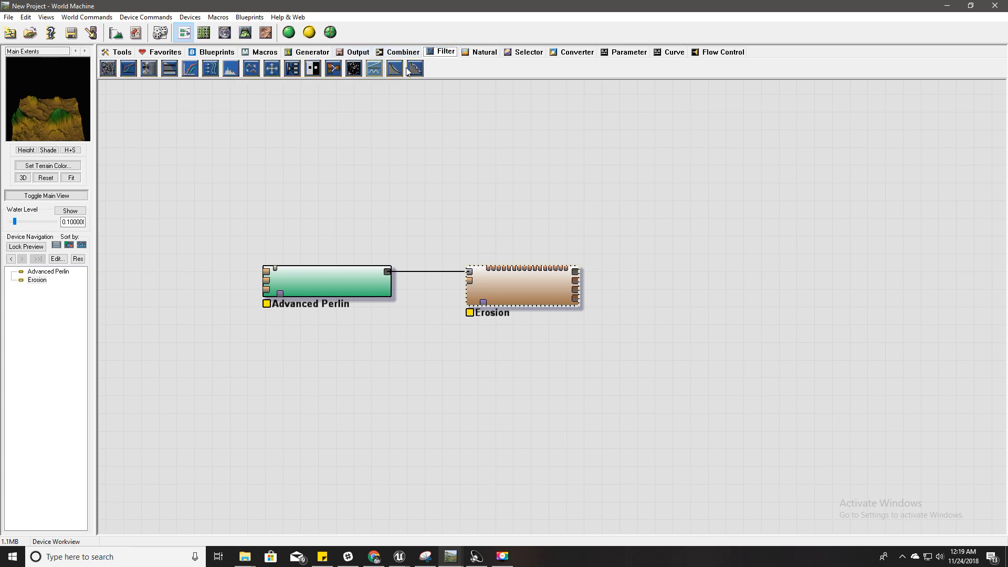
click(415, 68)
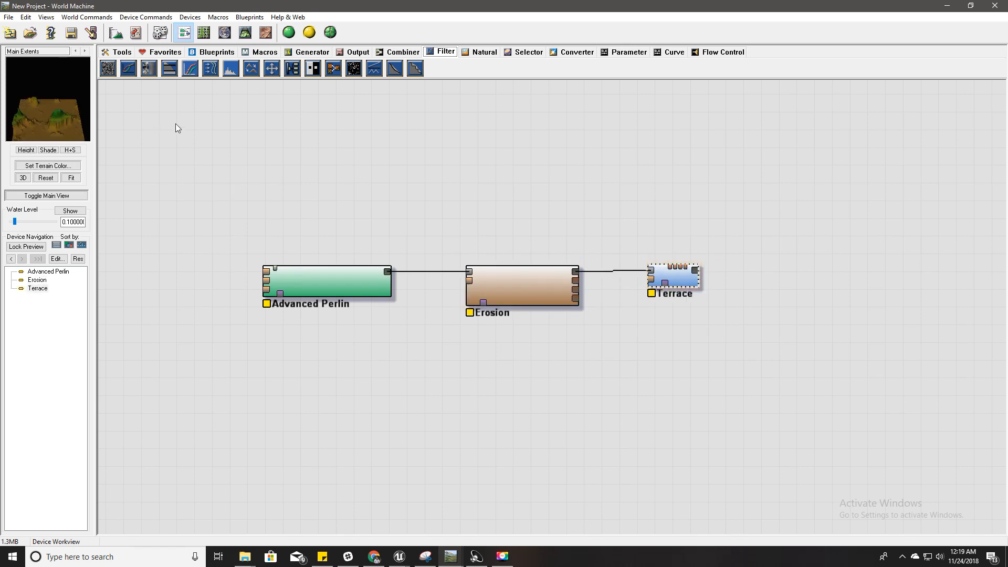
mouse_move(243, 31)
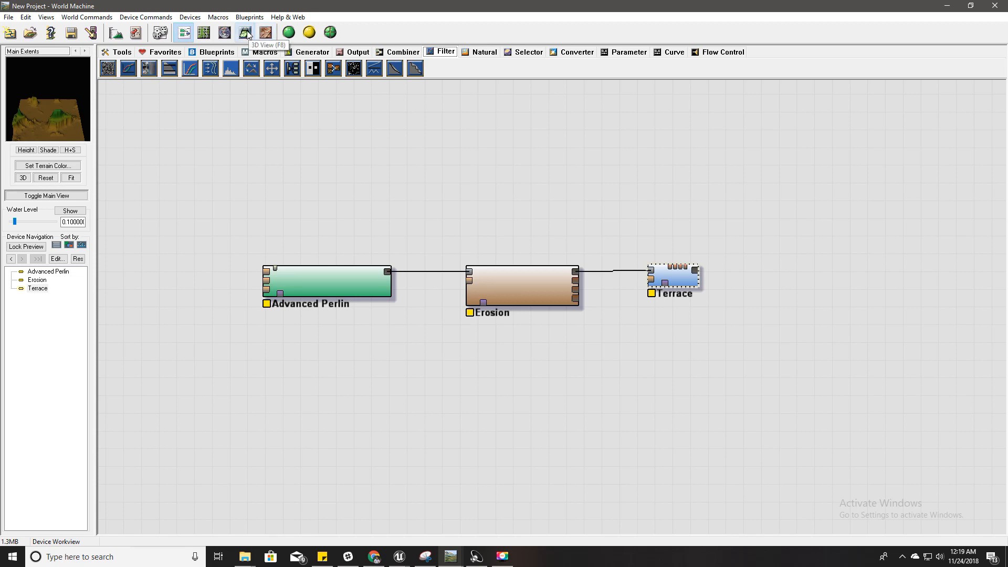
Step: Try smooth terraces with layering 3, 8 terraces and shape about 0.67, then revert to Sharp
click(245, 32)
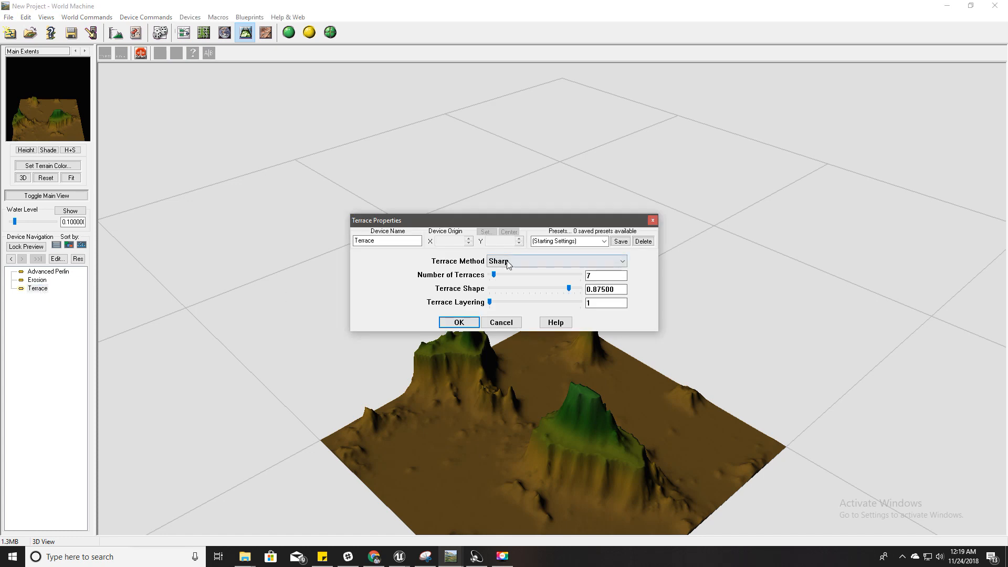
click(557, 260)
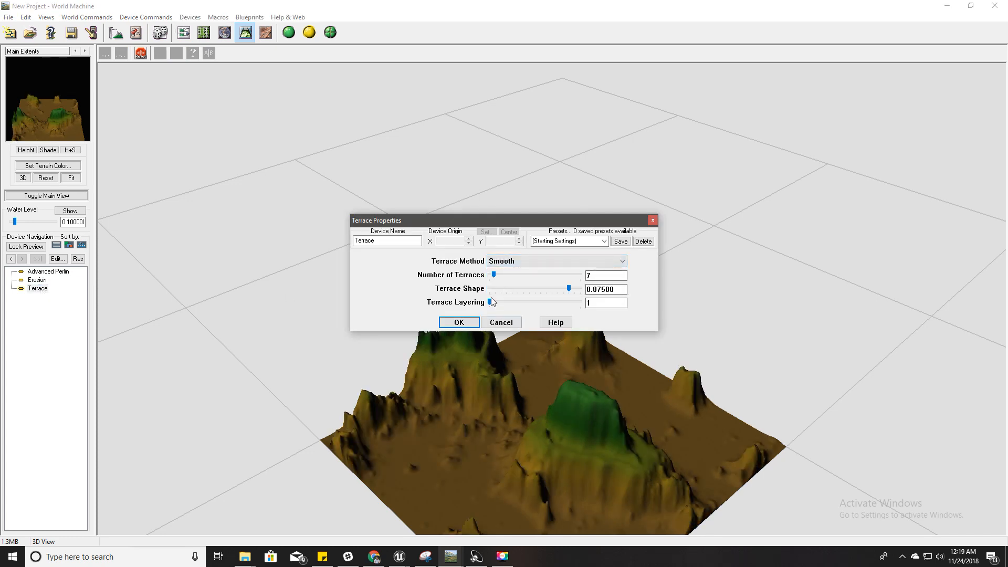
drag(493, 303, 515, 302)
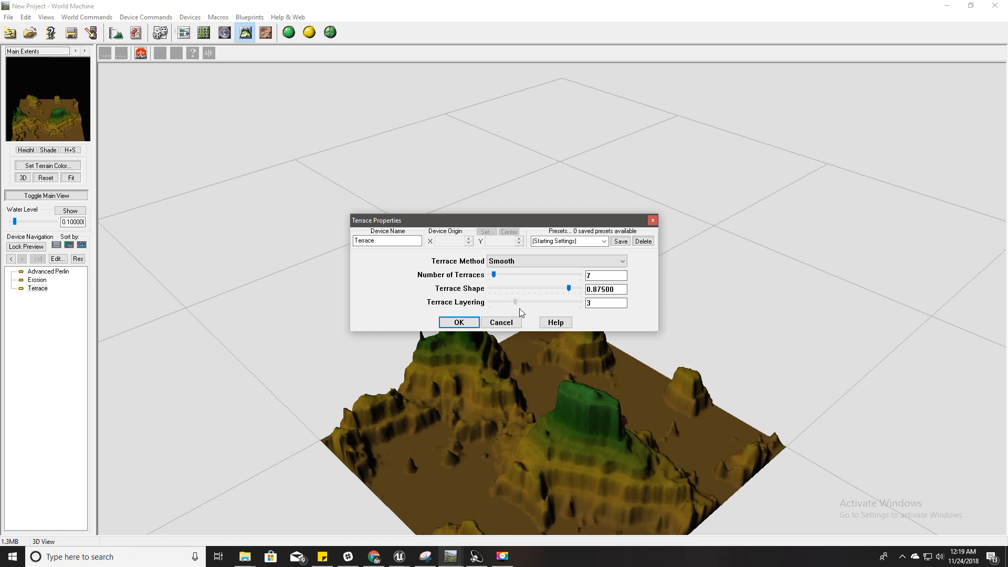
mouse_move(495, 275)
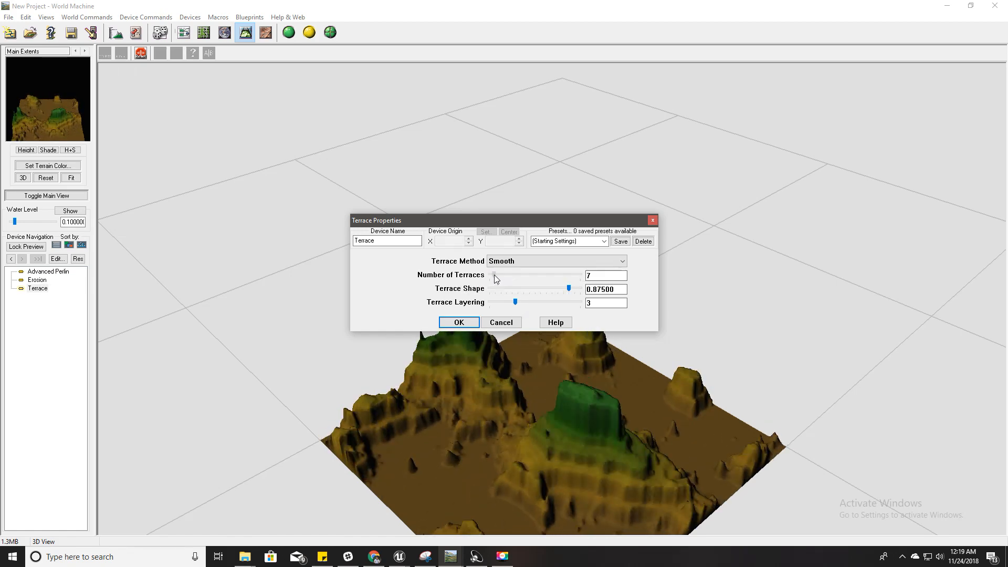
drag(568, 288, 530, 288)
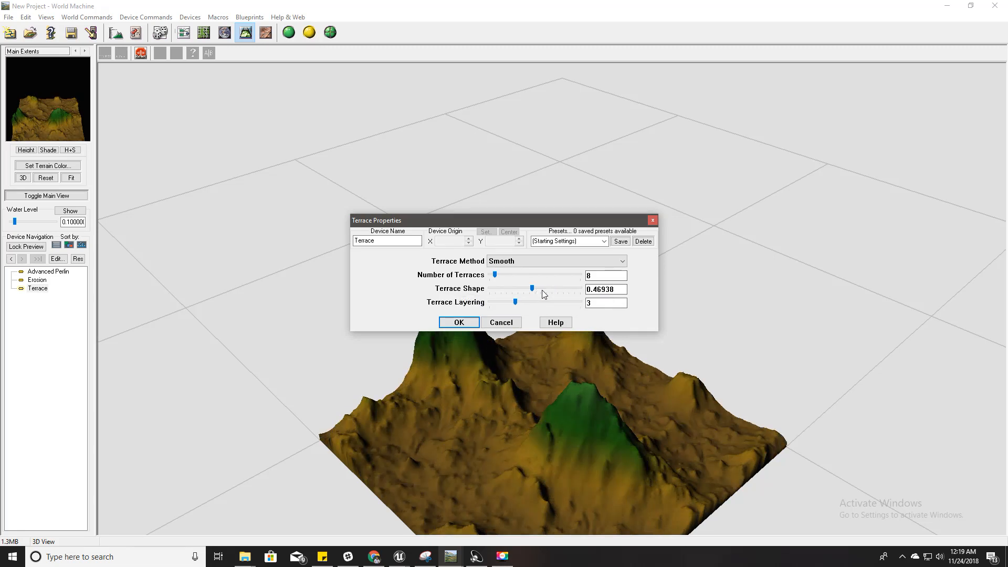
drag(531, 289, 515, 289)
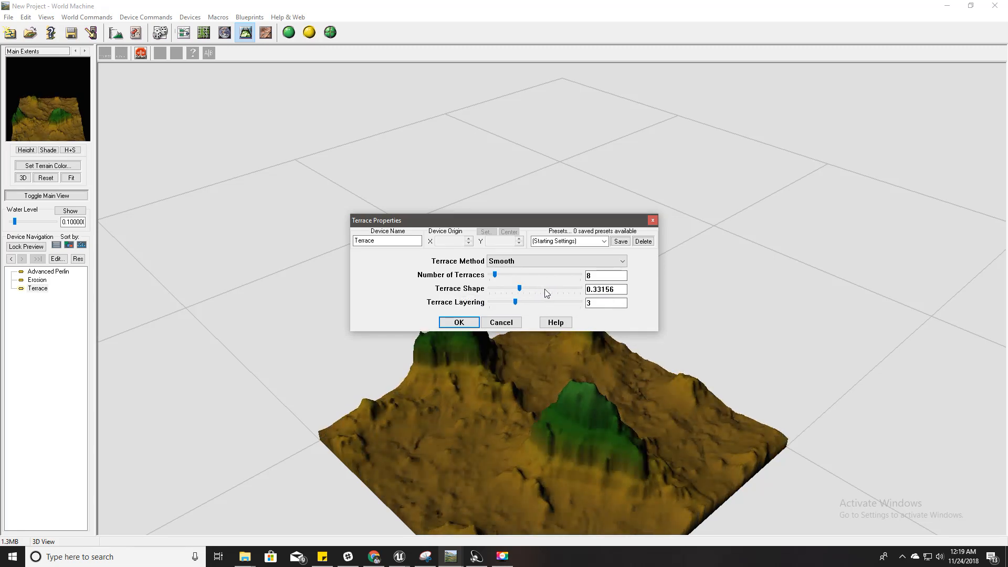
drag(520, 288, 549, 288)
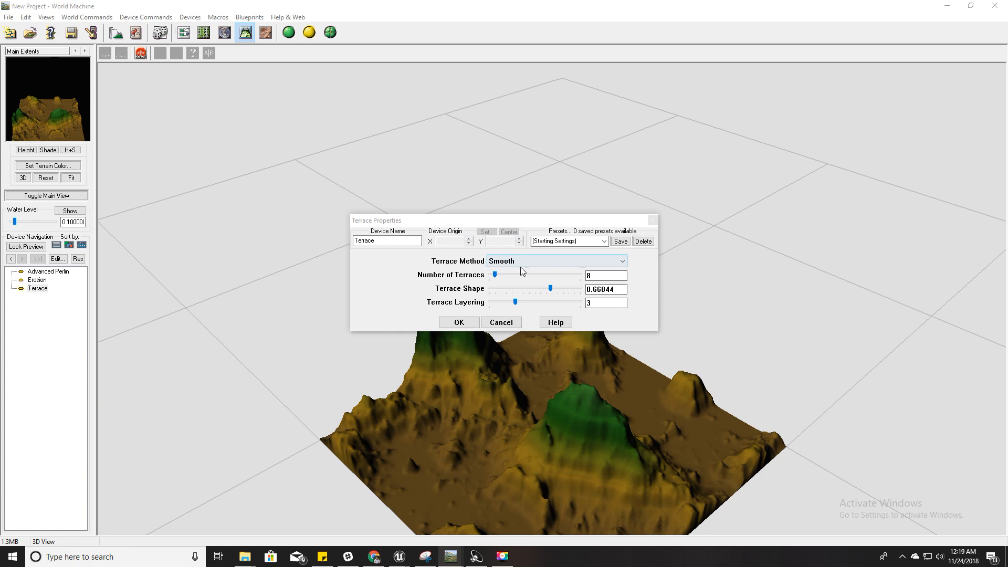
click(556, 261)
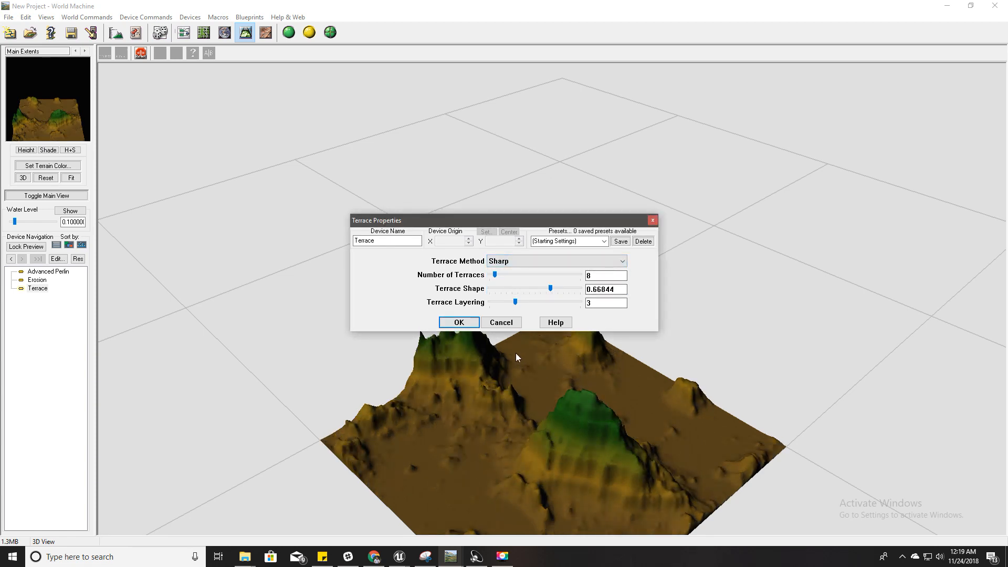
mouse_move(550, 290)
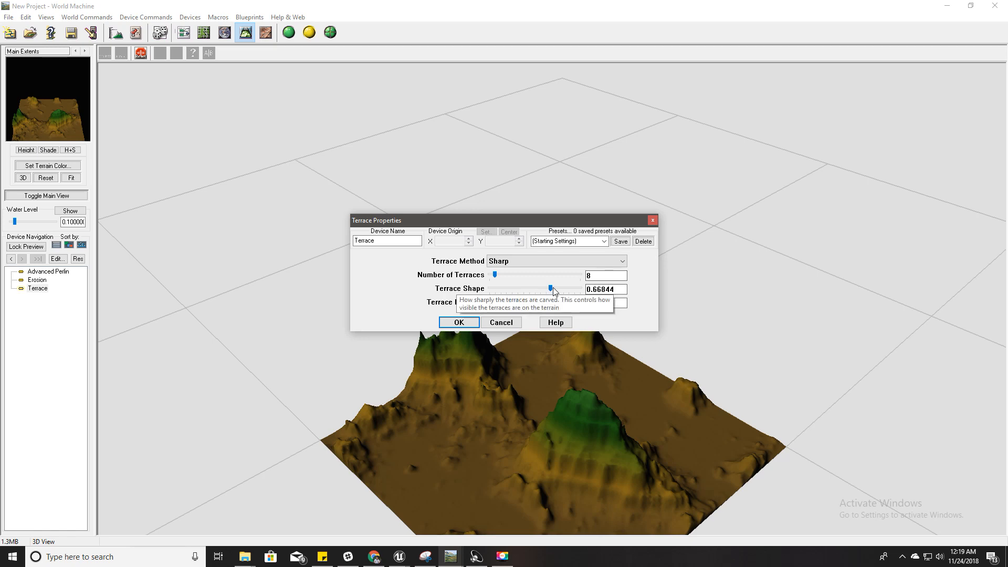
Step: Set terrace shape to about 0.515 and layering 2, apply, and orbit the result
drag(549, 288, 533, 289)
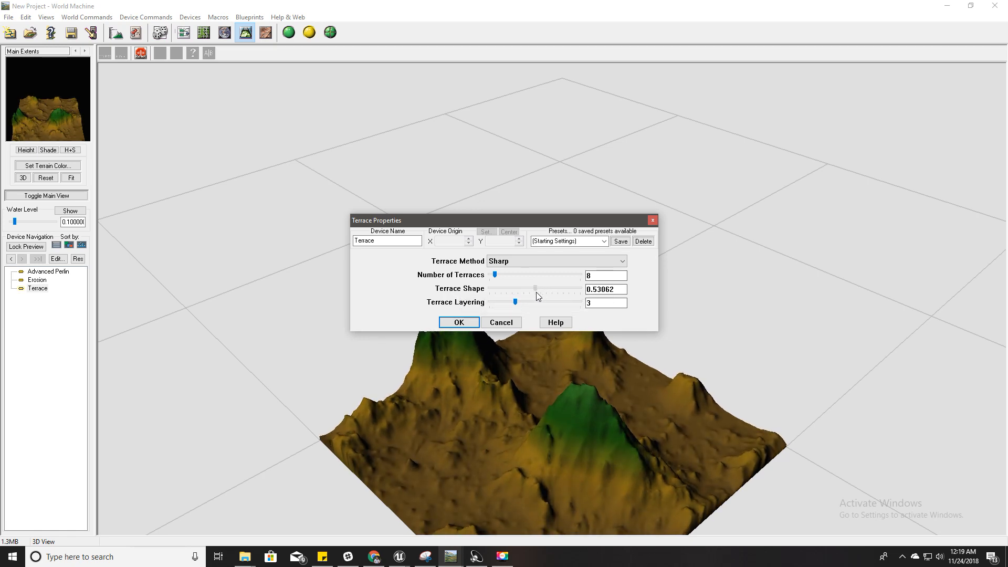
drag(537, 289, 537, 289)
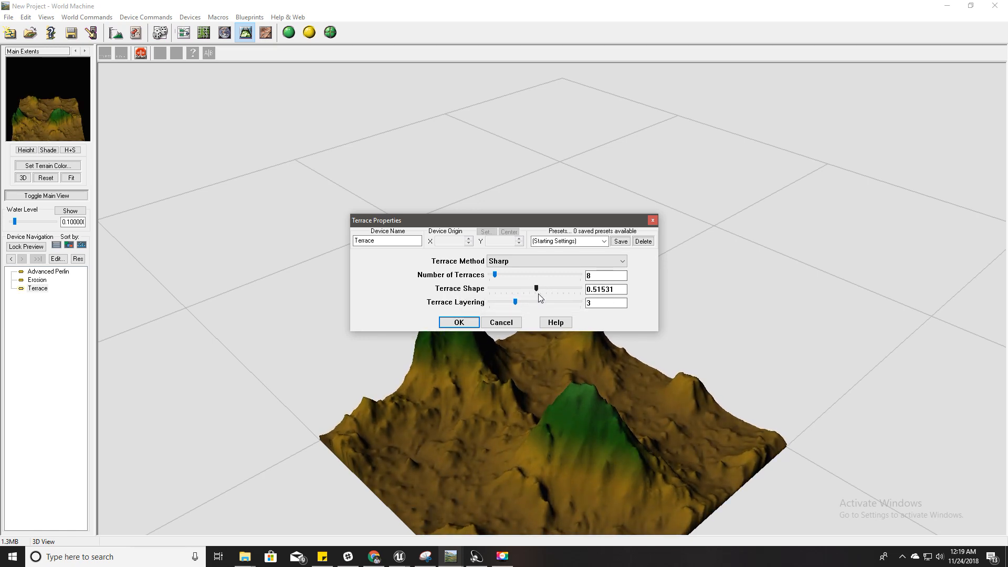
mouse_move(516, 306)
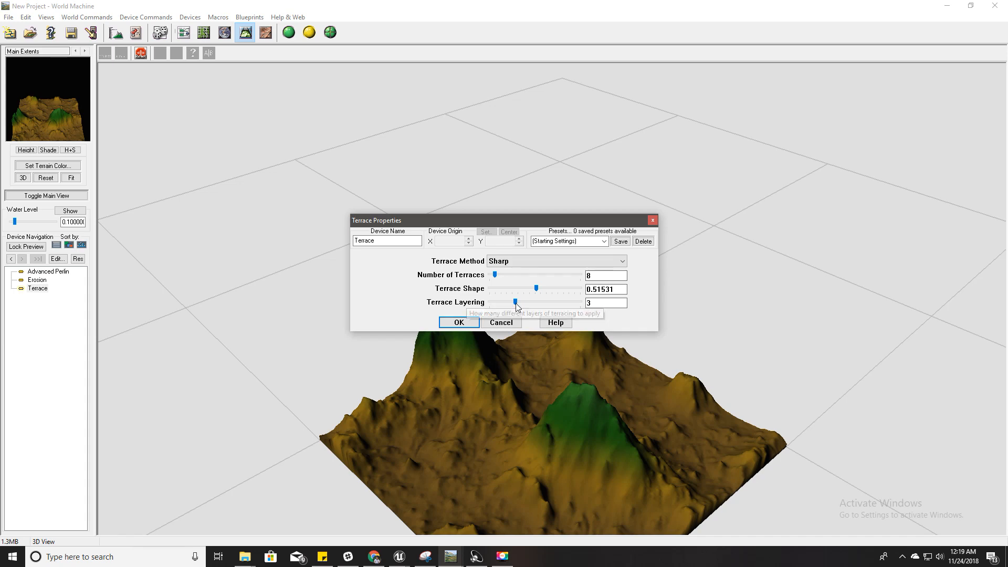
drag(513, 302, 502, 302)
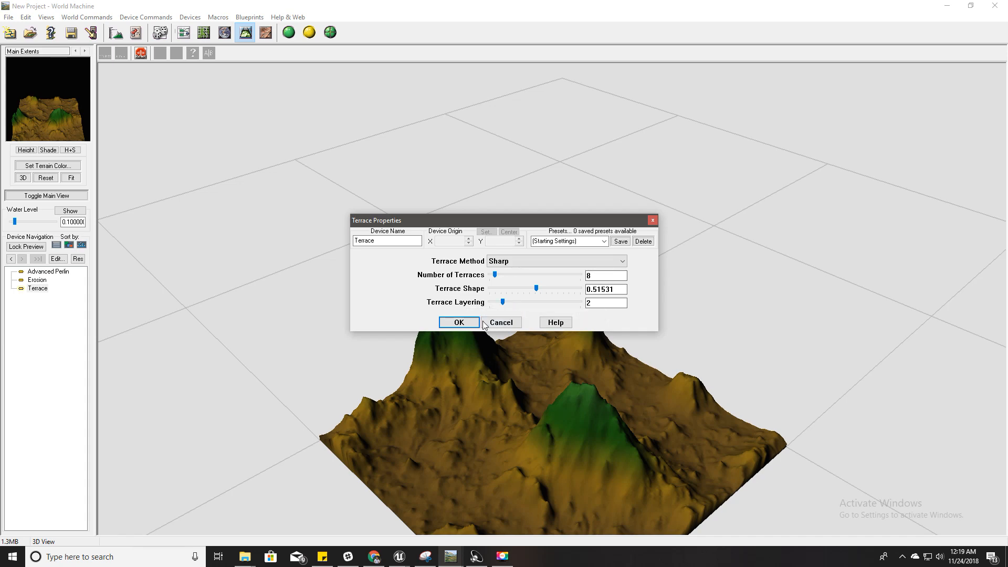
click(458, 322)
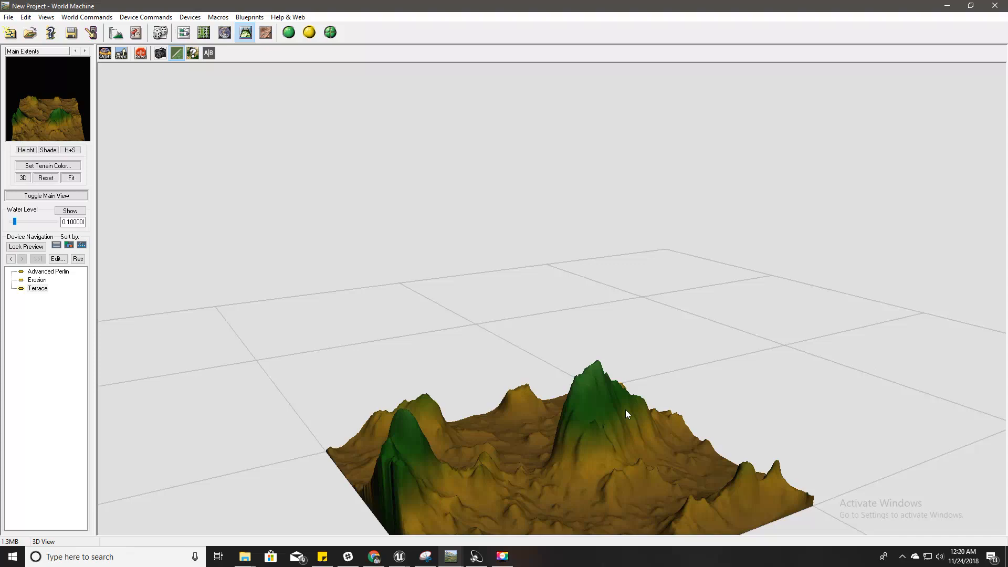
drag(627, 413, 515, 396)
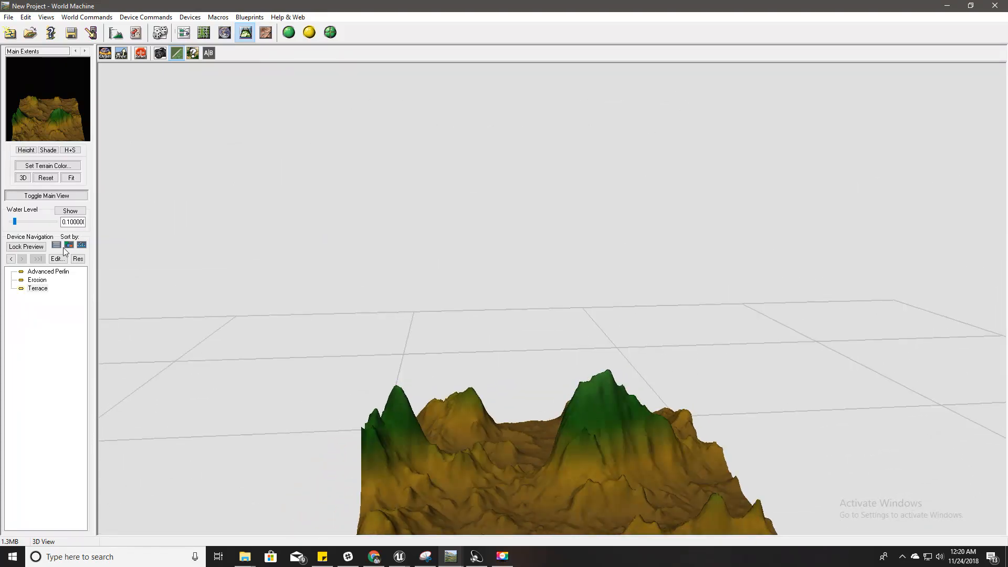
Step: In the Advanced Perlin generator settings, bring the multiscale Activity to 0.250
double_click(46, 271)
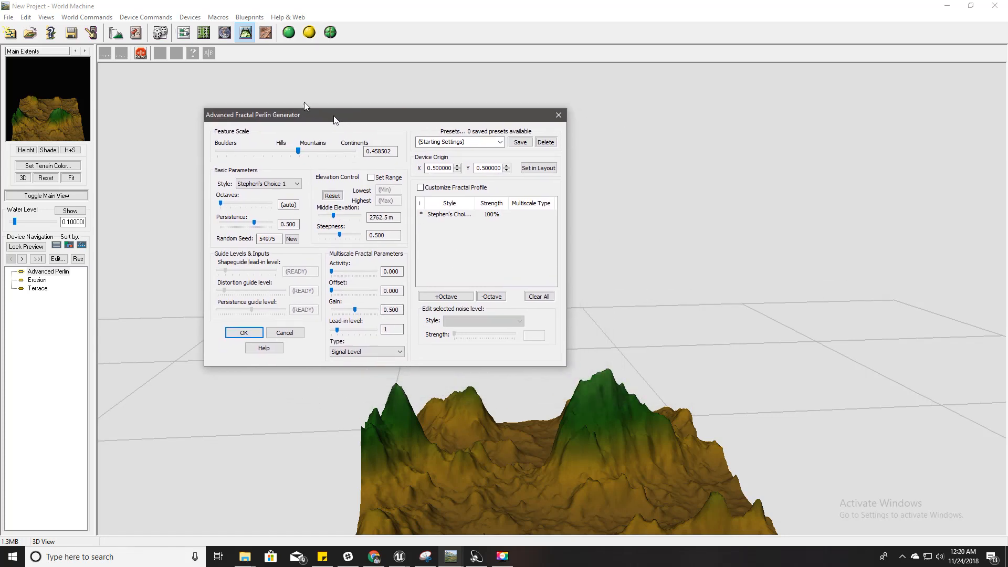
drag(334, 114, 245, 73)
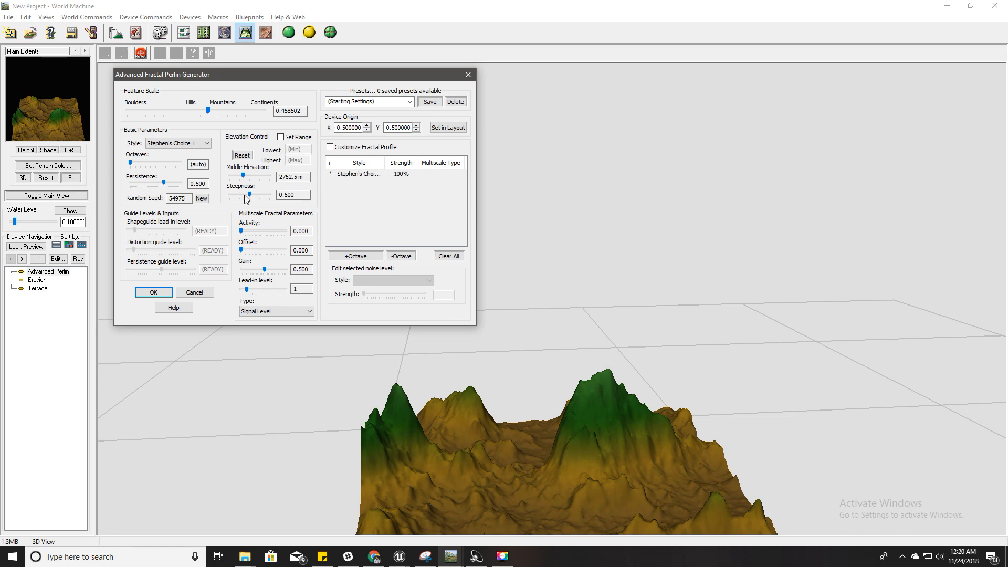
drag(252, 195, 241, 195)
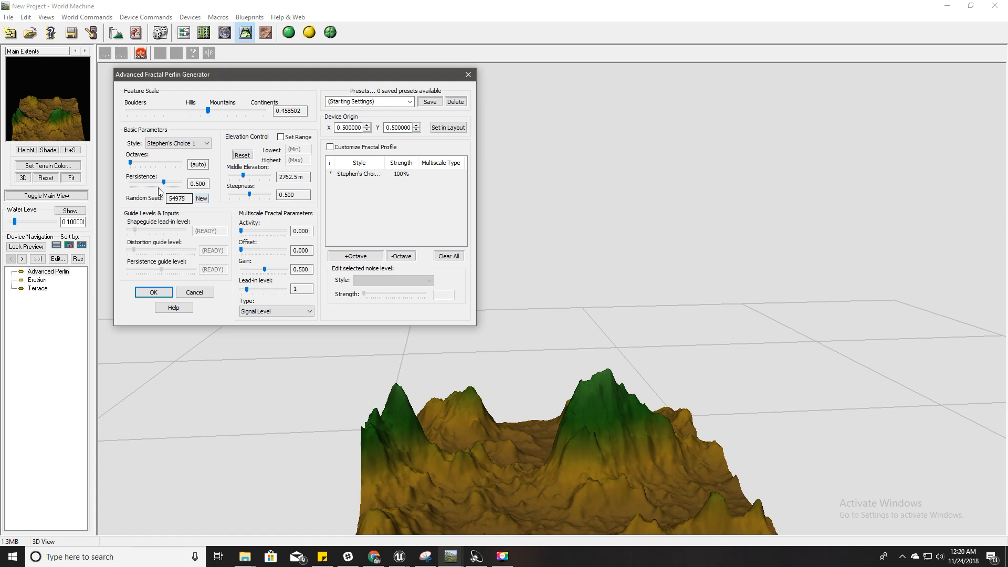
drag(155, 165, 129, 165)
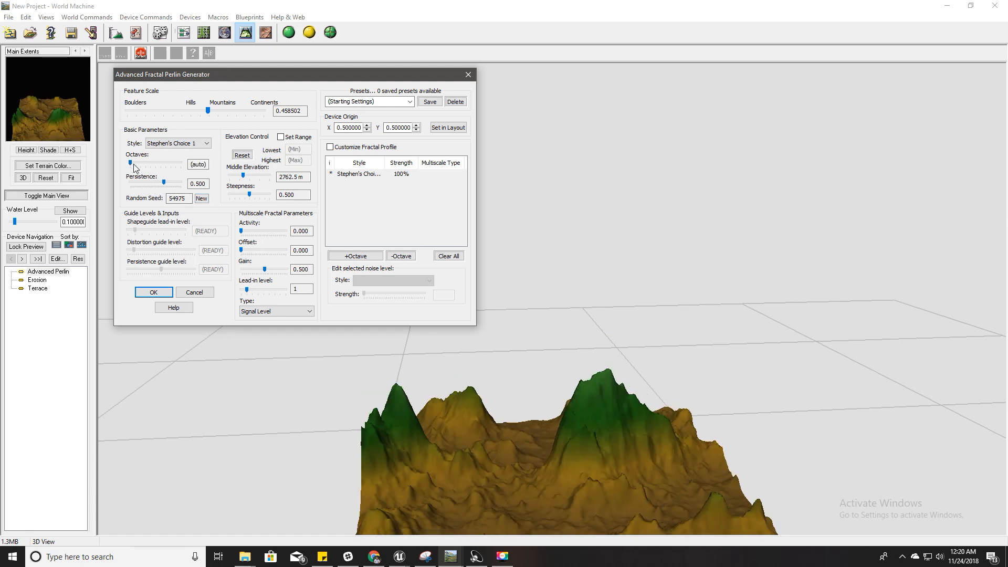
mouse_move(244, 232)
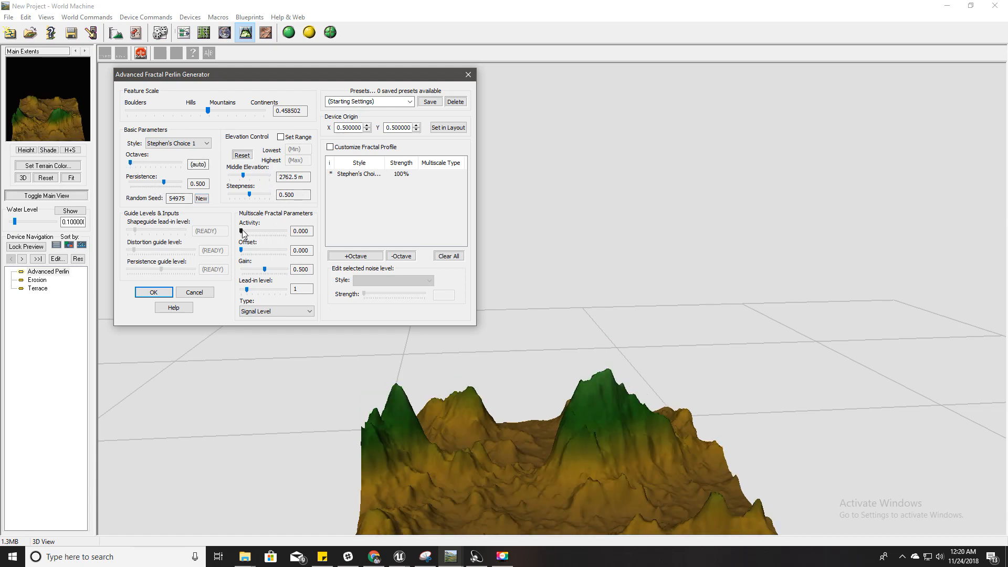
drag(245, 232, 261, 232)
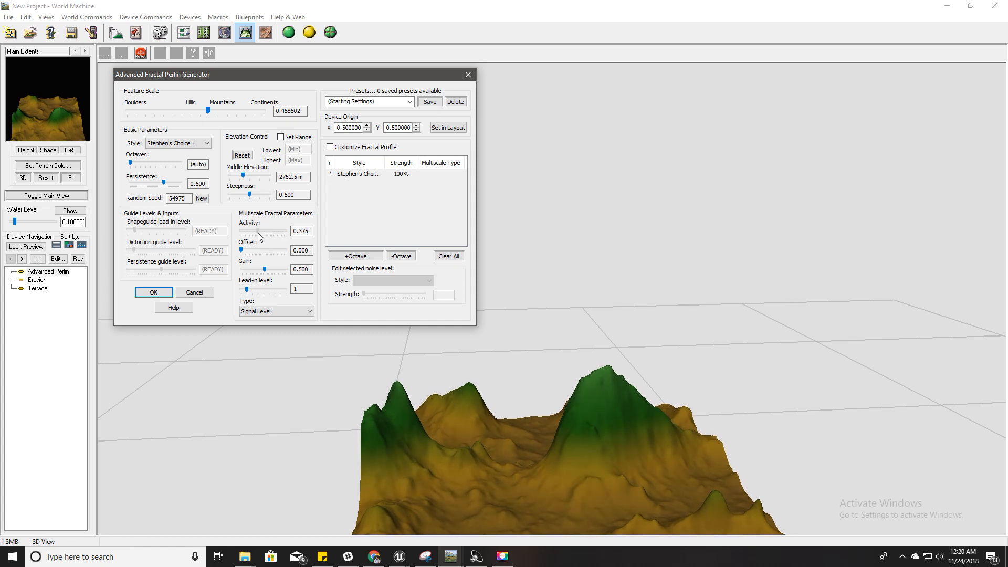
drag(267, 231, 261, 231)
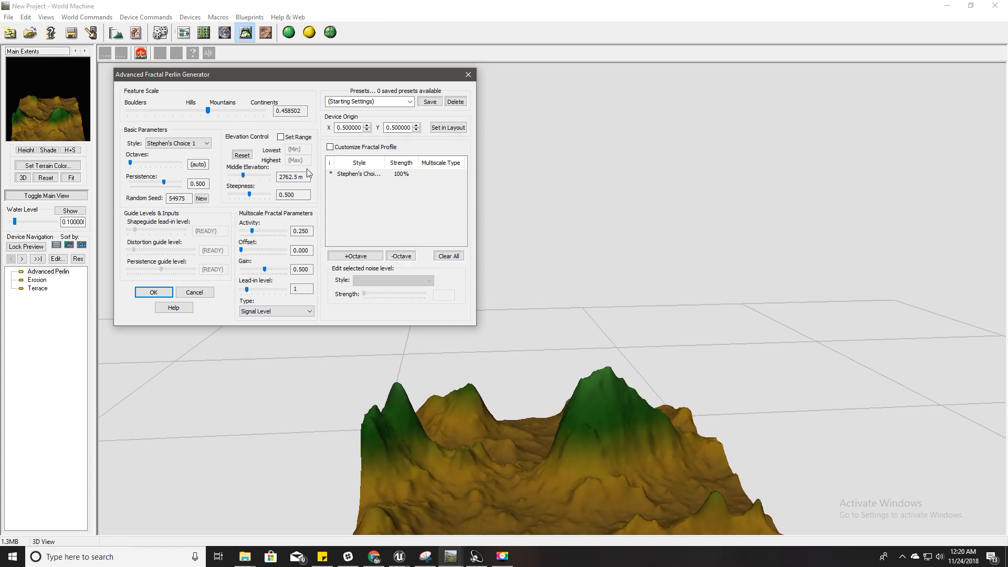
mouse_move(262, 287)
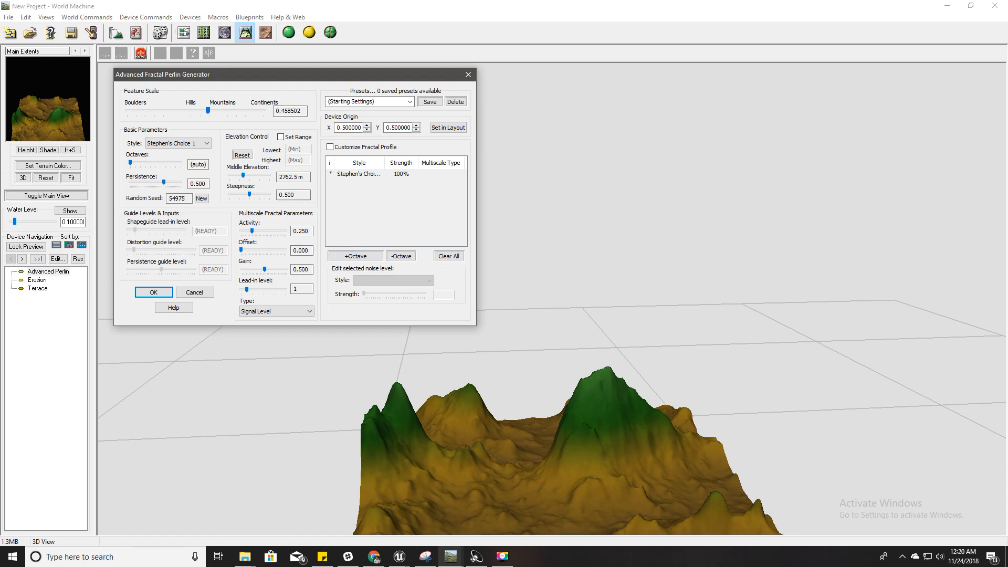
Step: Settle middle elevation at 2020 m and steepness at 0.160, then apply the generator settings
drag(243, 176, 250, 177)
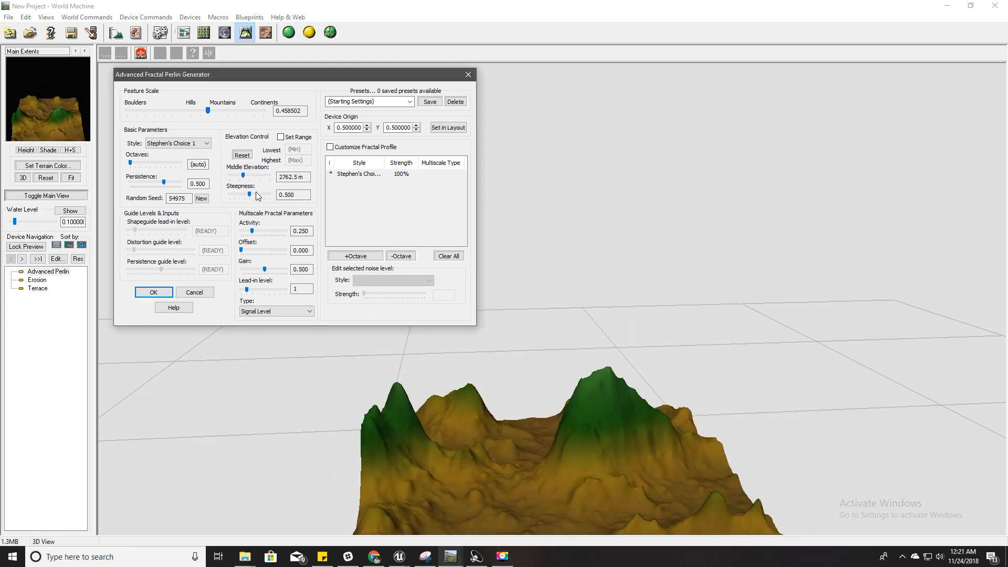
drag(250, 194, 240, 194)
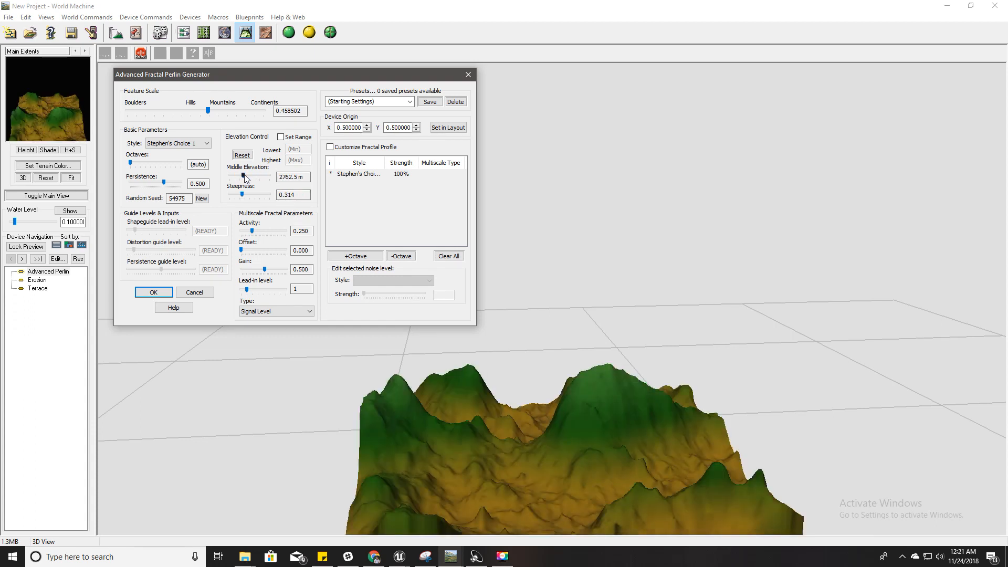
drag(255, 177, 242, 176)
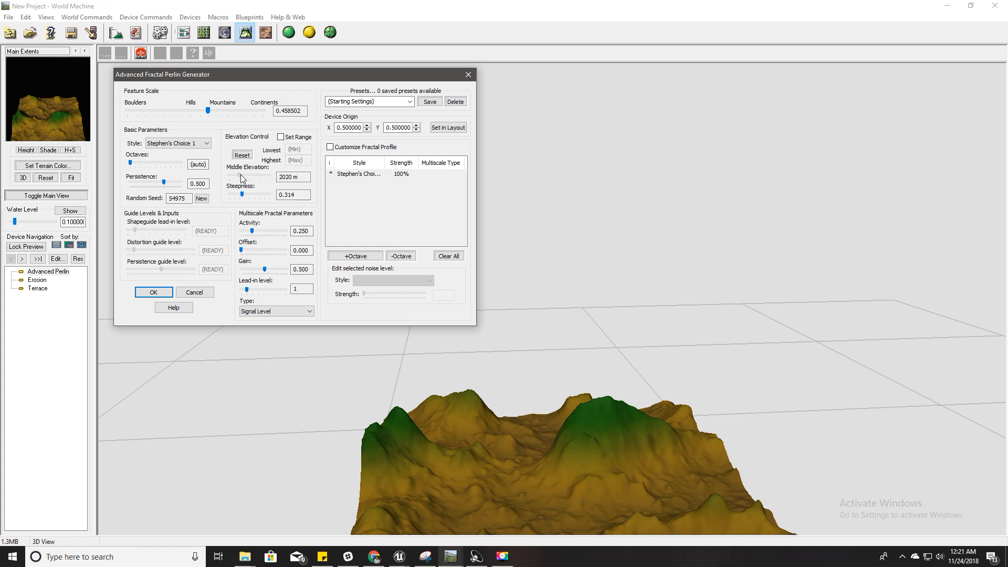
drag(256, 176, 244, 185)
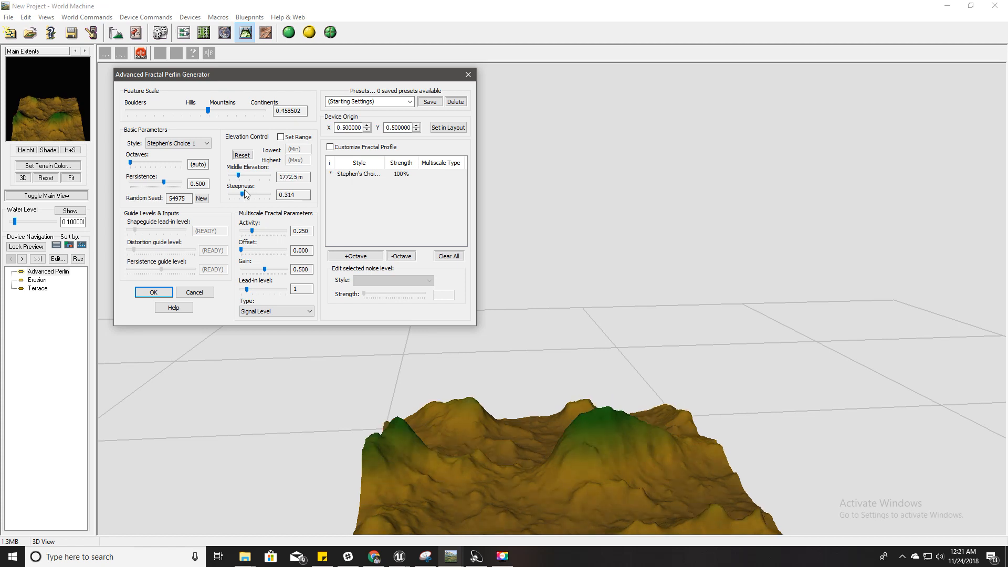
mouse_move(251, 195)
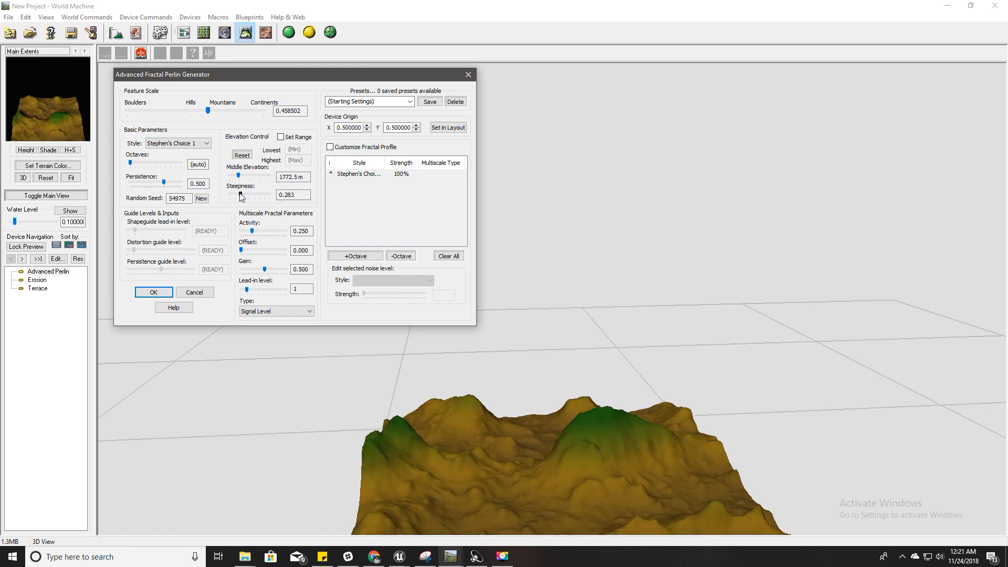
drag(234, 195, 231, 195)
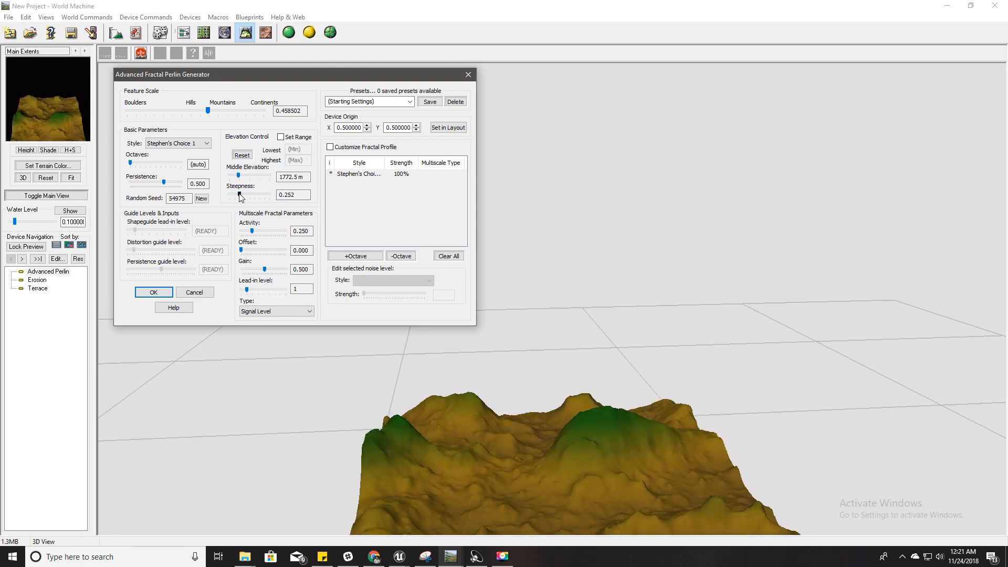
drag(239, 196, 248, 196)
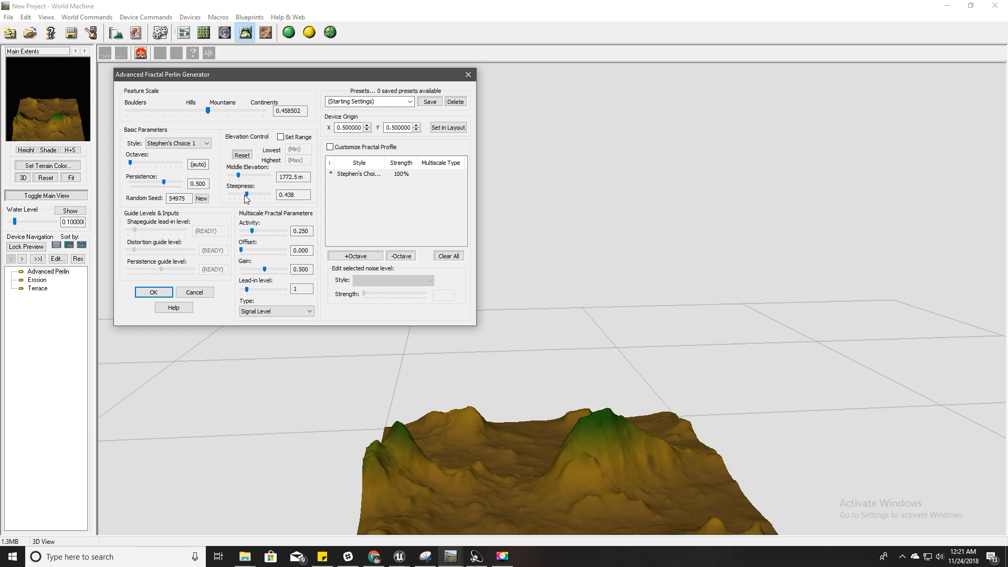
drag(245, 194, 236, 194)
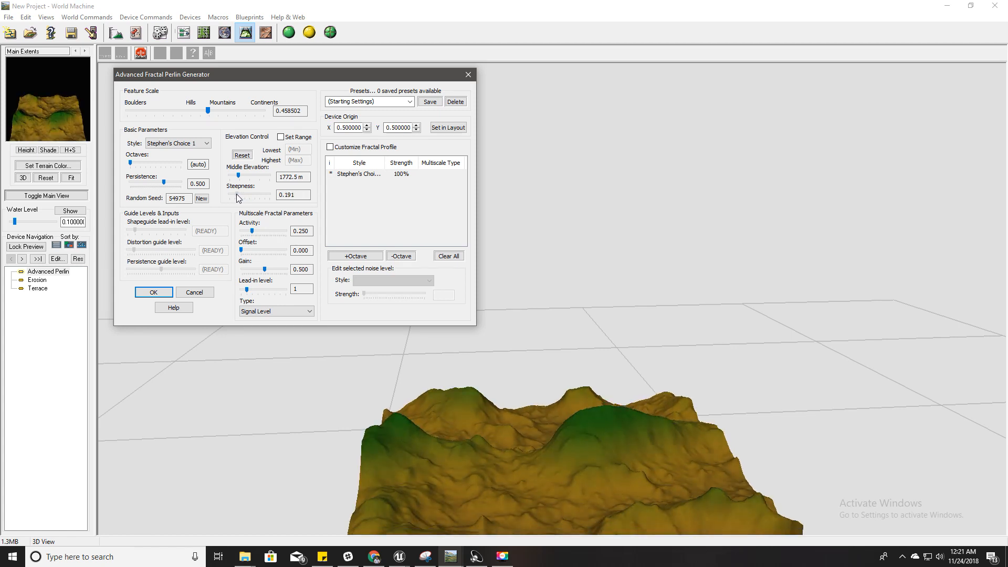
drag(244, 198, 226, 199)
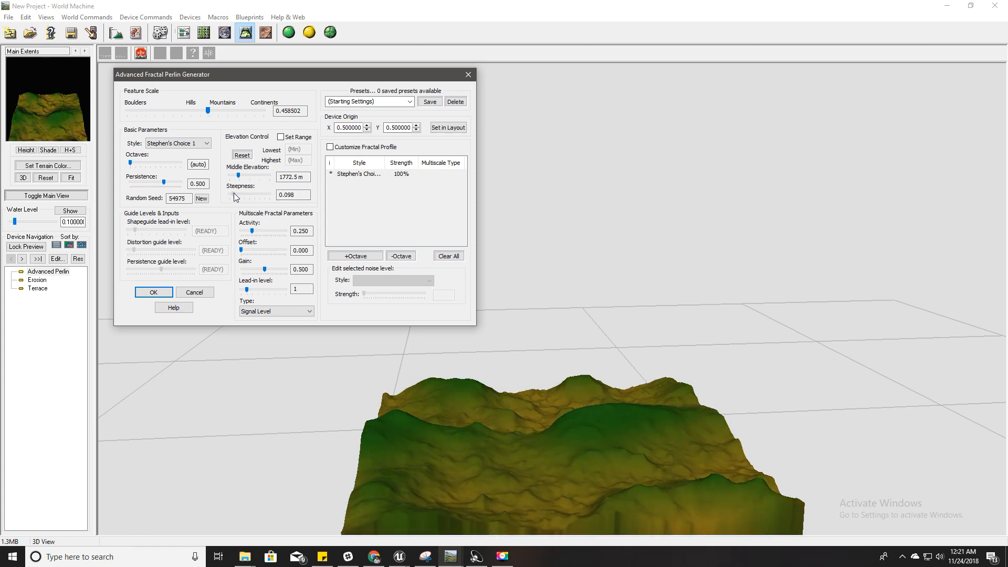
drag(238, 196, 257, 196)
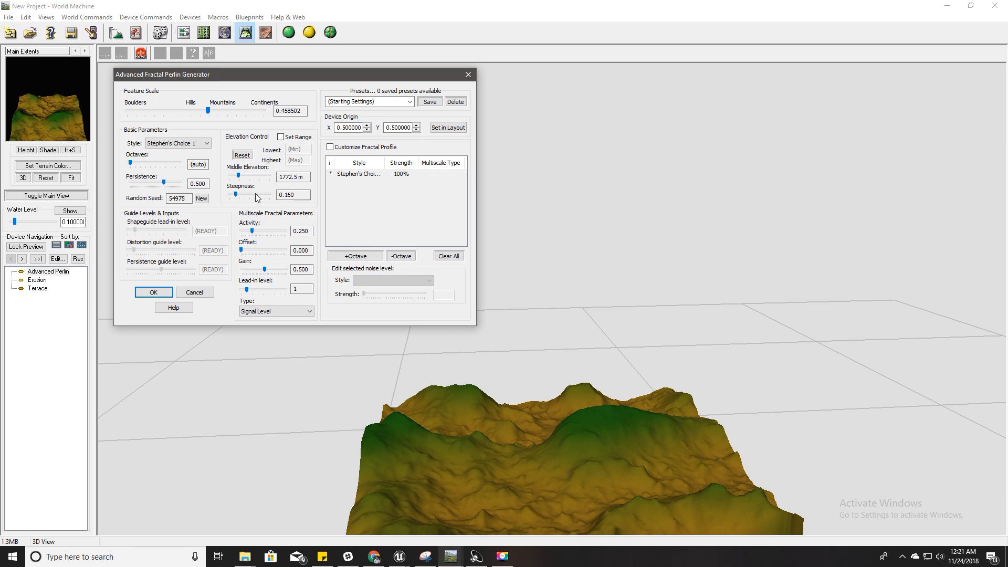
drag(256, 176, 239, 177)
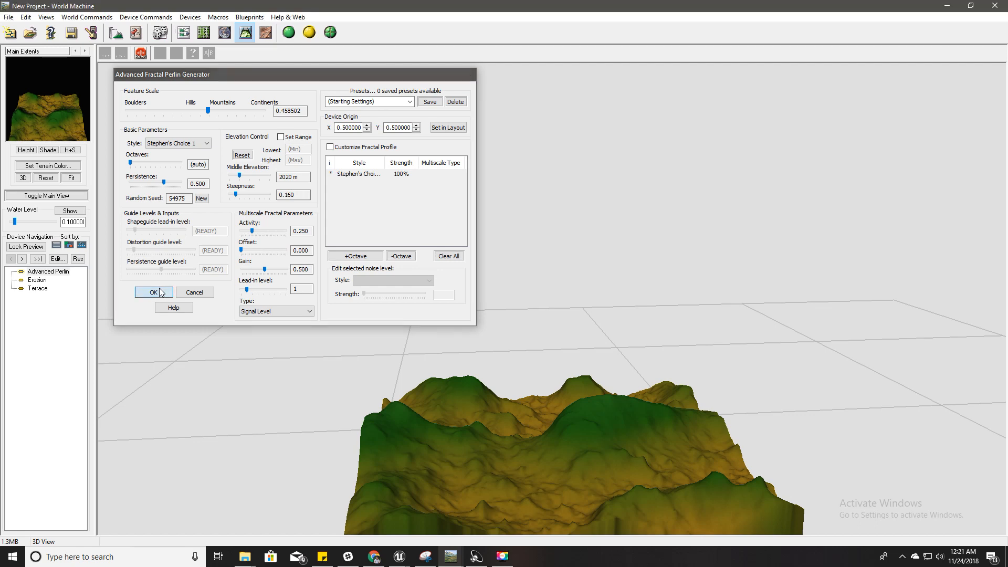
click(154, 292)
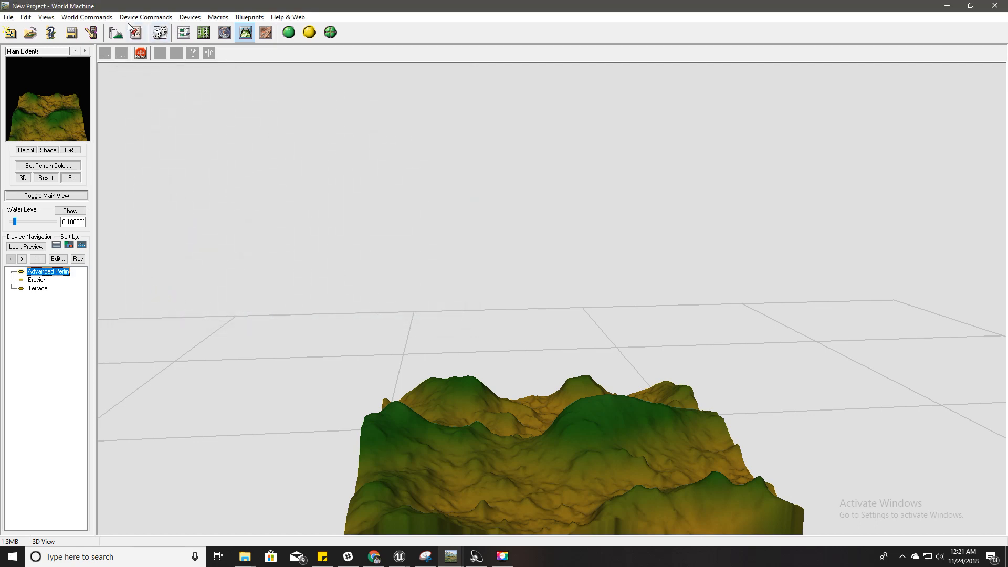
Step: Place a Height Output device in the network and wire Terrace's output into it
click(183, 33)
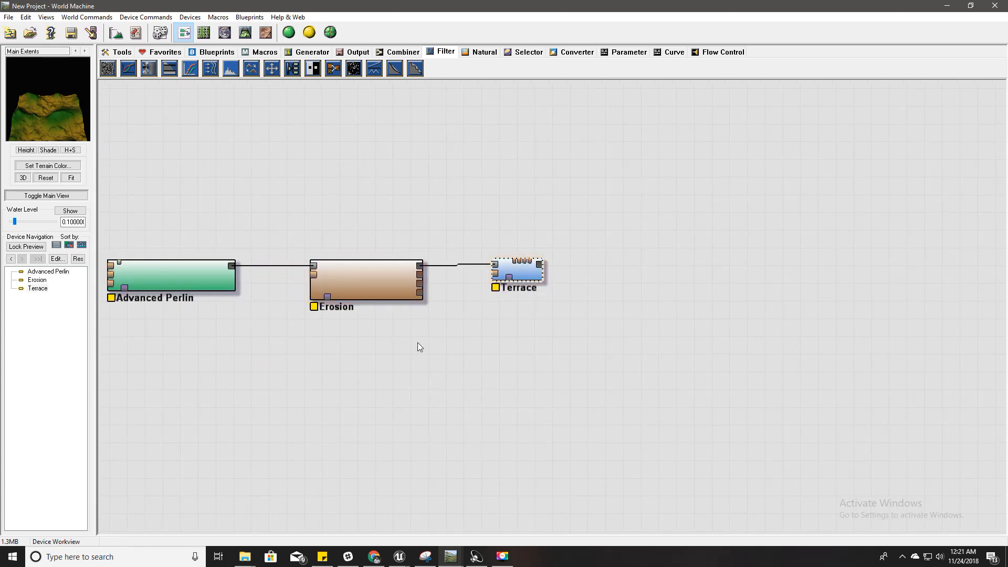
mouse_move(403, 359)
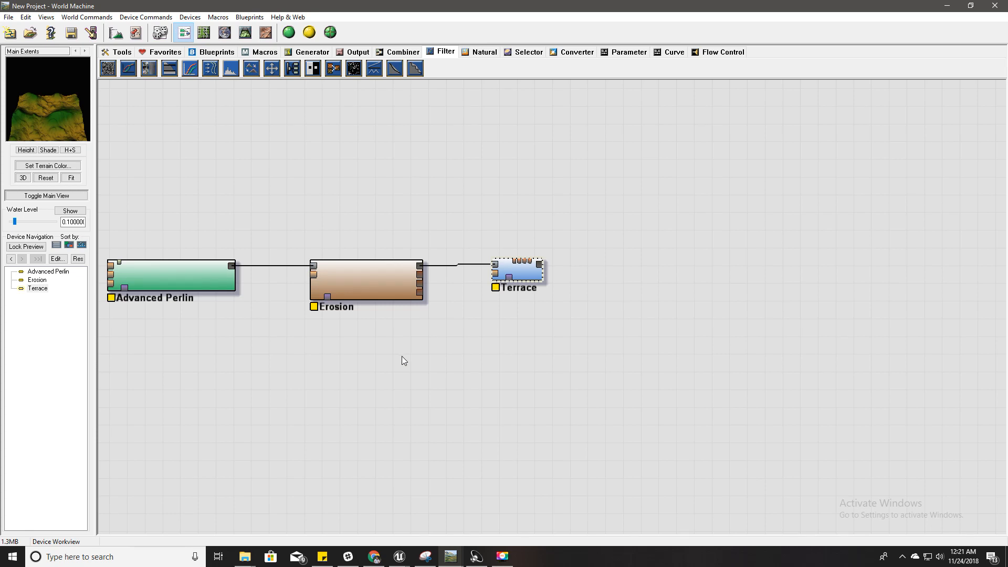
mouse_move(912, 239)
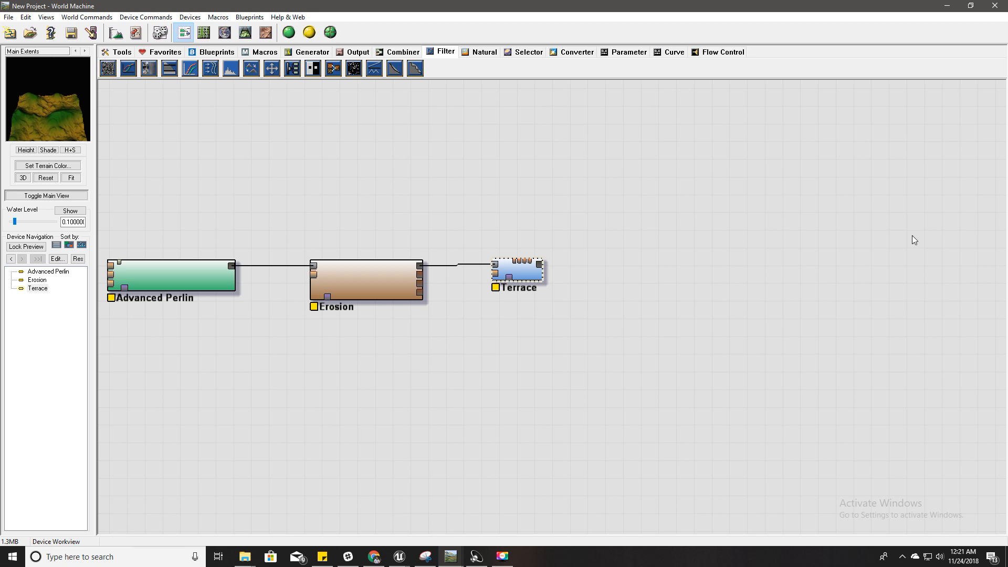
click(357, 52)
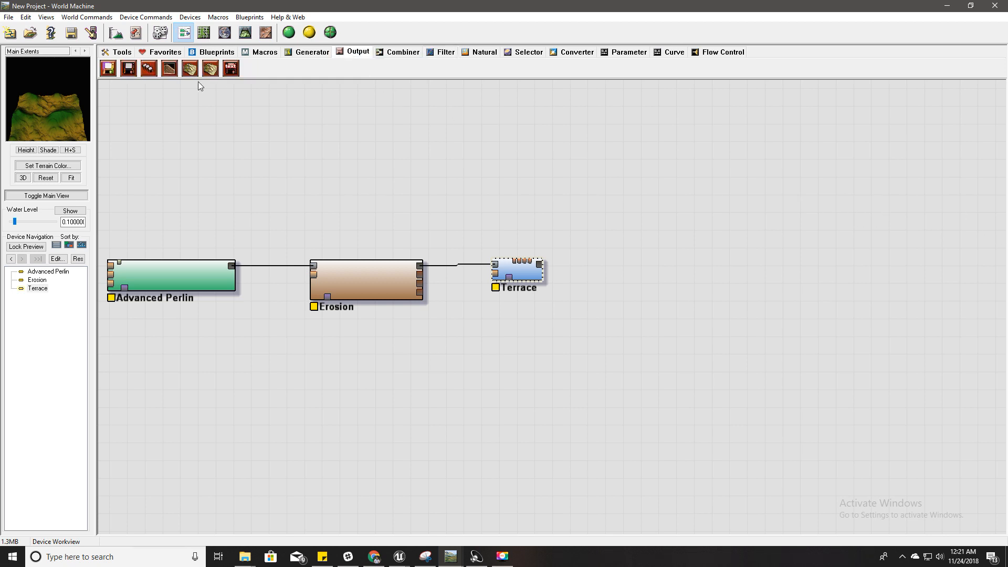
mouse_move(128, 69)
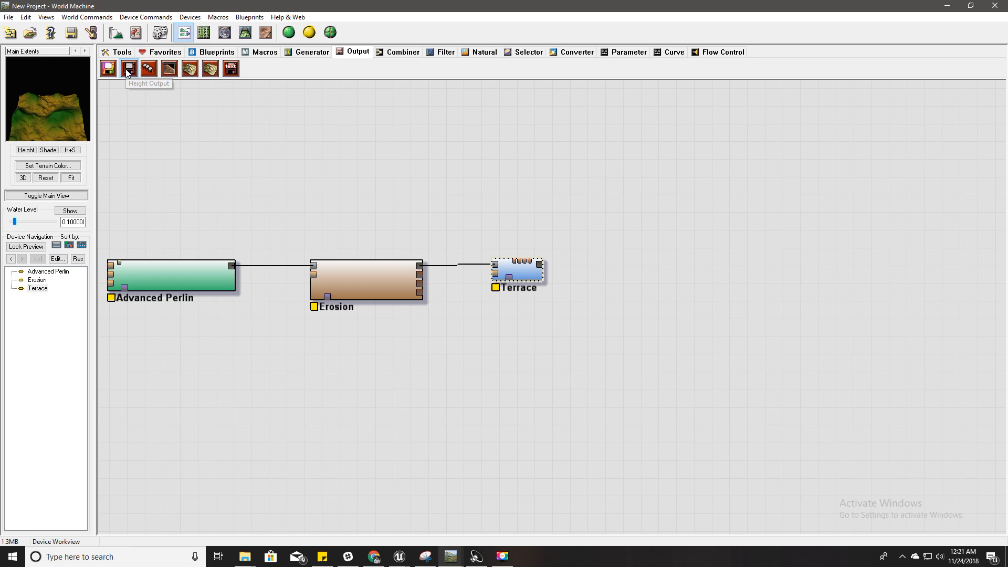
click(128, 68)
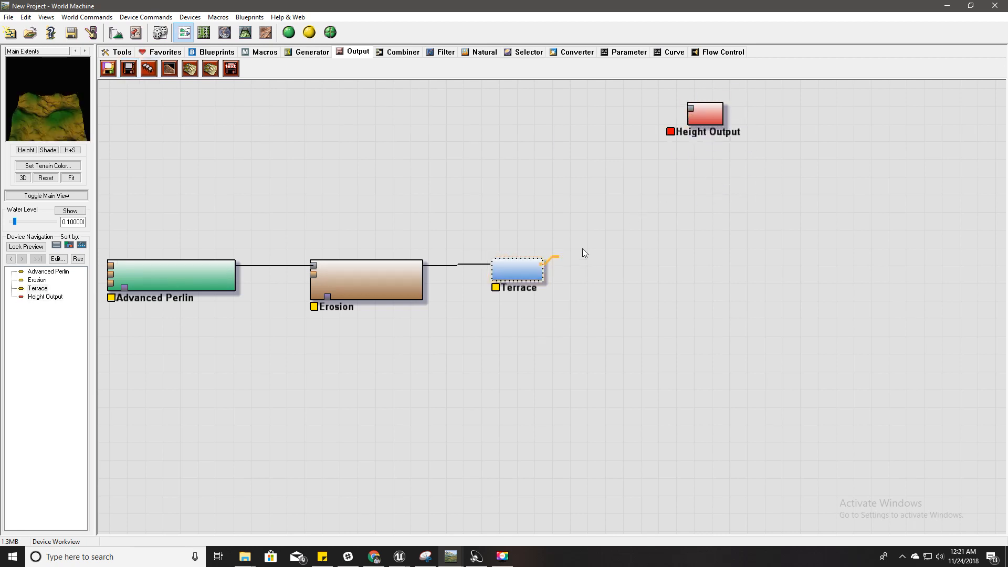
drag(542, 263, 690, 119)
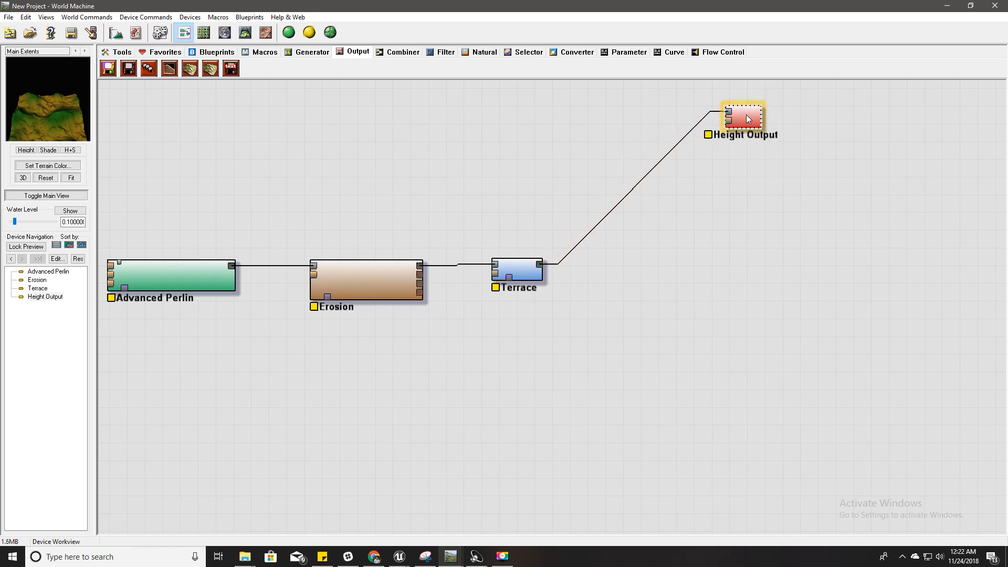
Step: Set the Height Output file format to 16-bit RAW and go choose its save location
double_click(745, 118)
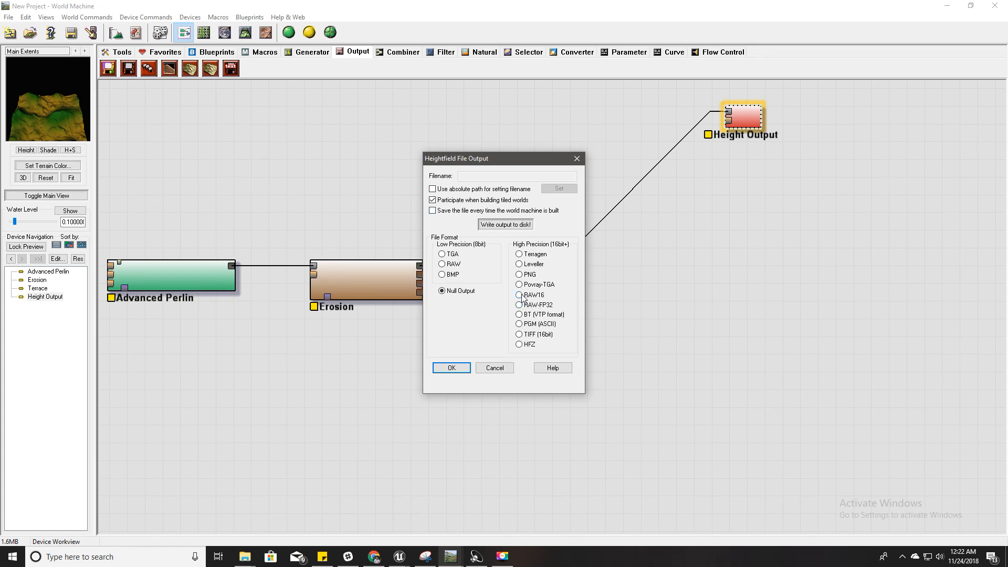
click(519, 294)
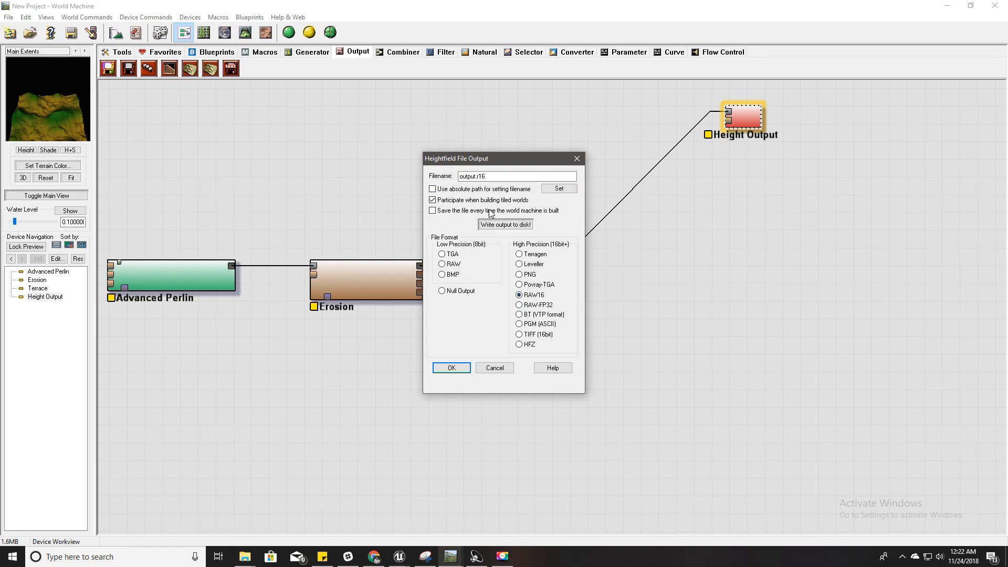
click(559, 188)
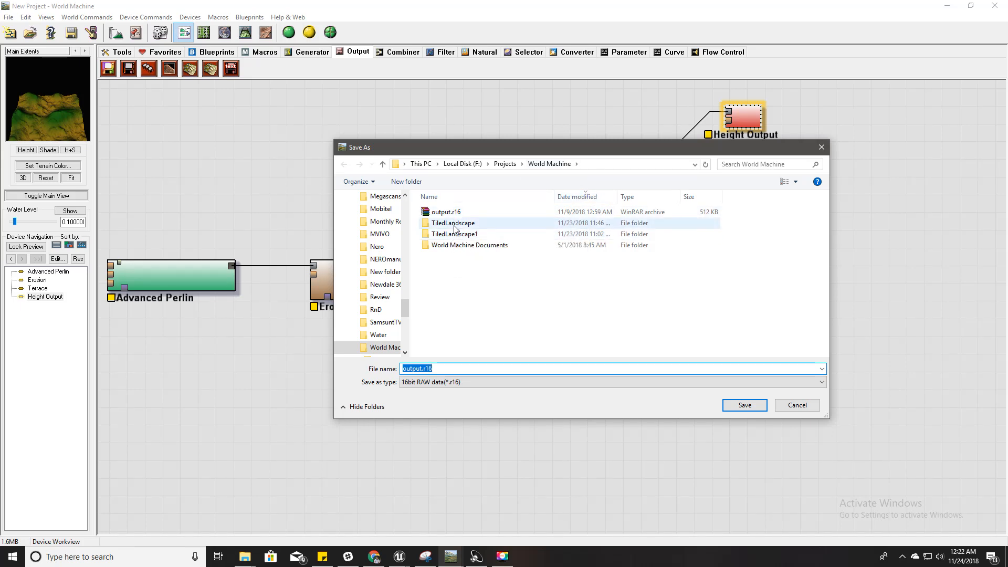
Step: Create a new TiledLandscape2 folder in the World Machine directory and select it
double_click(452, 223)
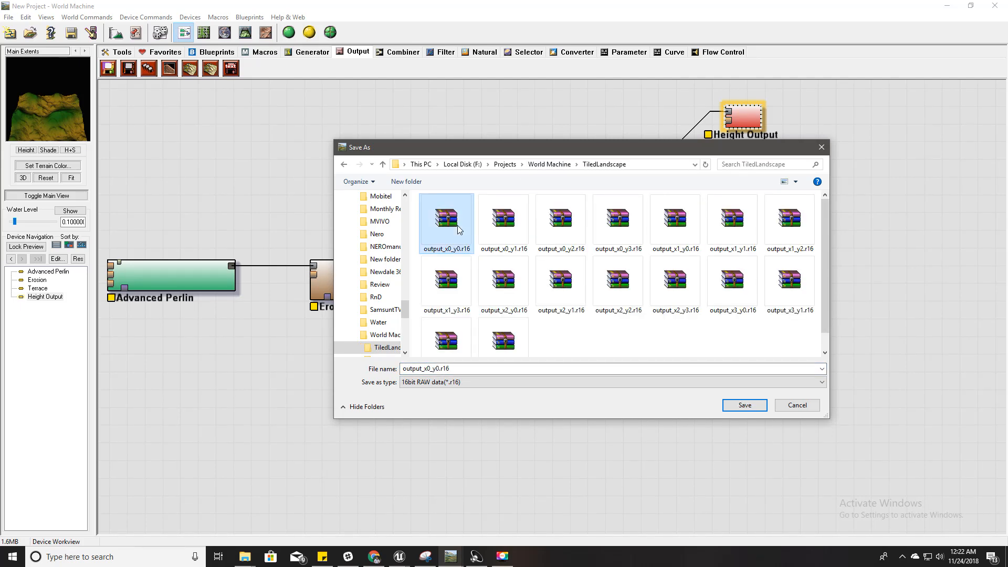
mouse_move(546, 169)
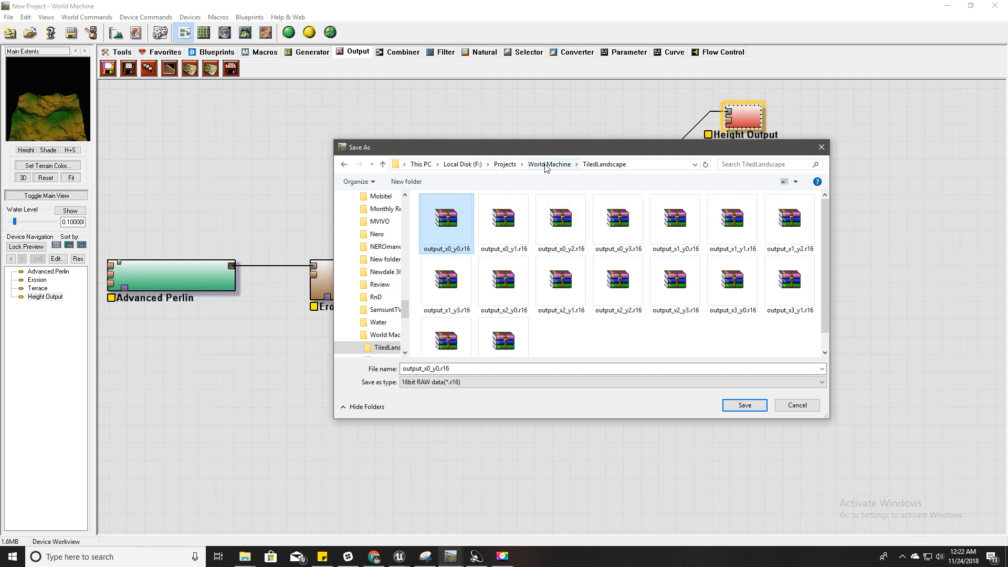
click(549, 164)
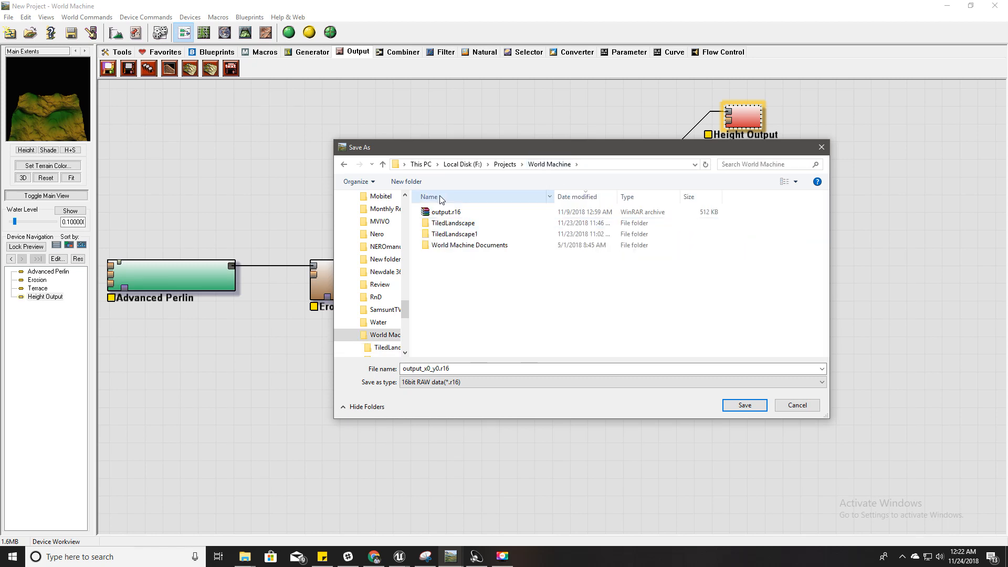
click(405, 180)
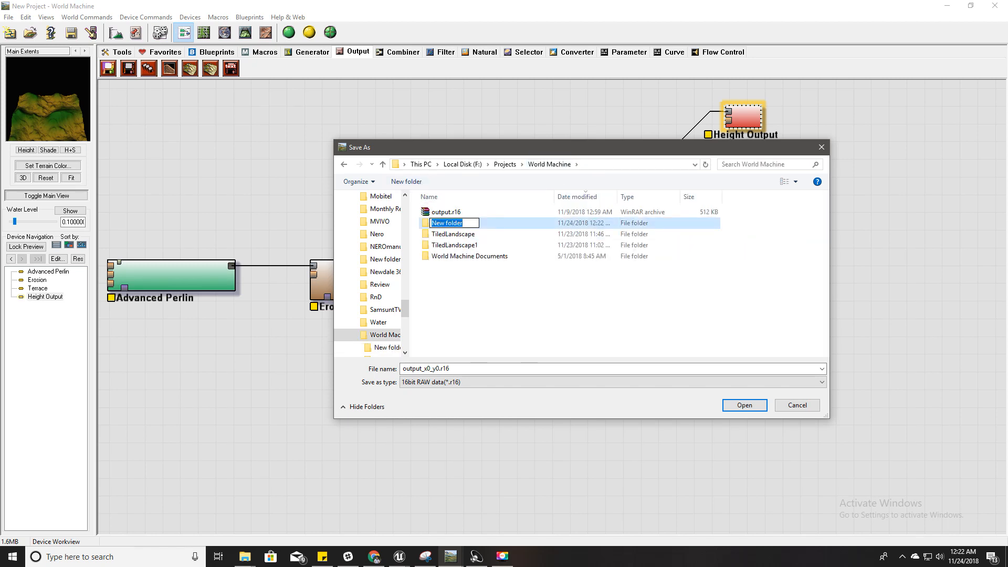
text(TiledLands)
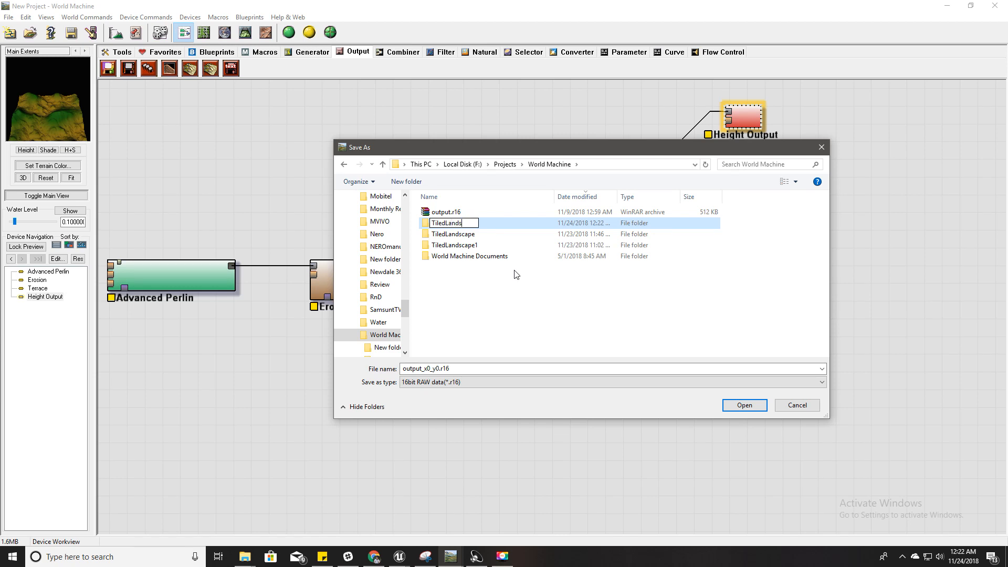
text(TiledLandscape2)
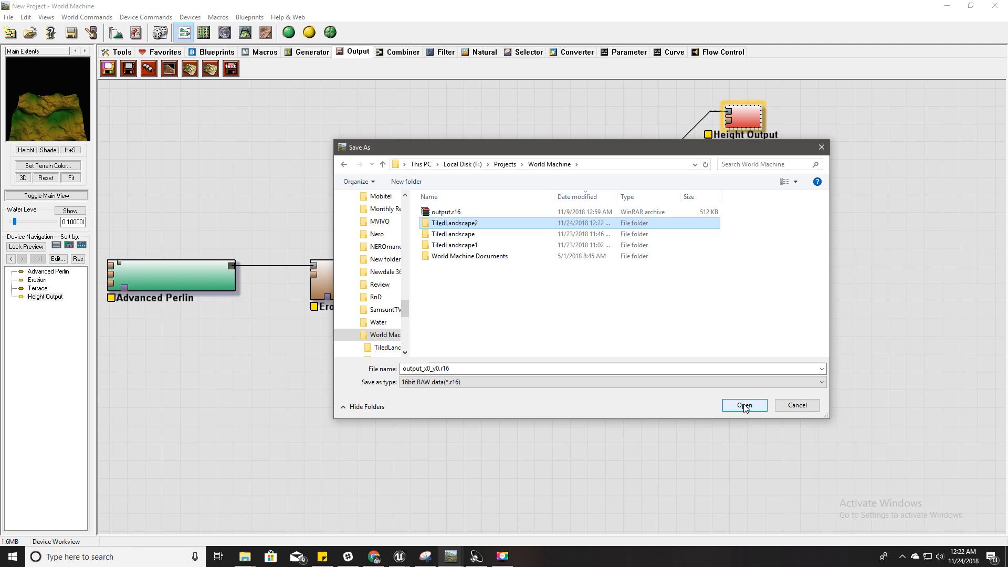
click(745, 405)
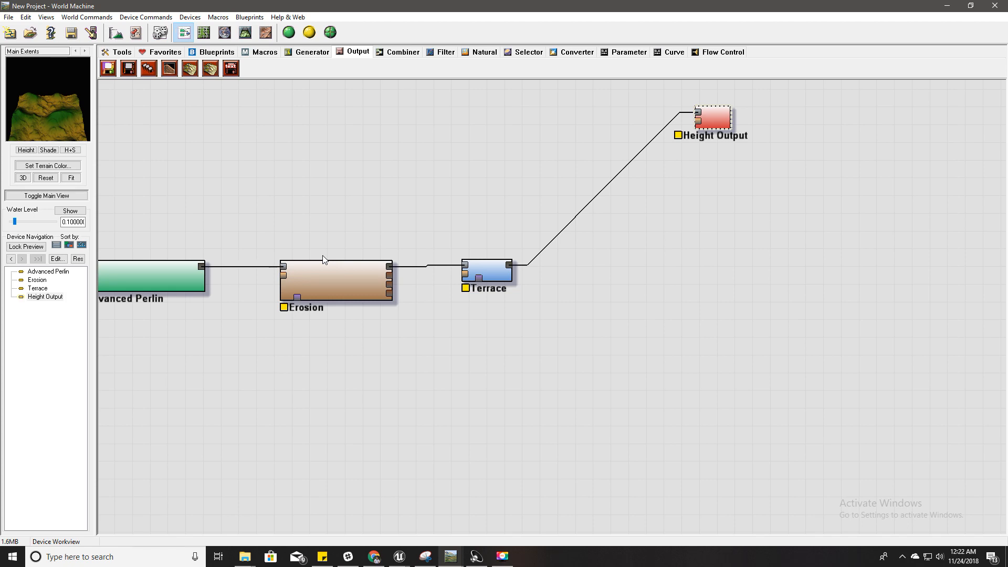
mouse_move(577, 306)
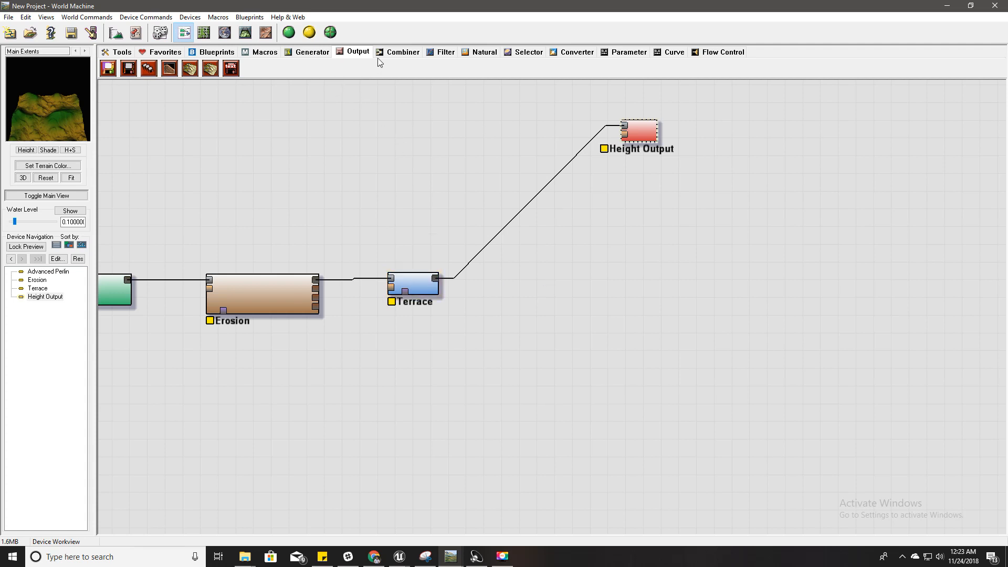
mouse_move(471, 212)
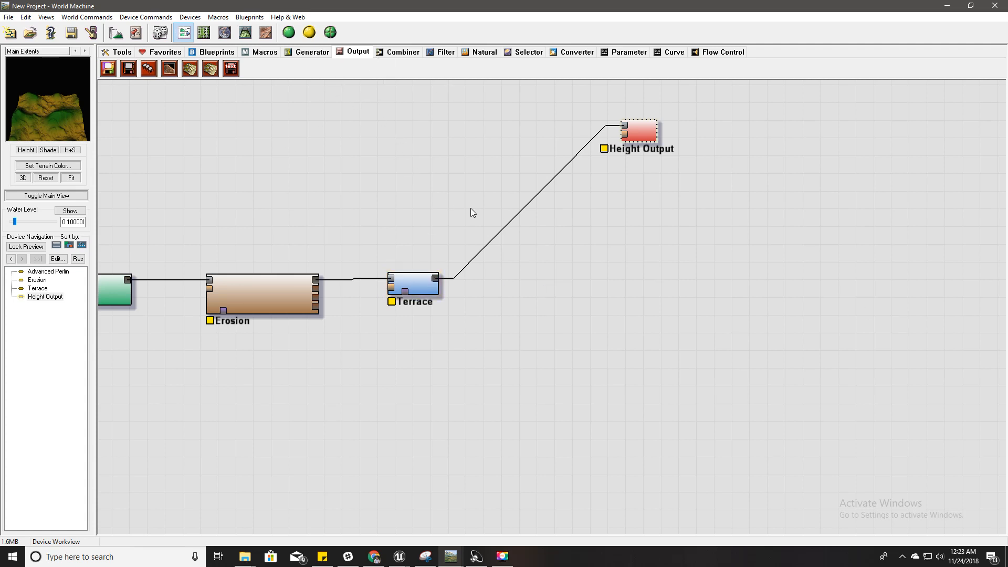
mouse_move(373, 158)
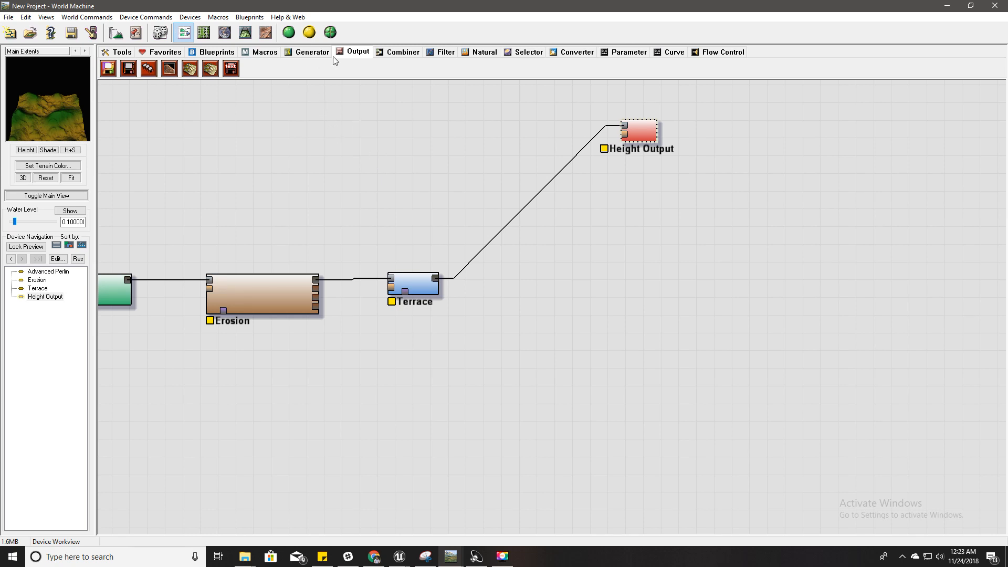
Step: Add Select Slope devices from the Selector tab, branching off the Terrace output
click(527, 52)
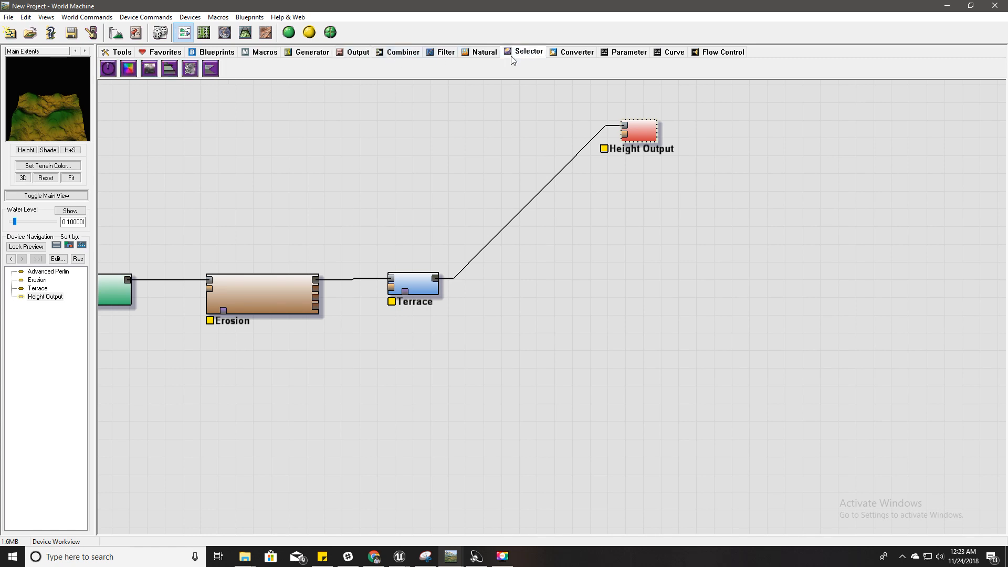
mouse_move(189, 68)
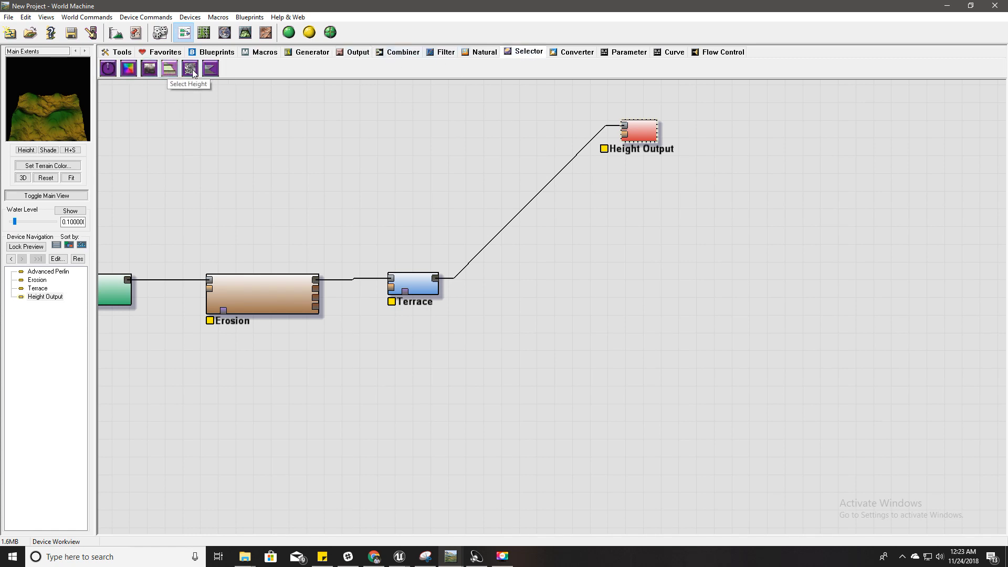
click(210, 68)
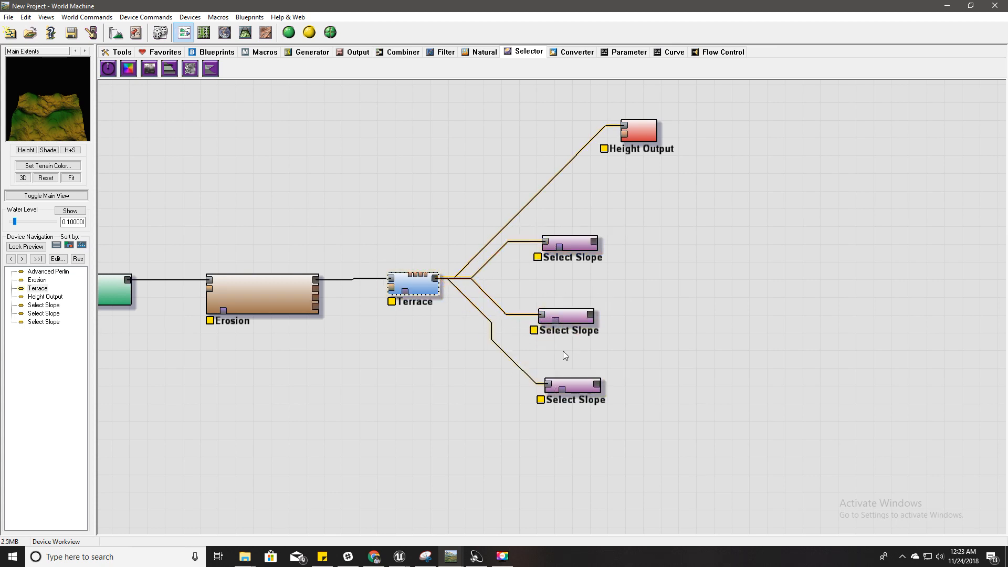
click(572, 316)
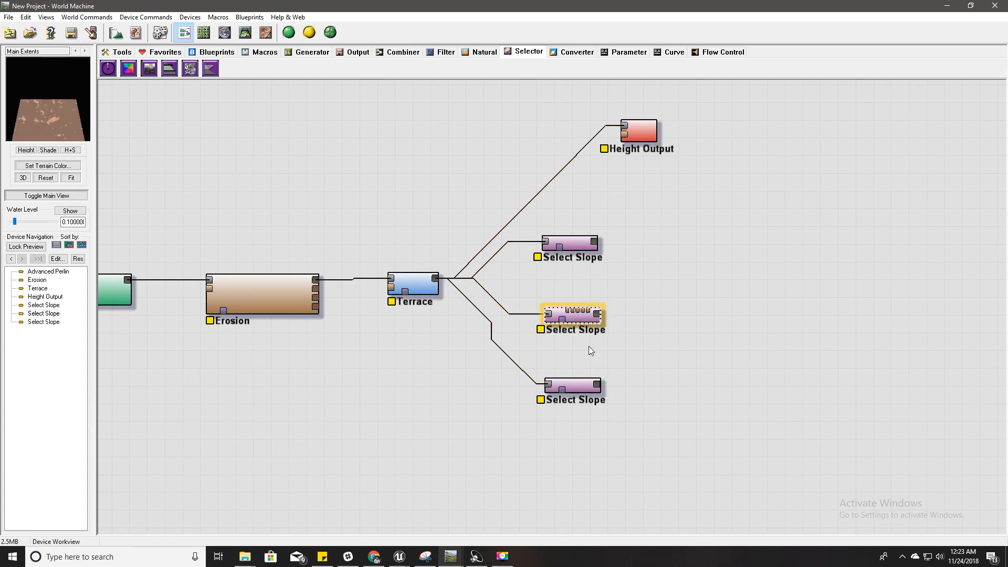
Step: Limit the bottom Select Slope to a 40° maximum slope
double_click(572, 385)
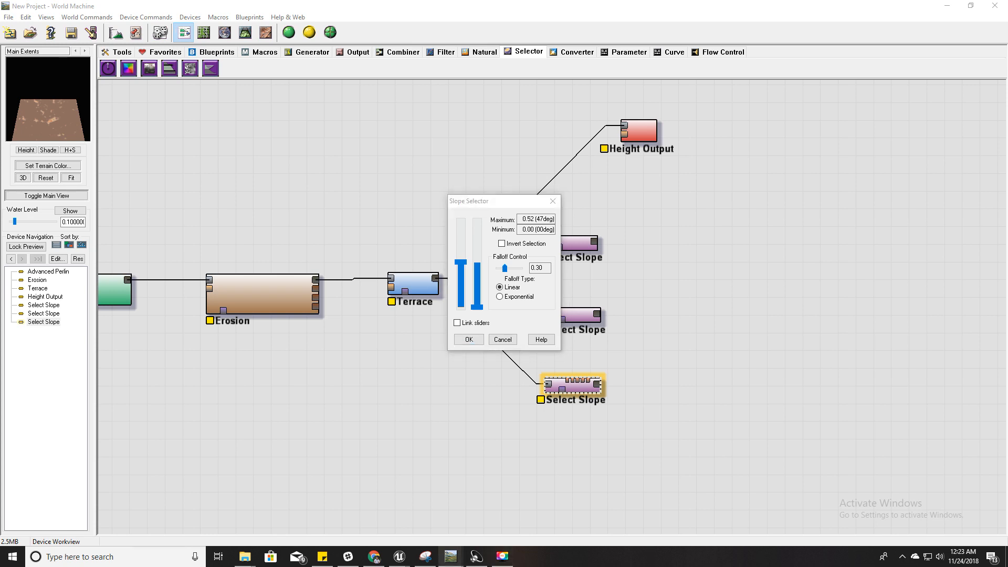
mouse_move(221, 333)
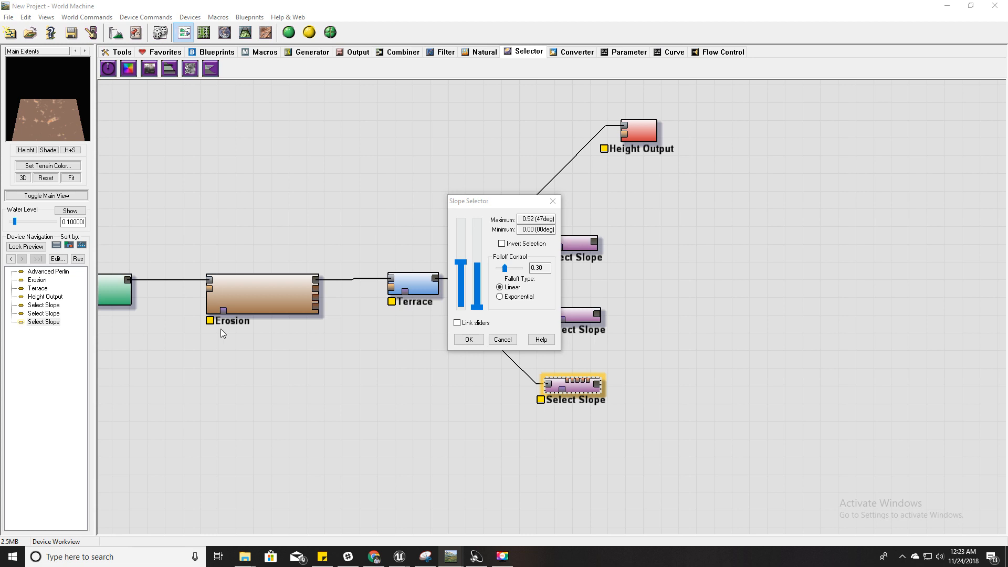
mouse_move(487, 289)
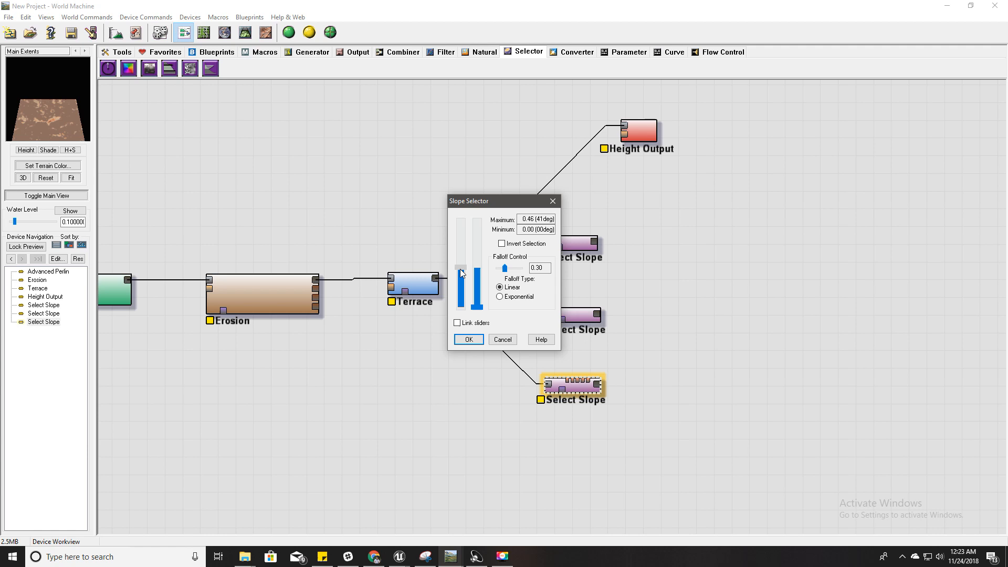
drag(462, 272, 463, 276)
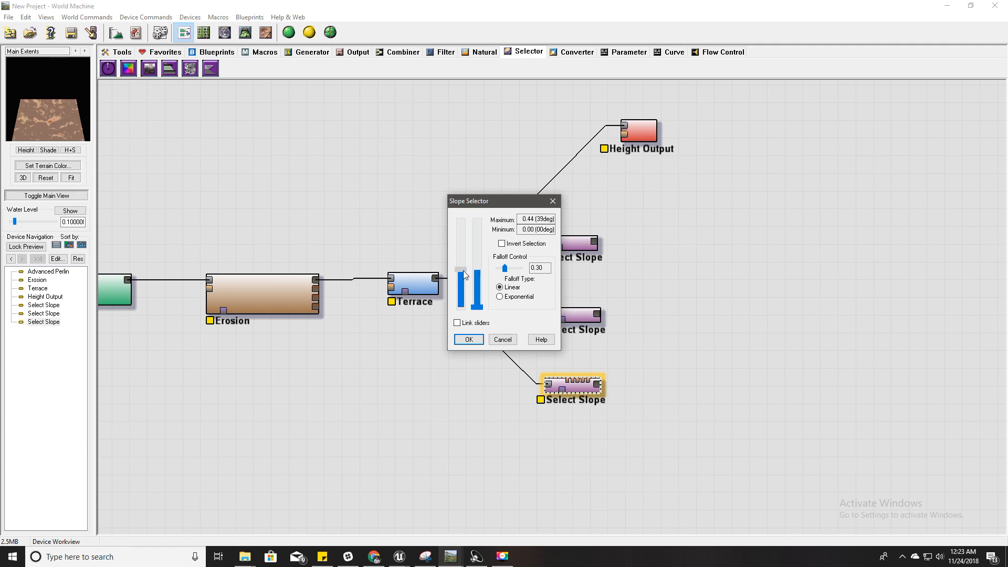
drag(464, 276, 464, 269)
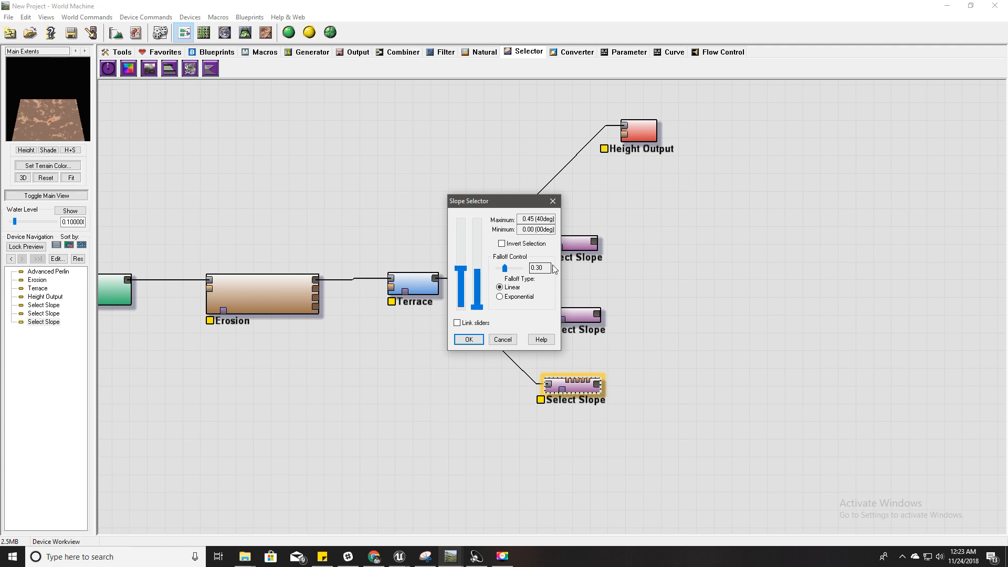
mouse_move(533, 303)
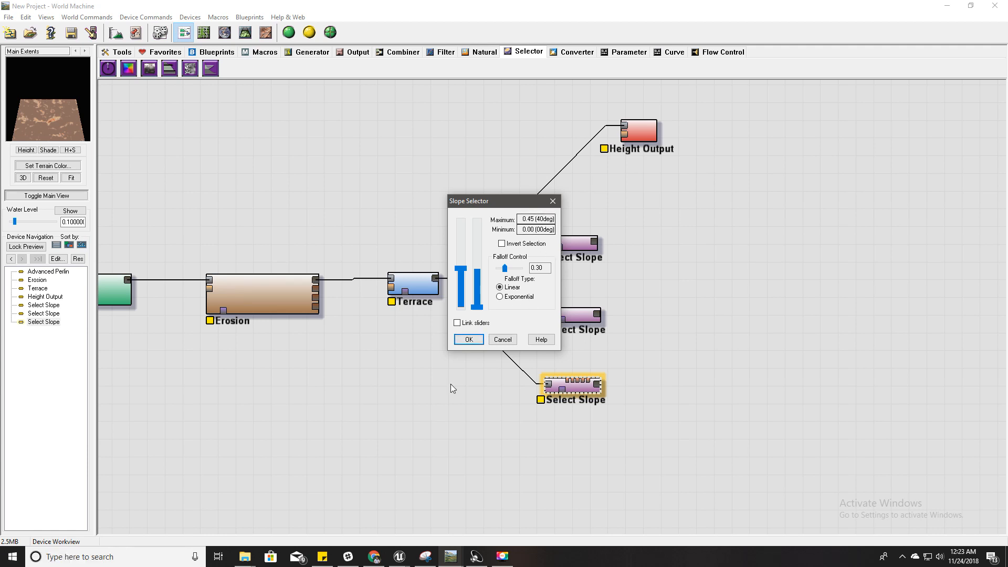
Step: Set the middle Select Slope range to about 41°–75°
click(468, 339)
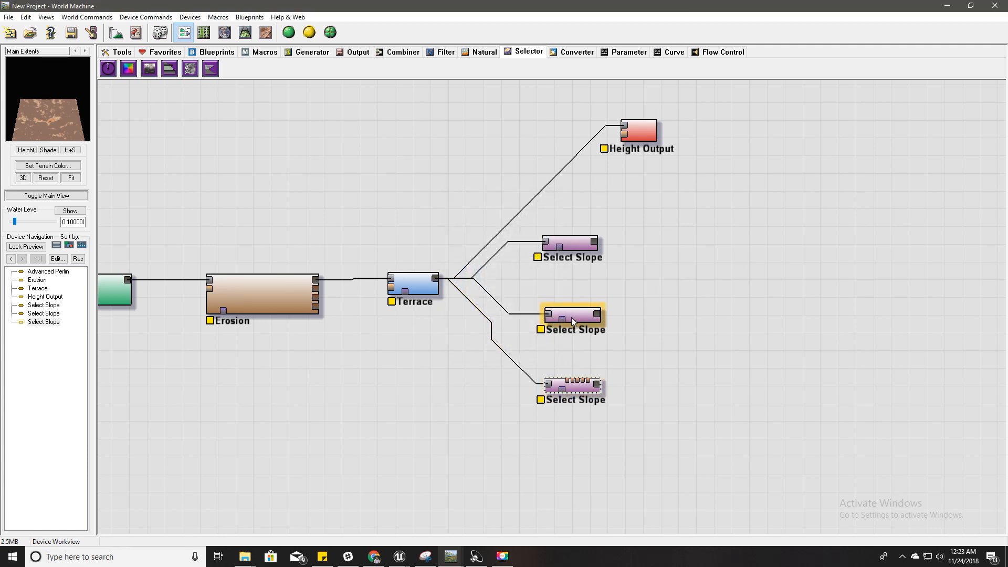
double_click(570, 316)
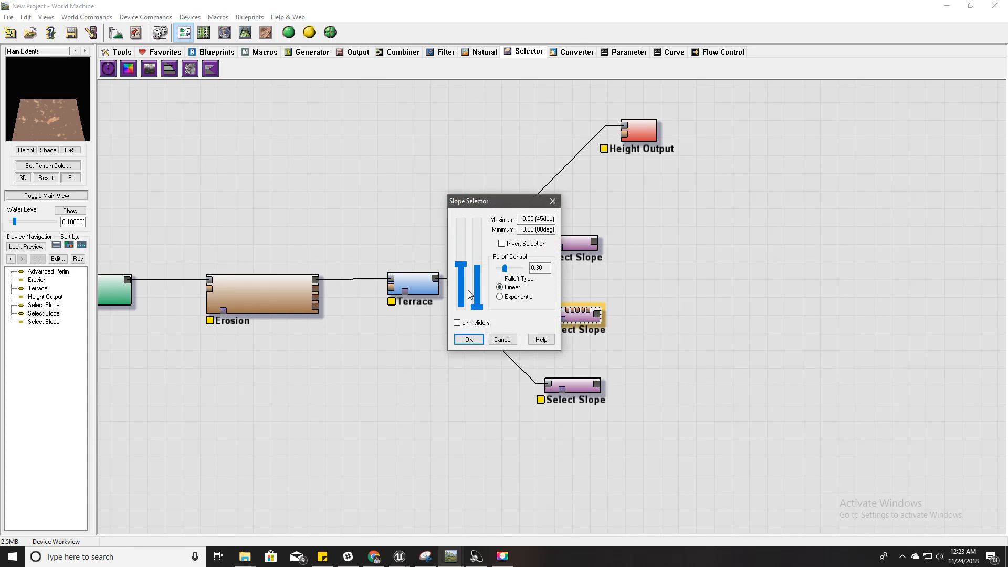
drag(470, 293, 462, 263)
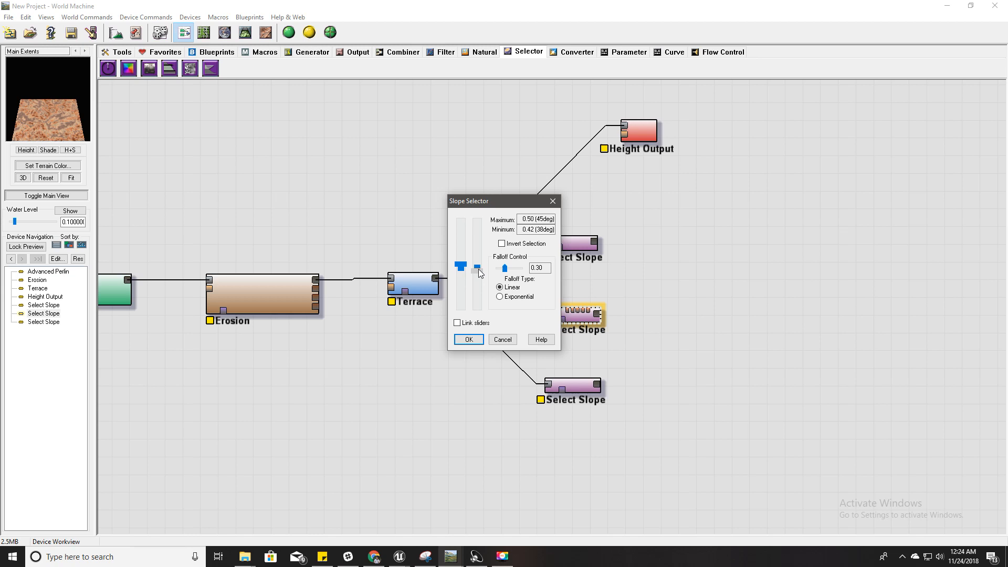
drag(479, 273, 476, 264)
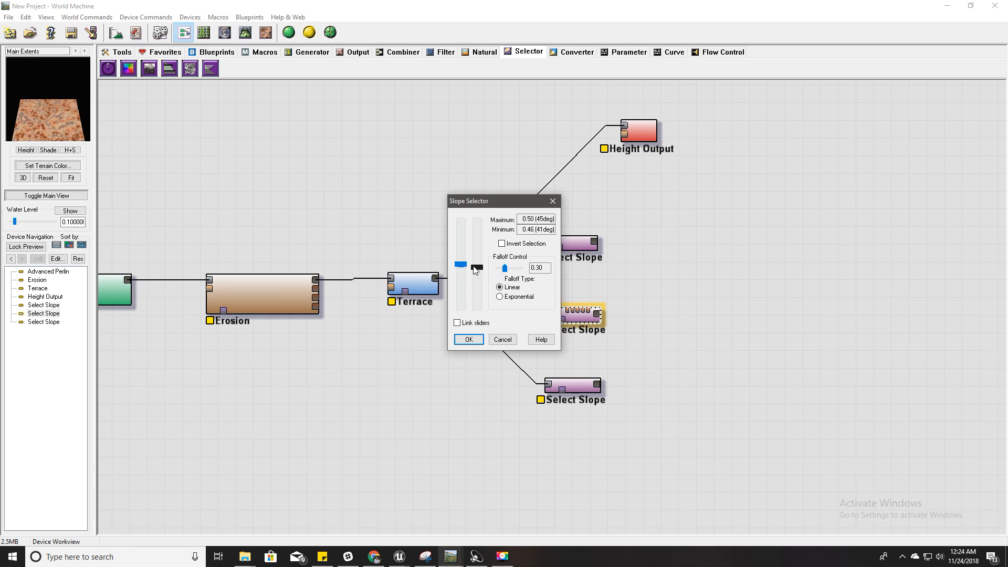
drag(461, 263, 461, 248)
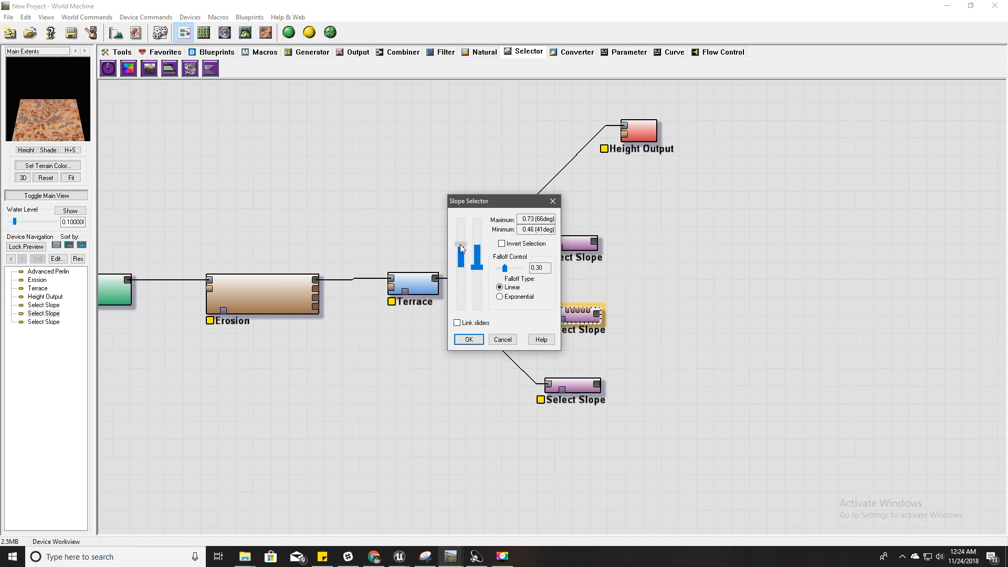
drag(460, 249, 459, 237)
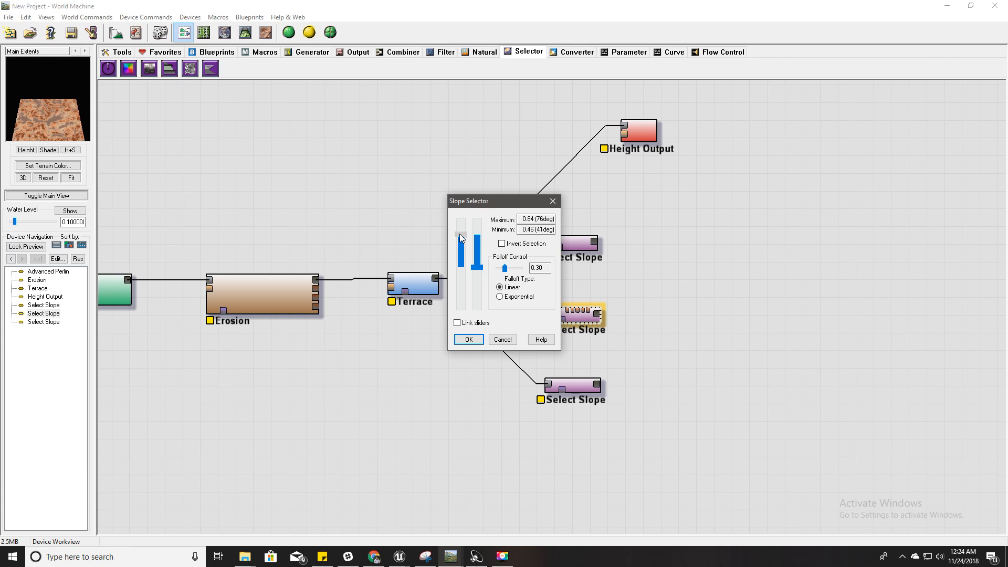
drag(460, 238, 462, 248)
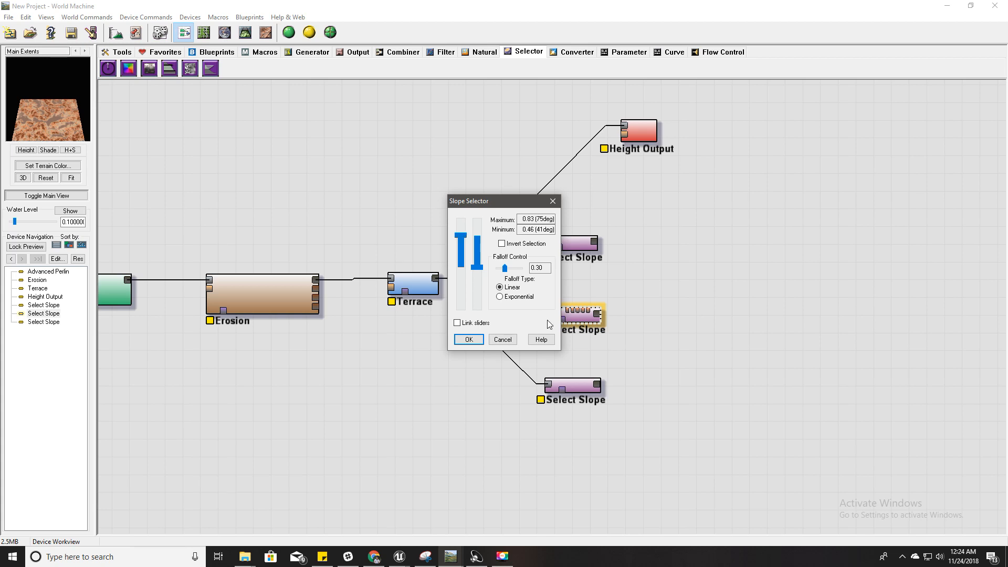
Step: Confirm the bottom selector's 0–40° range with exponential falloff
click(468, 339)
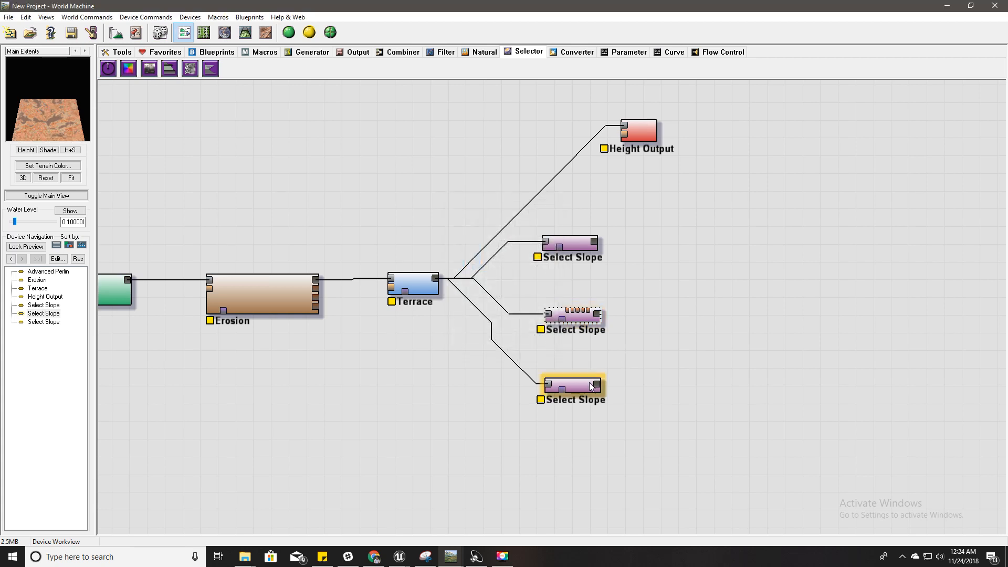
double_click(572, 386)
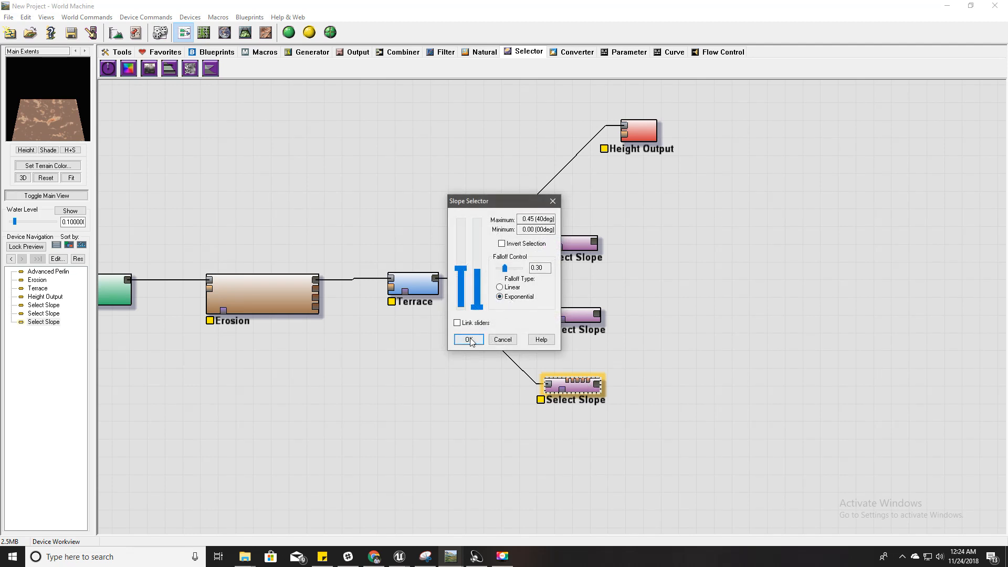
click(468, 340)
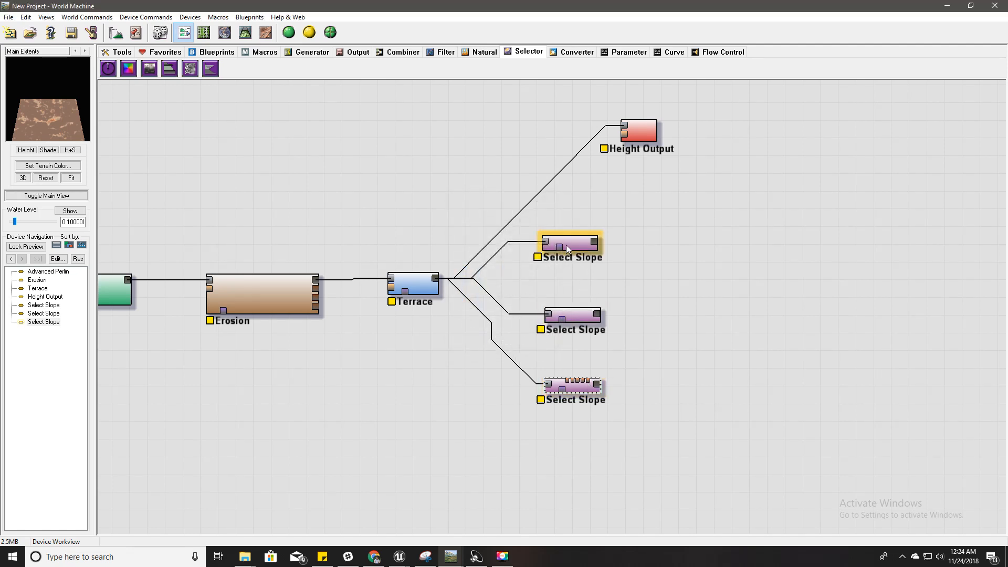
Step: Set the top Select Slope minimum to 68° (0.75) with exponential falloff, covering 68–90°
double_click(569, 244)
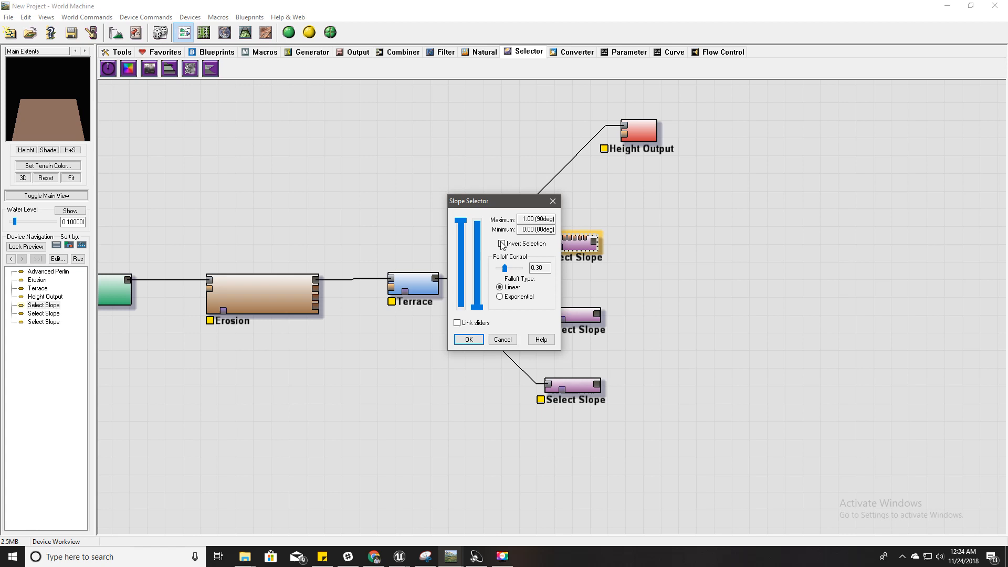
drag(475, 303, 474, 231)
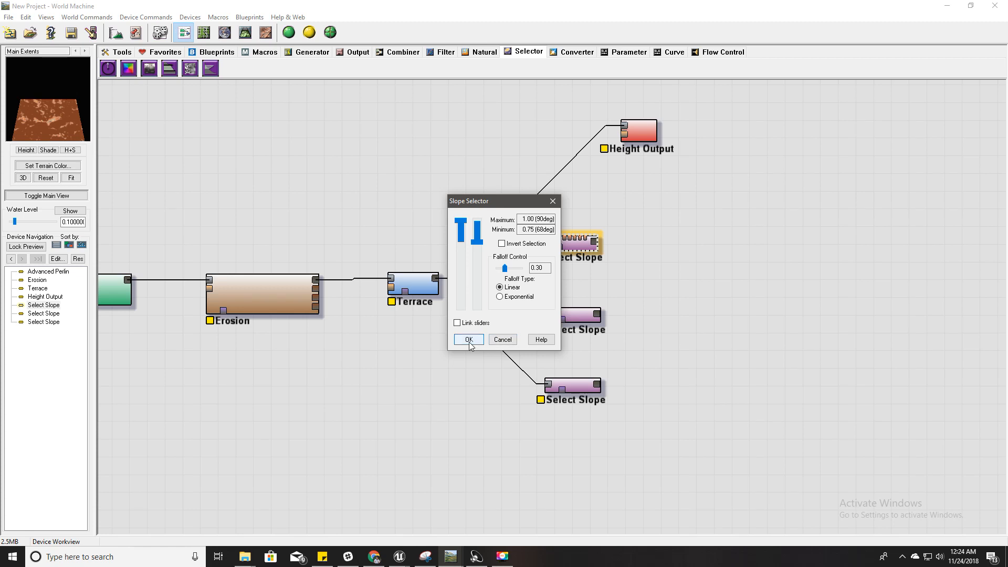
click(500, 296)
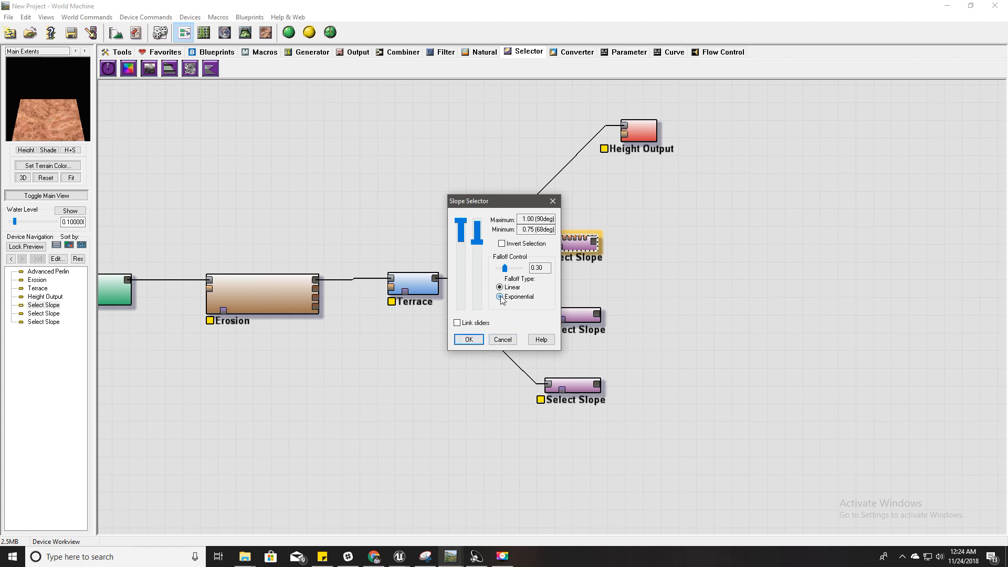
click(468, 339)
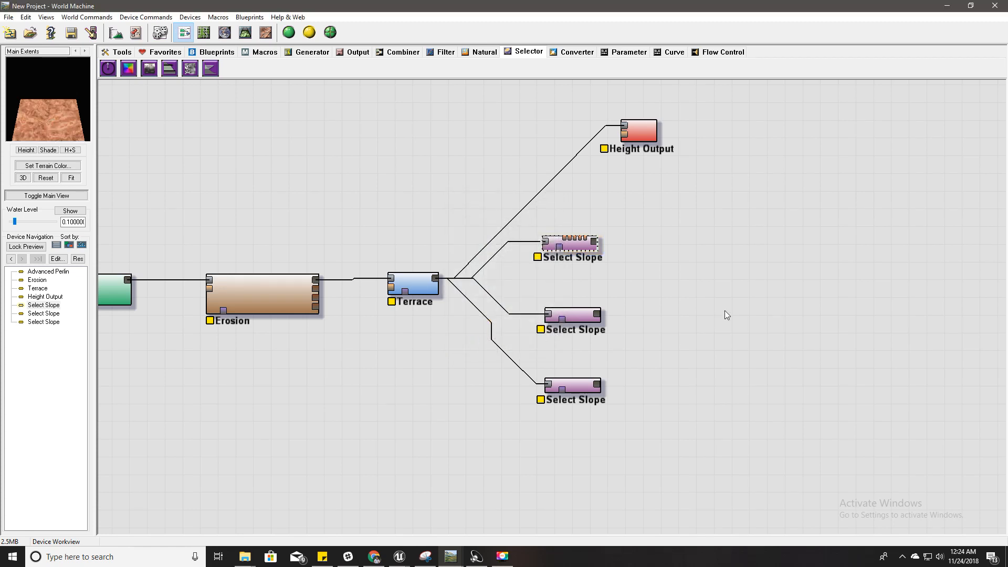
mouse_move(608, 208)
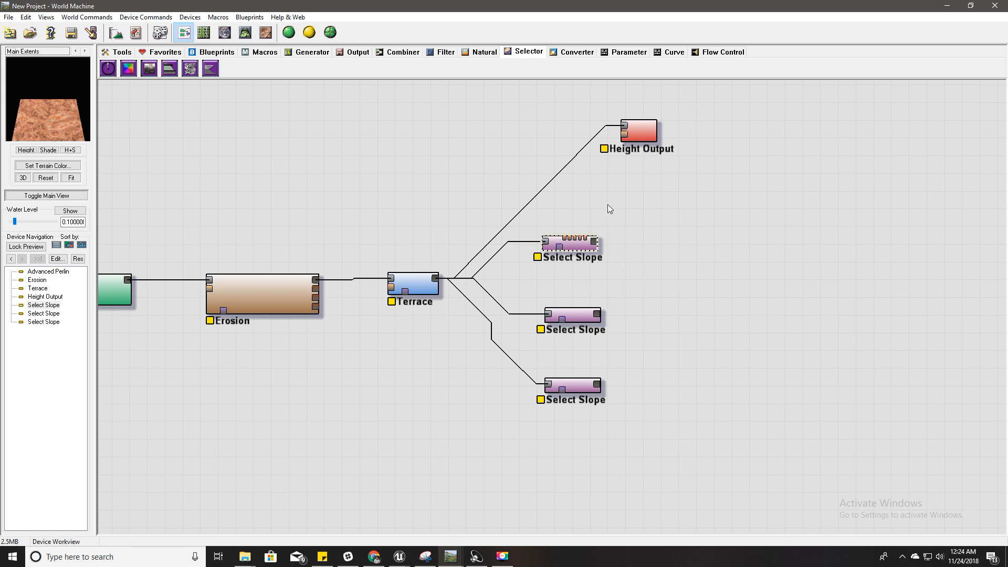
mouse_move(594, 246)
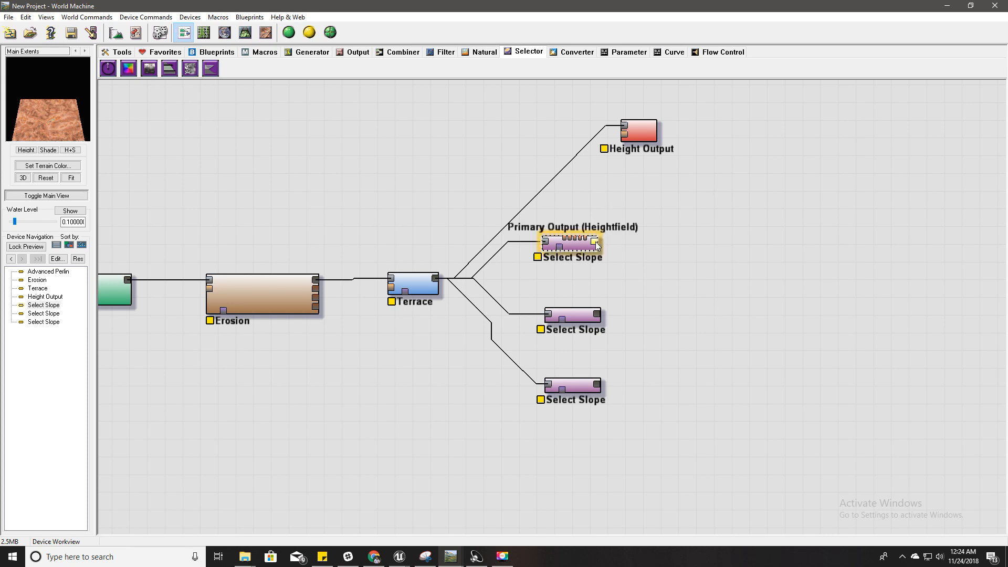
click(357, 52)
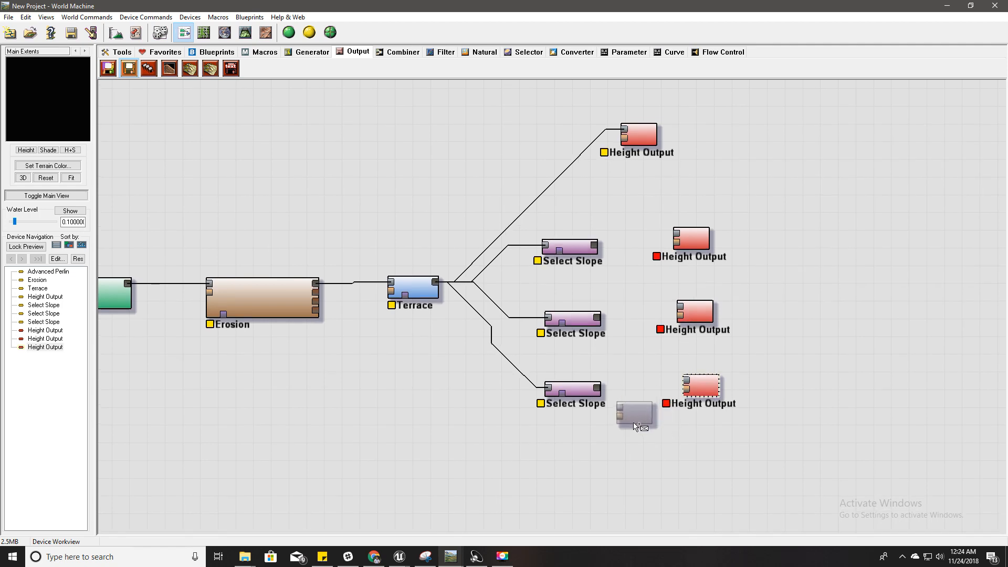
Step: Place three Height Output devices, one for each slope selector's output
right_click(633, 412)
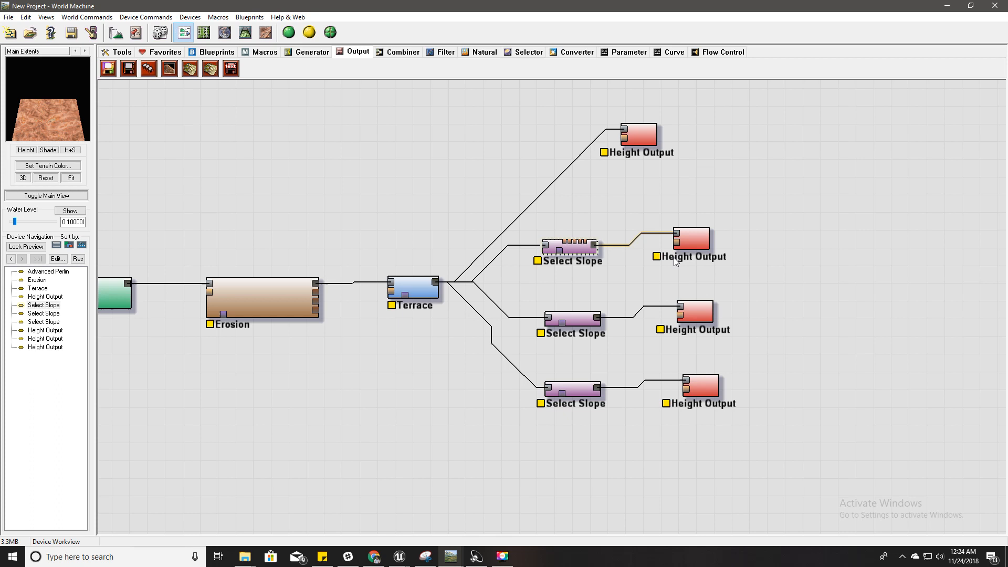
click(692, 239)
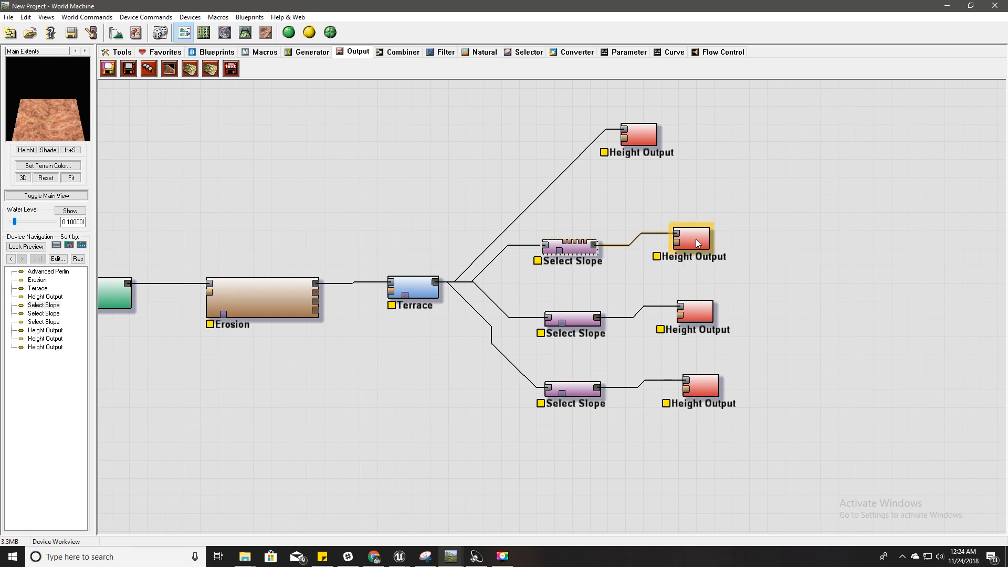
Step: Set the top selector's Height Output to 16-bit PNG saved in TiledLandscape2
double_click(691, 239)
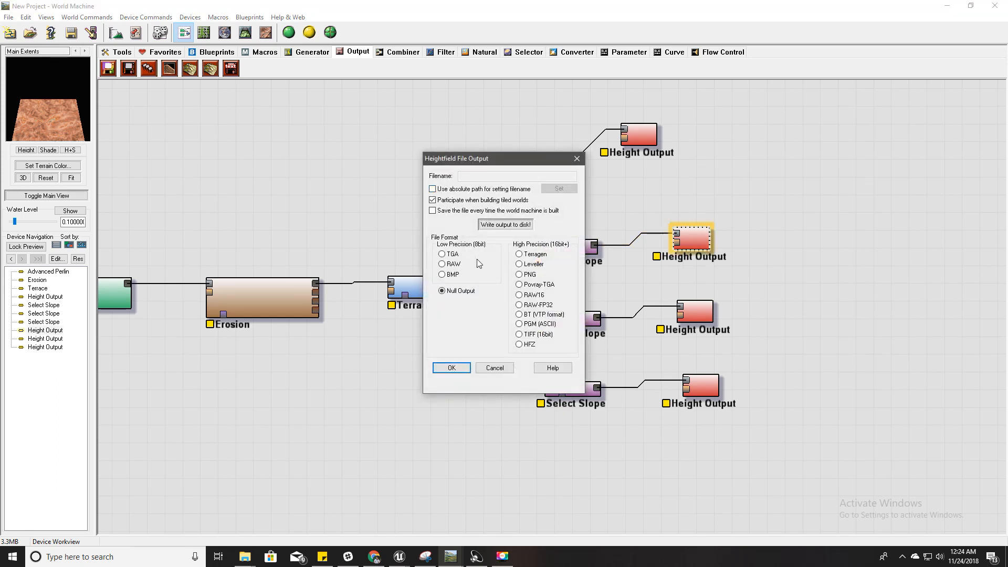
click(519, 274)
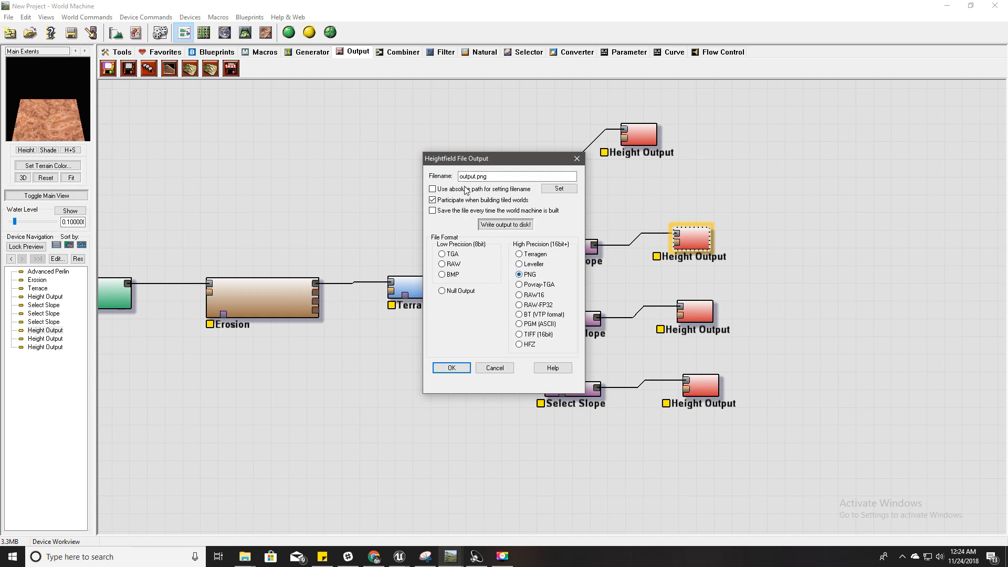
click(559, 188)
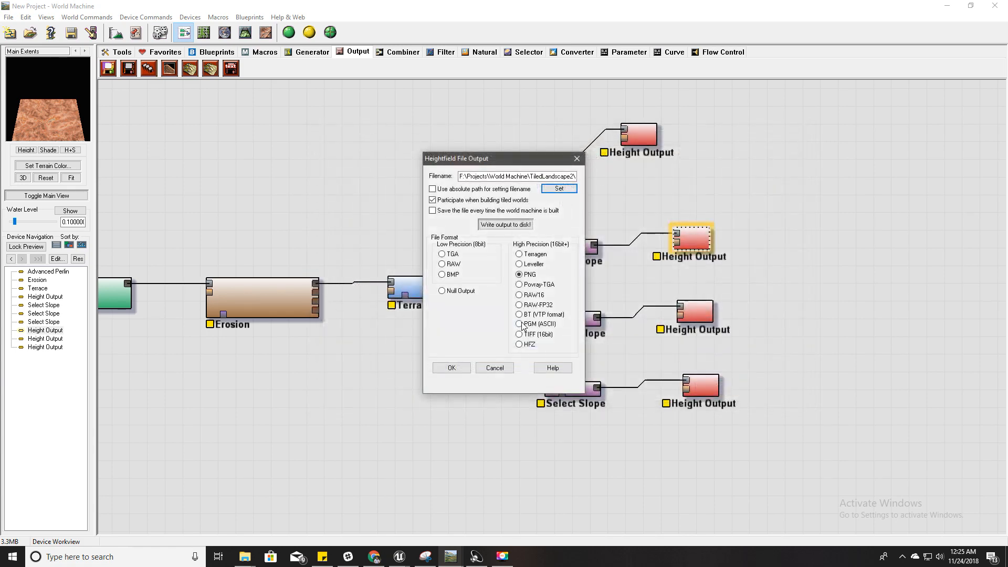
Step: Name the middle selector's PNG output file 'mid' and confirm its settings
click(494, 367)
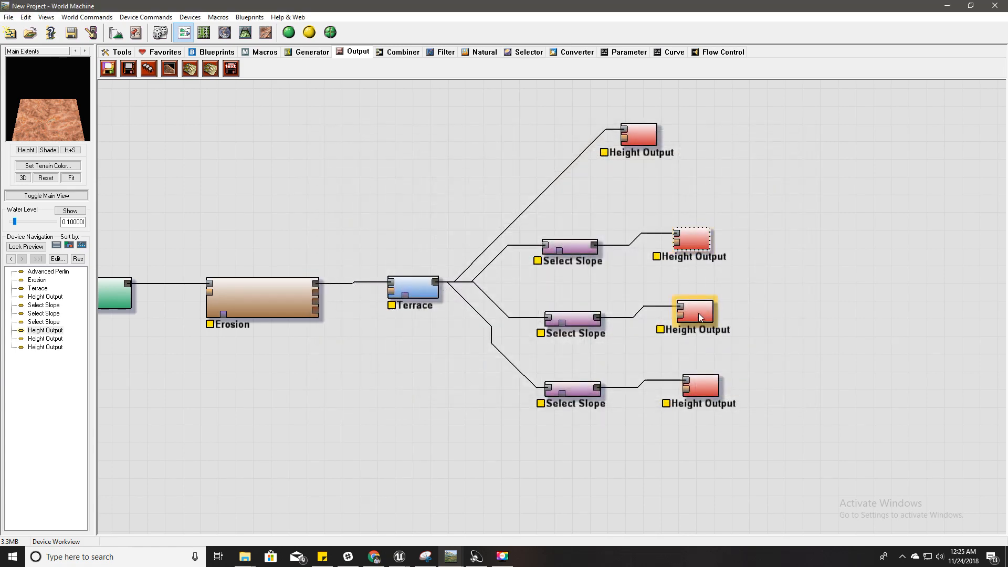
double_click(696, 315)
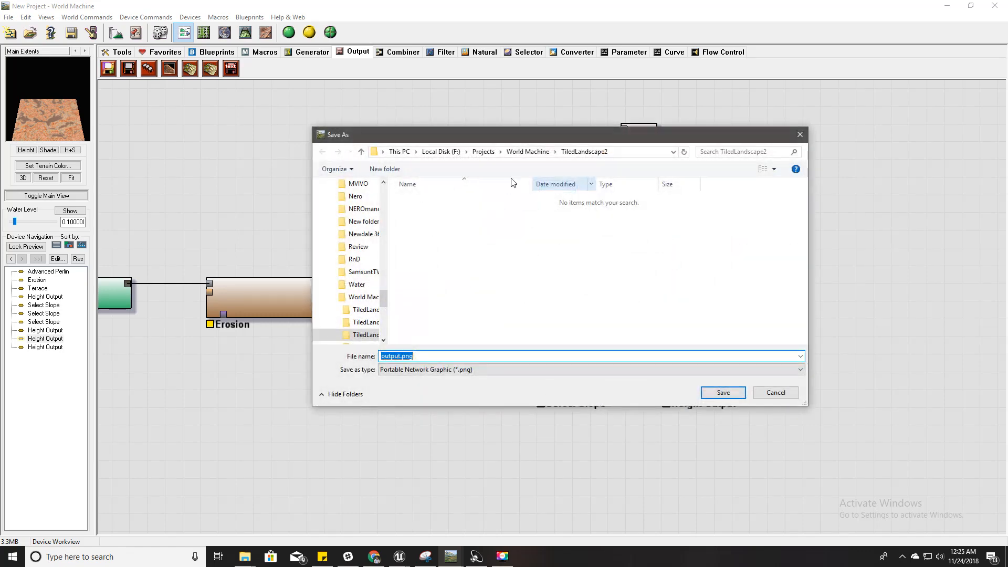
text(mid)
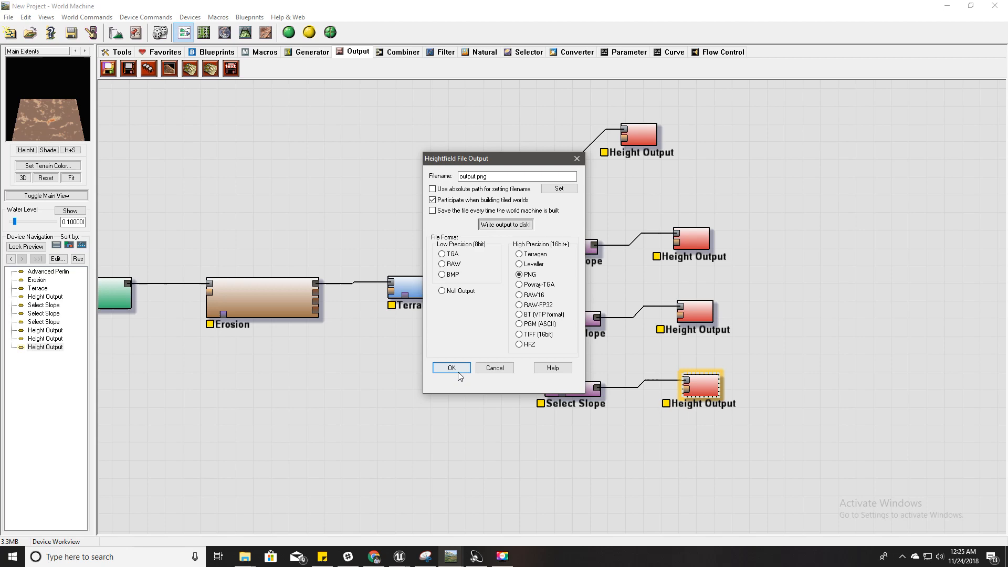
click(451, 367)
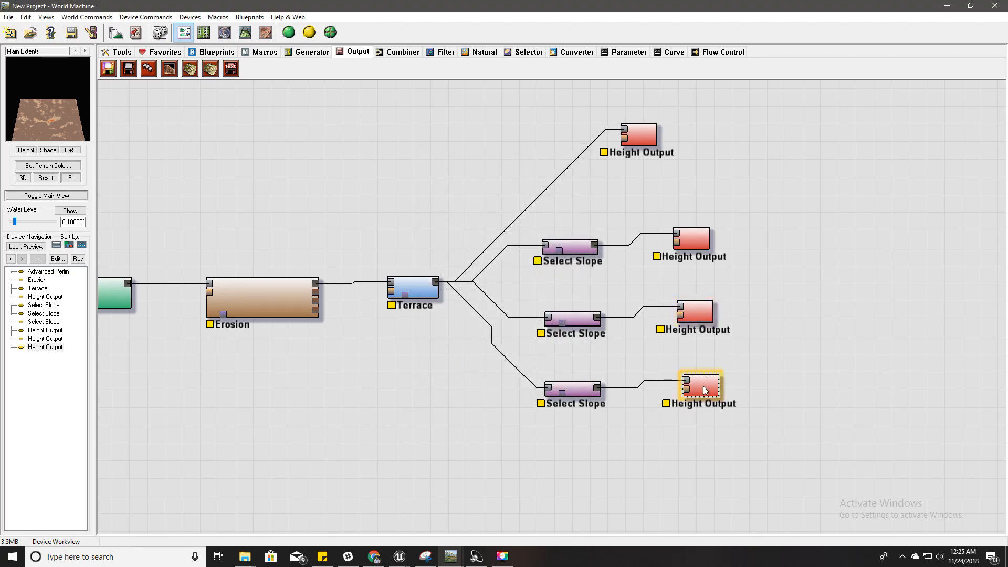
Step: Set the bottom selector's Height Output save location and confirm its settings
double_click(701, 387)
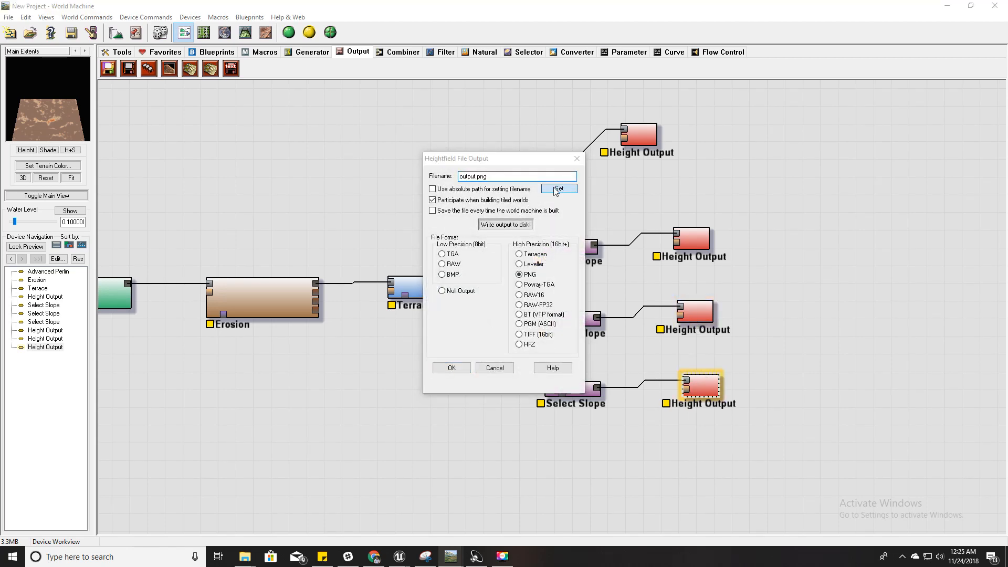
click(558, 188)
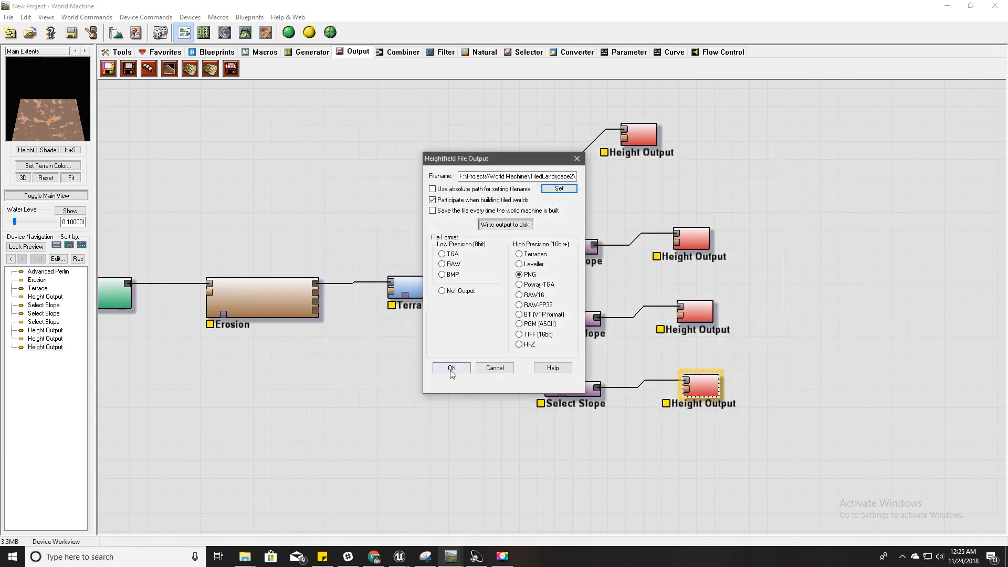
click(451, 369)
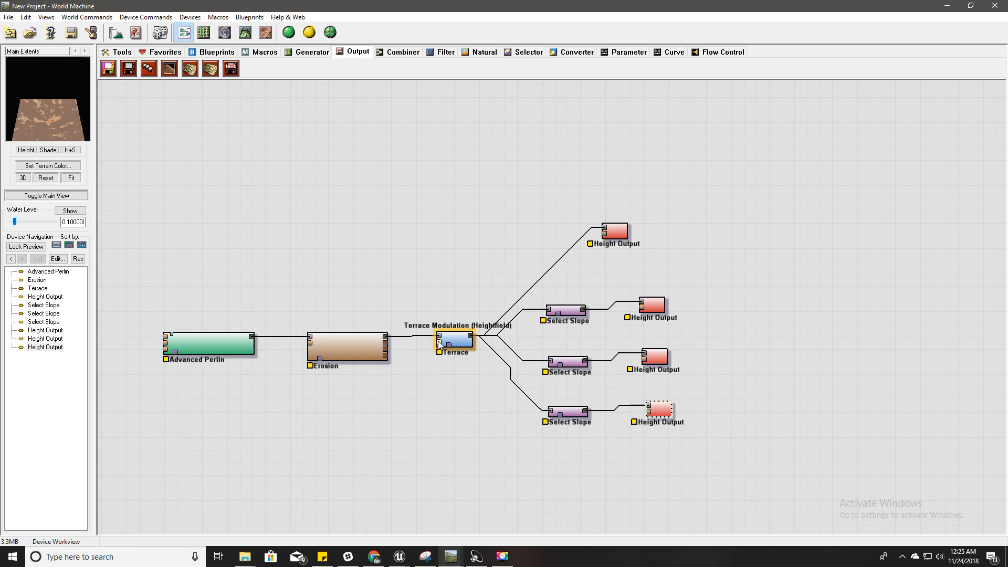
Step: Orbit the eroded terrain in 3D View, then show it in Explorer View
click(239, 32)
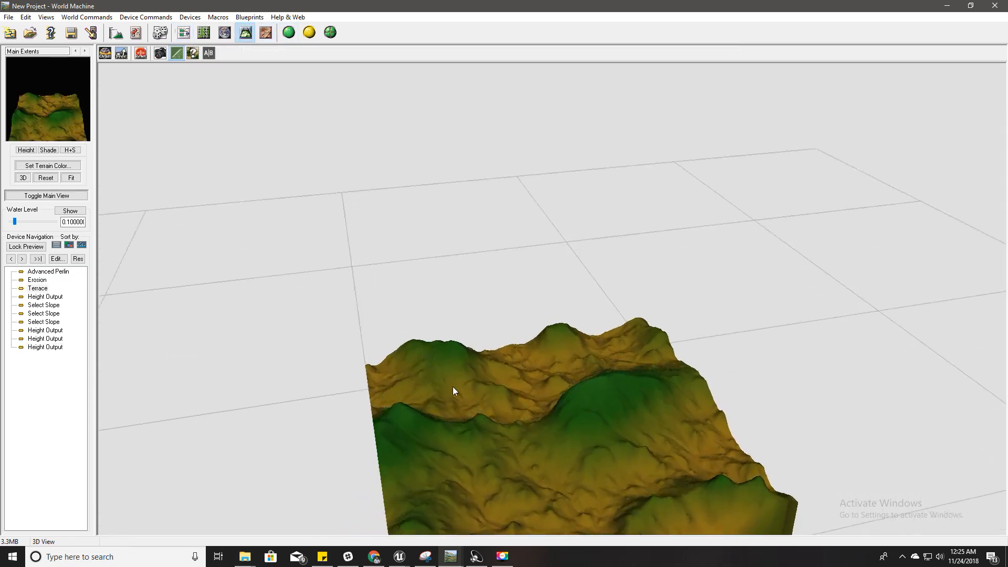
drag(454, 391, 486, 322)
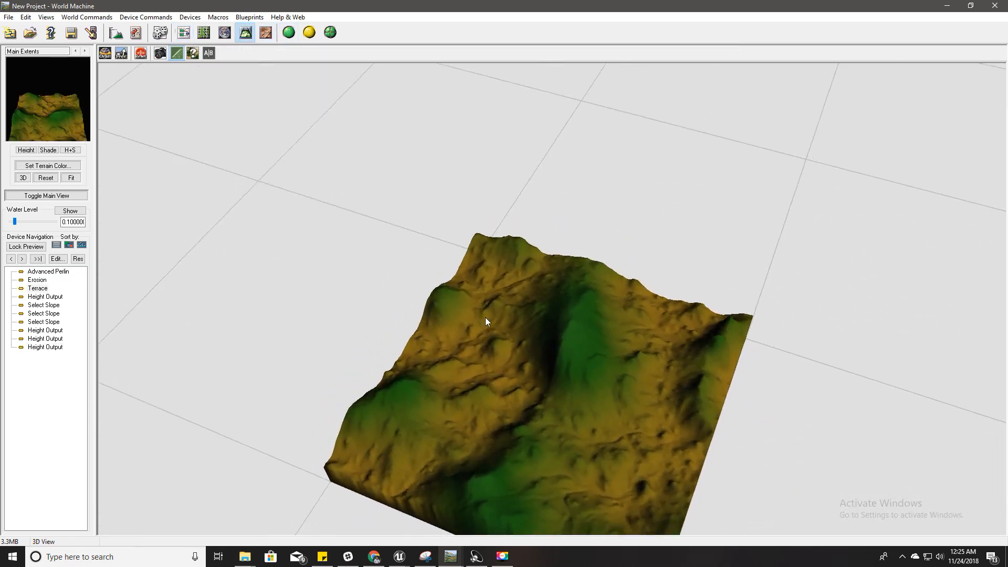
click(221, 33)
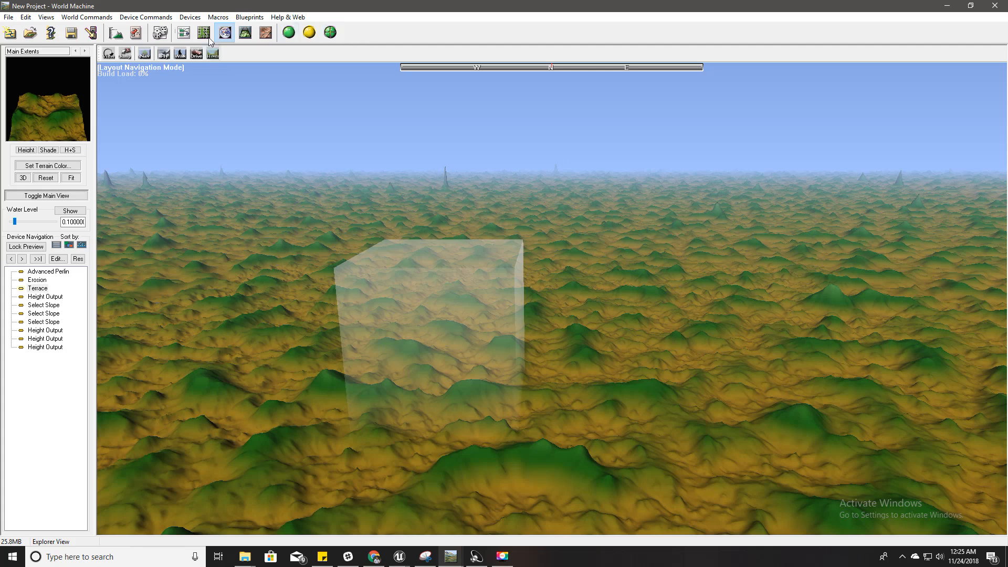
mouse_move(327, 32)
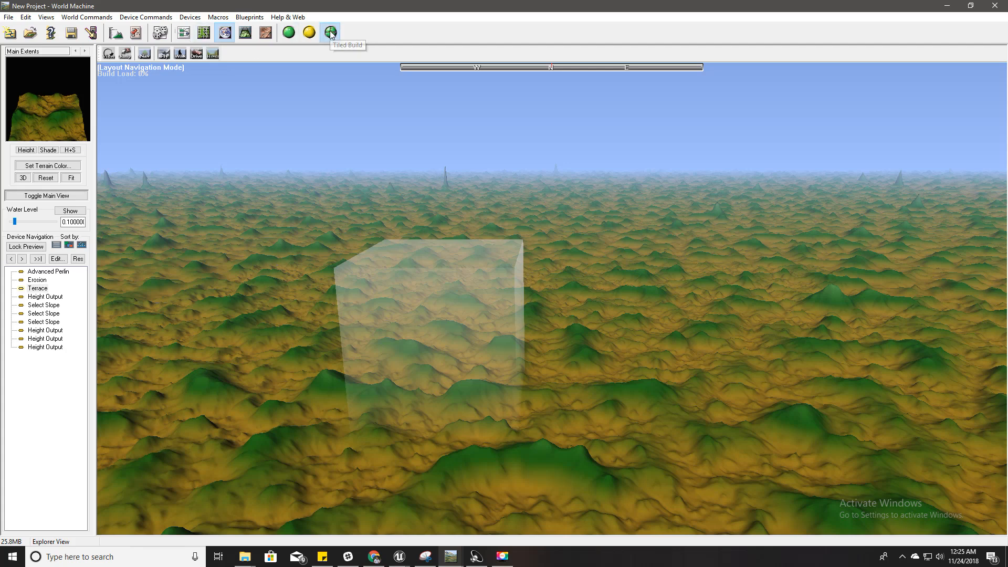
Step: Launch the 4×4 tiled build exporting four height outputs, answering Yes to the prompt
click(330, 31)
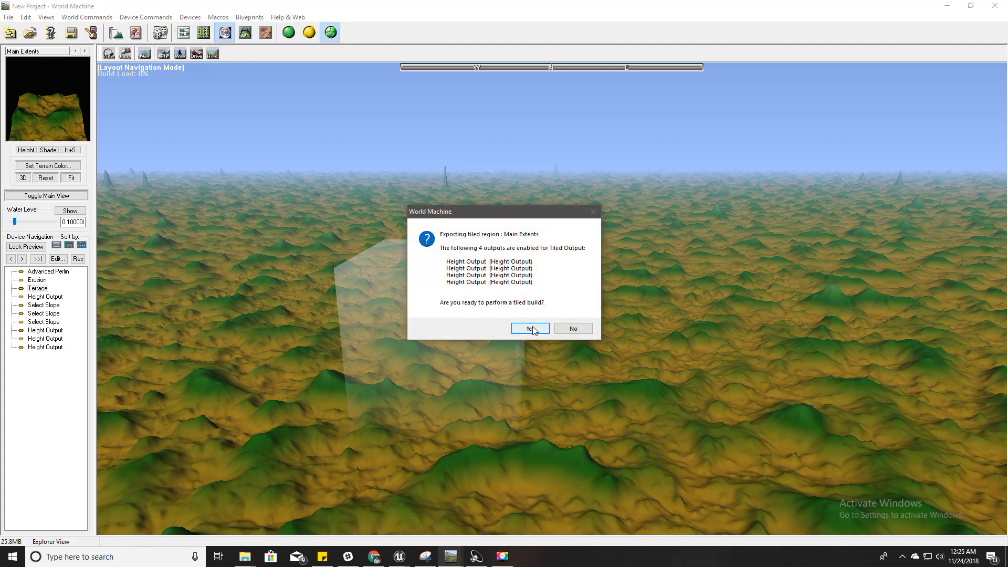
click(529, 328)
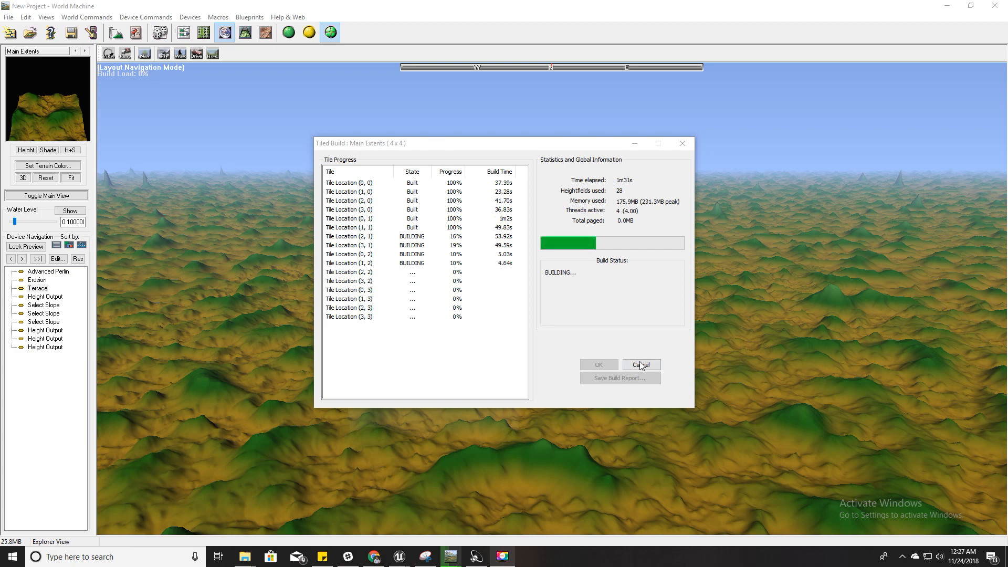
click(641, 364)
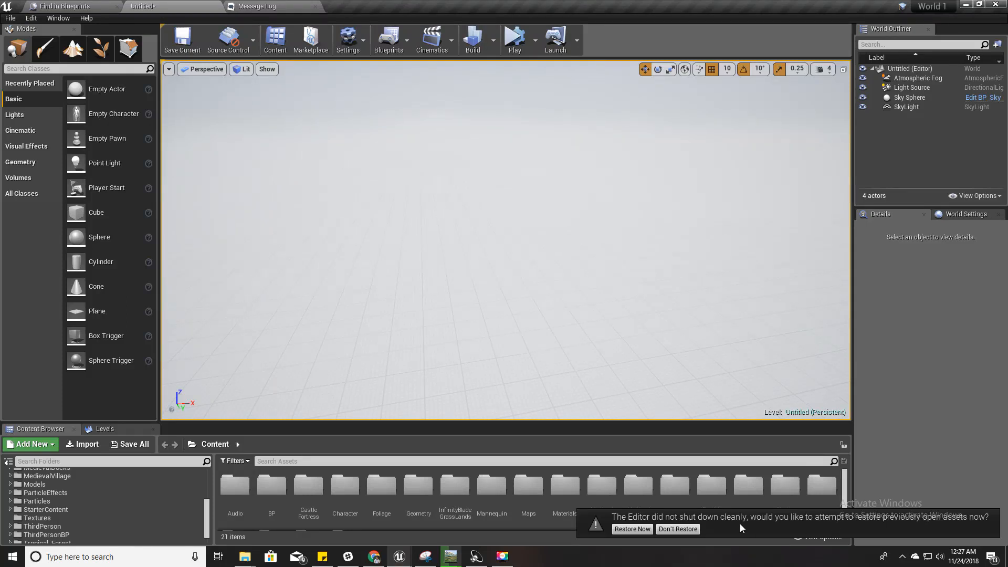
Step: Decline restoring the previously open assets via Don't Restore
click(678, 528)
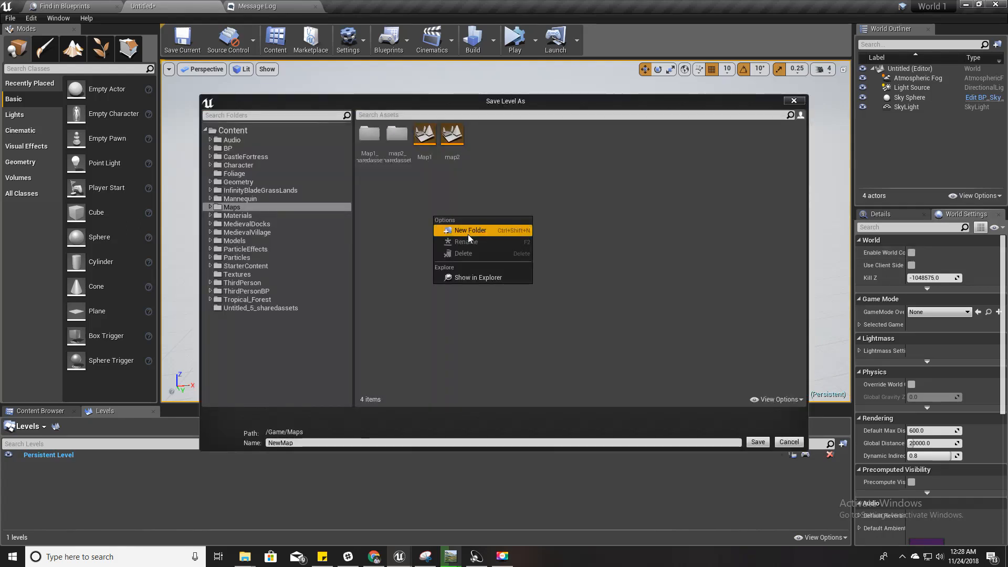
Step: Save the level as Map1 in a new TiledLandscape folder and enable World Composition
click(471, 230)
text(Tiled Landscape)
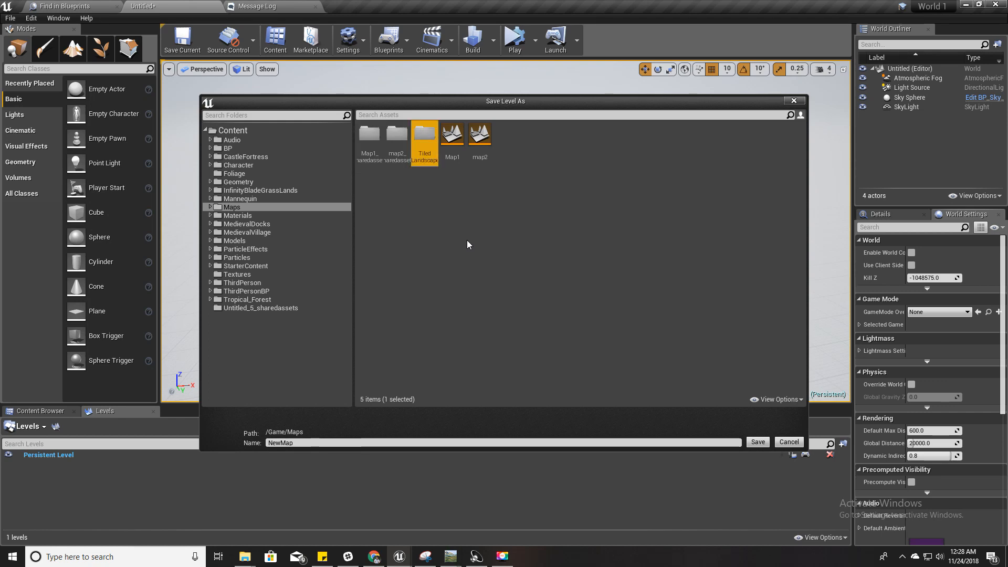
double_click(424, 135)
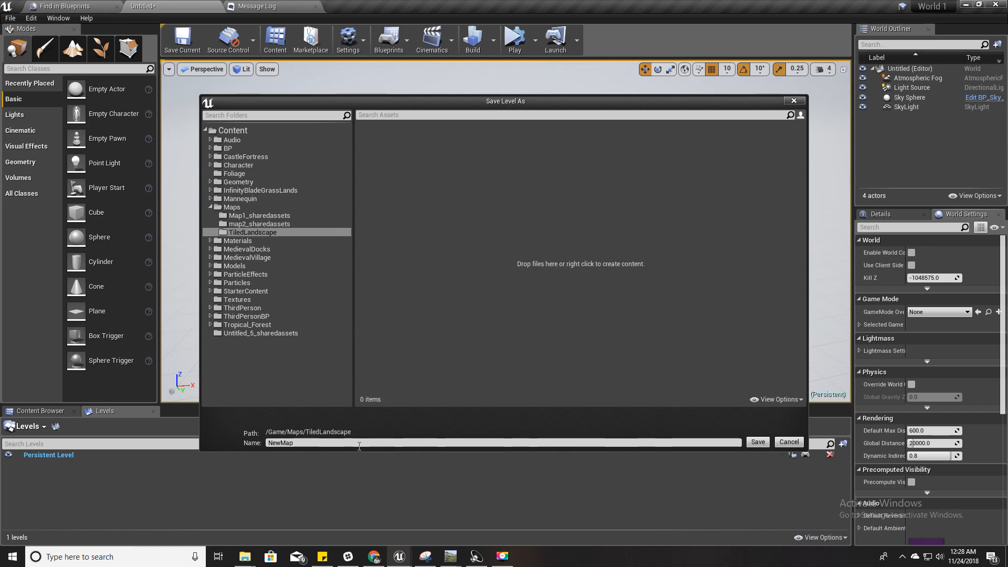
text(Map)
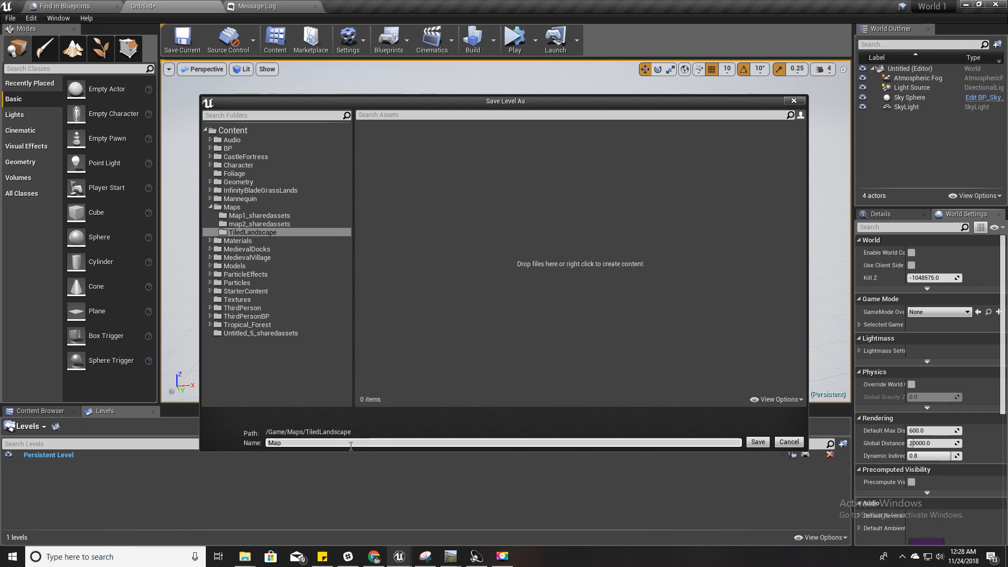
click(758, 442)
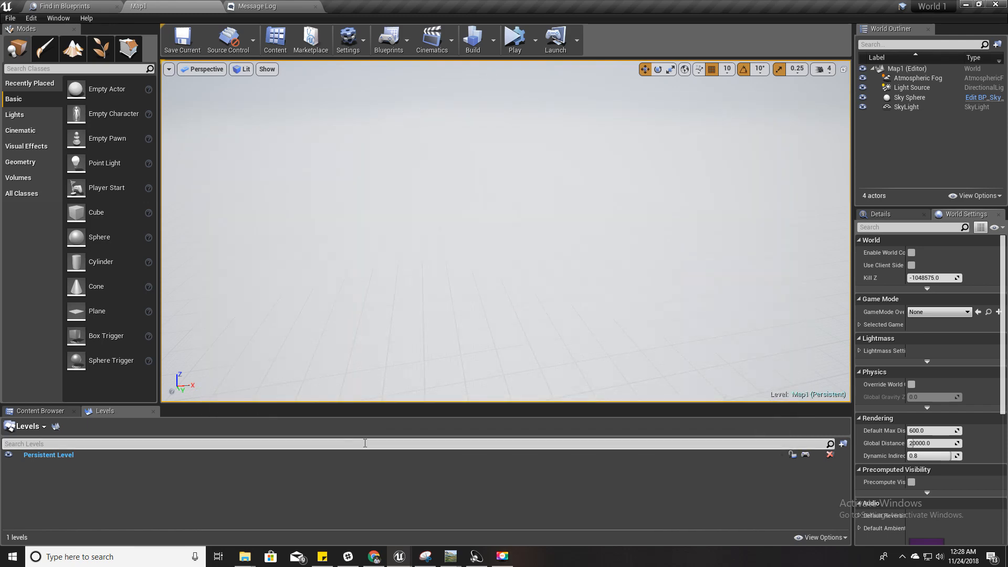
click(911, 252)
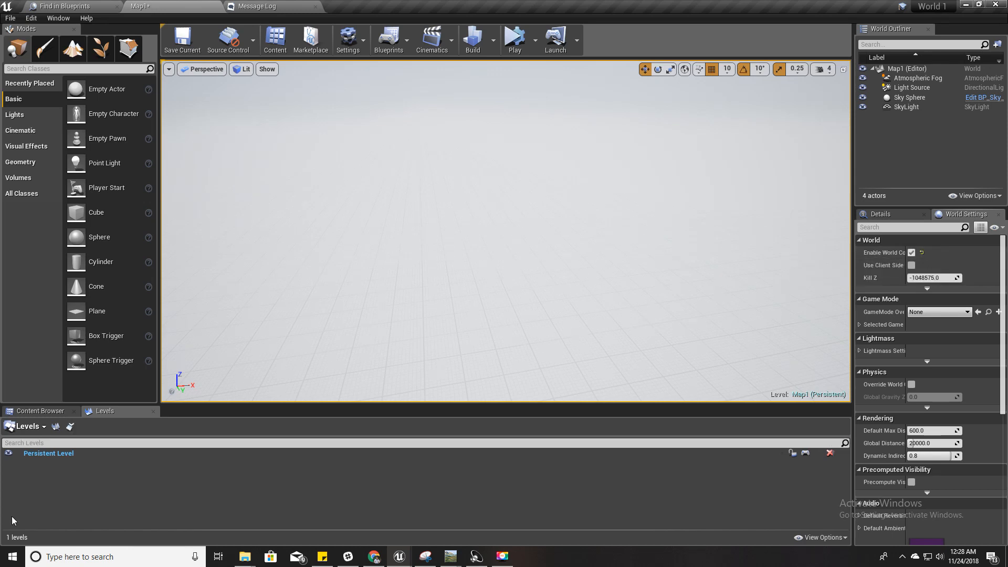
click(27, 426)
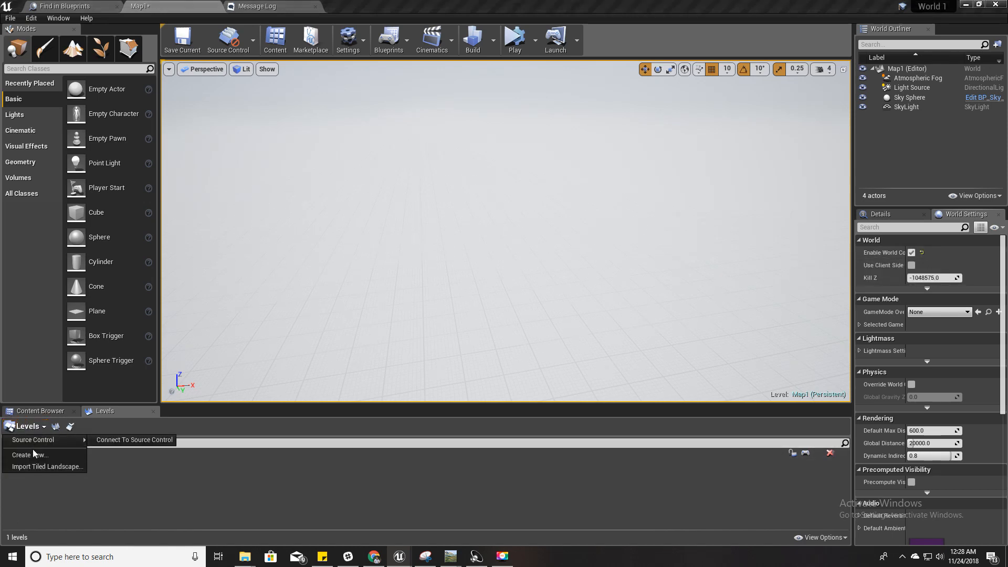
Step: Start Import Tiled Landscape, cancel the heightmap file picker, and switch back to World Machine
click(46, 466)
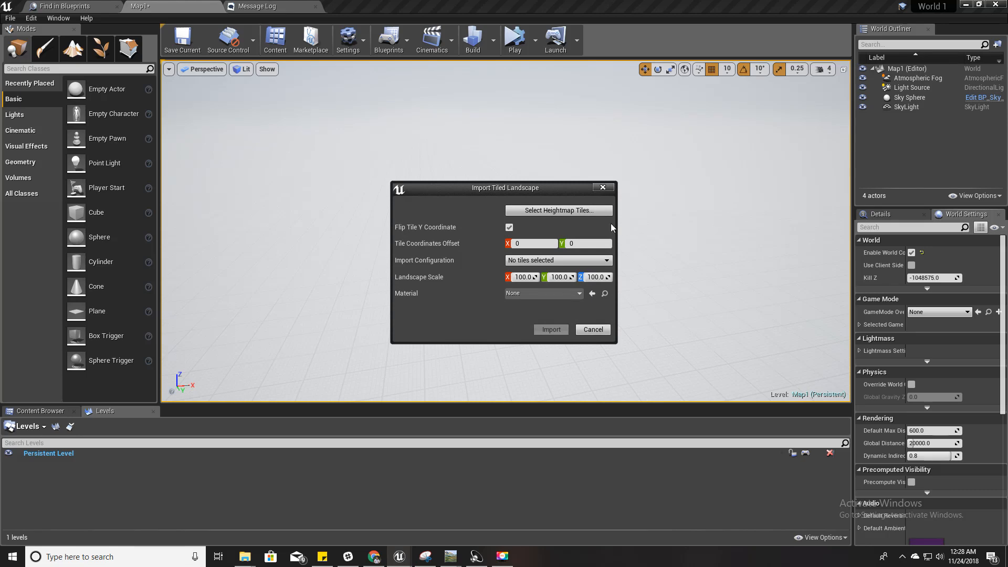
click(558, 210)
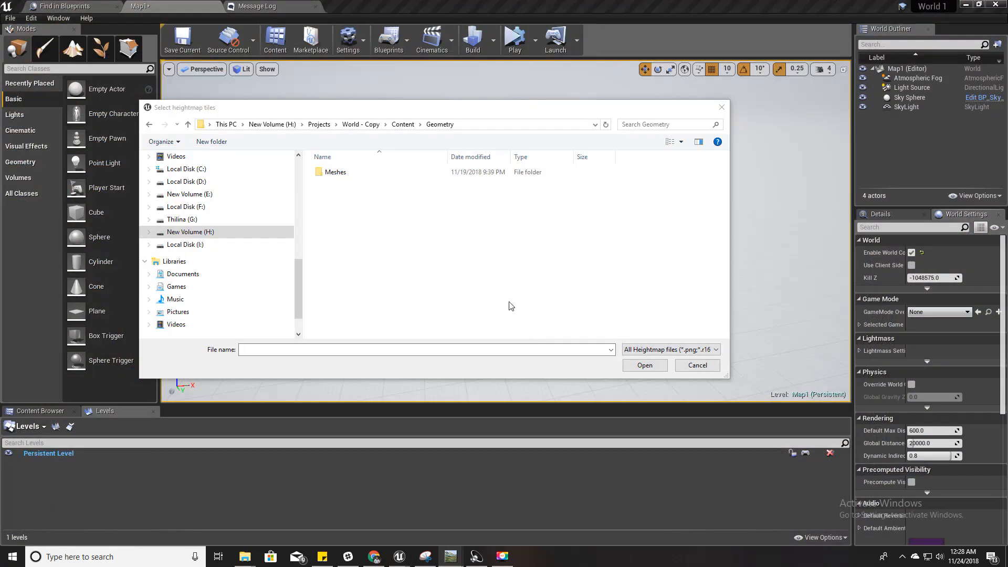
click(697, 366)
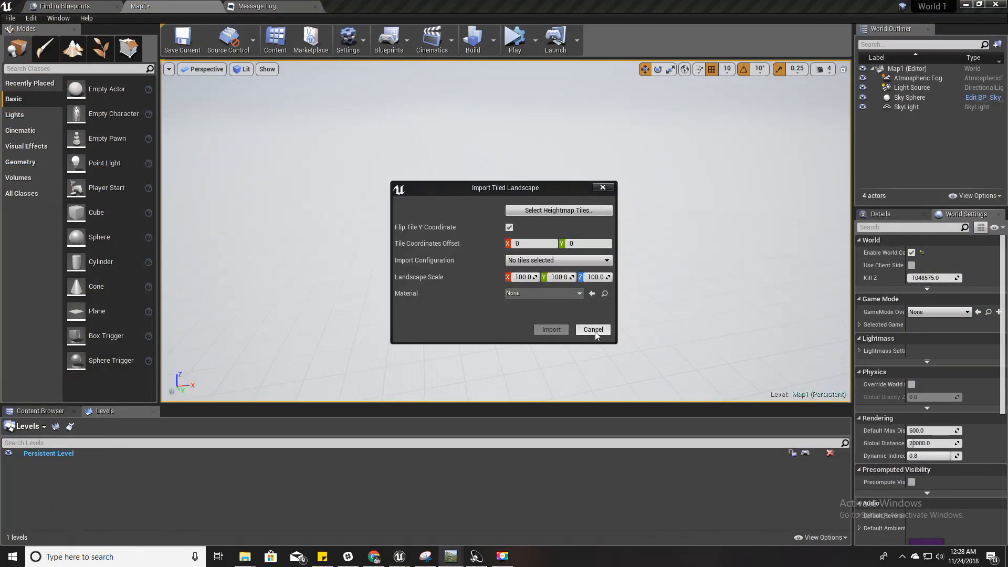
key(alt+tab)
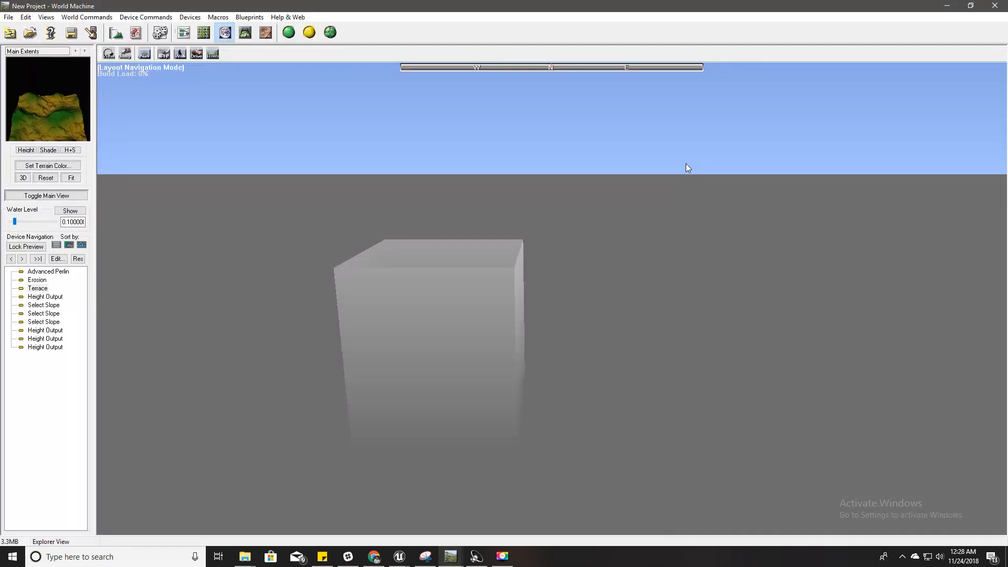
Step: Check the Height Output node's file path in the Device Workview
click(183, 33)
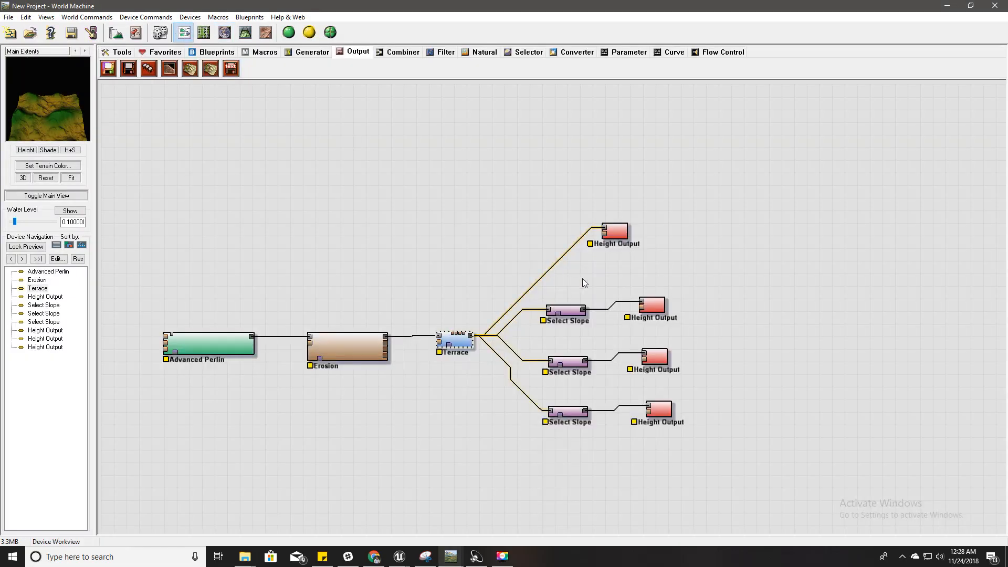
double_click(615, 231)
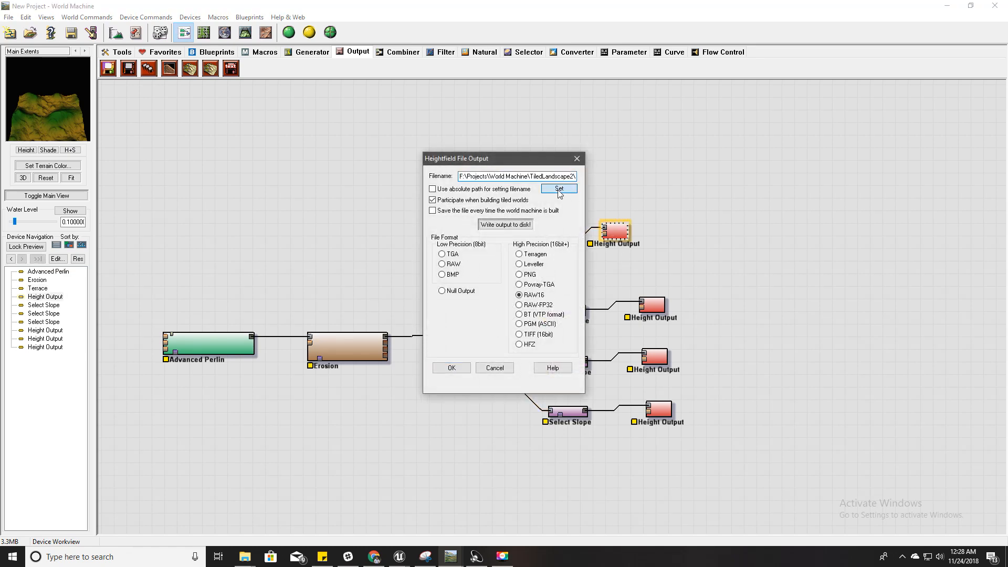
click(558, 189)
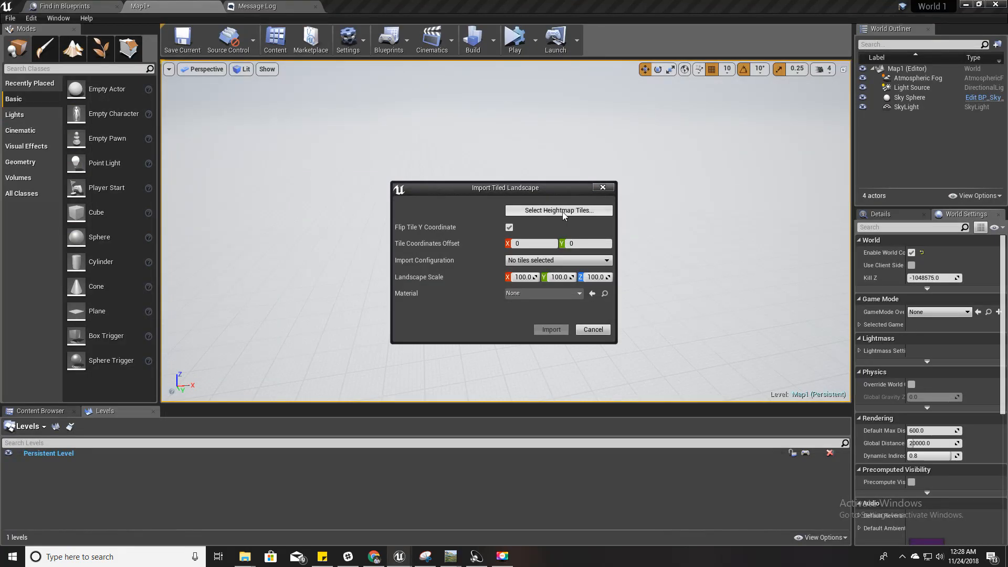
Step: Load the sixteen height tiles output_x0_y0.r16 through output_x3_y3.r16 from the TiledLandscape folder
click(558, 210)
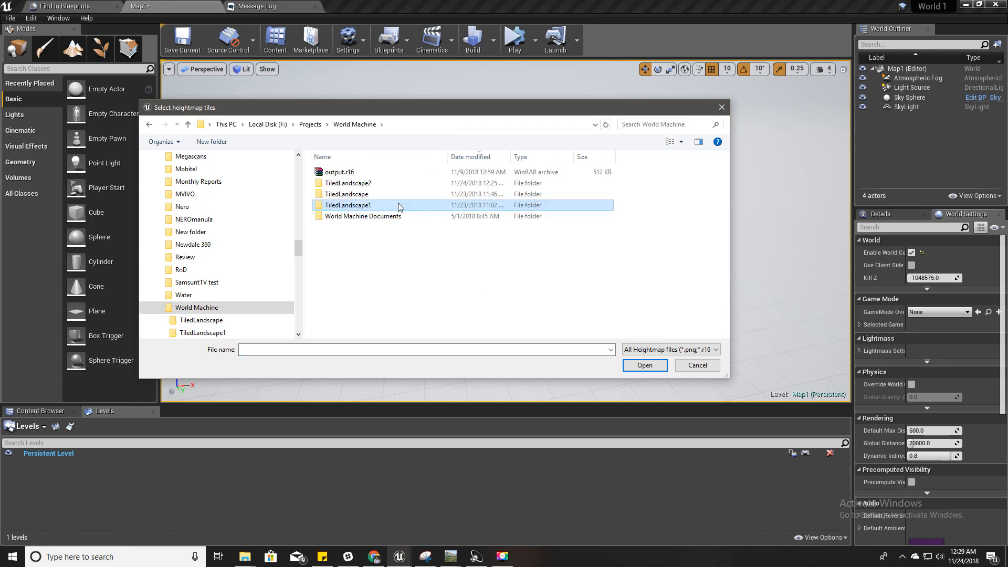
double_click(348, 205)
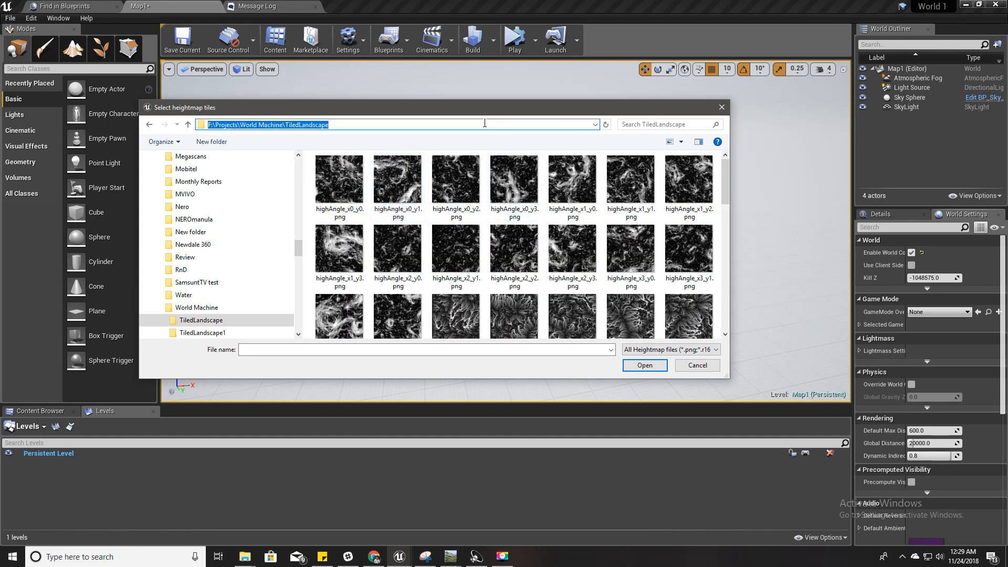
click(514, 177)
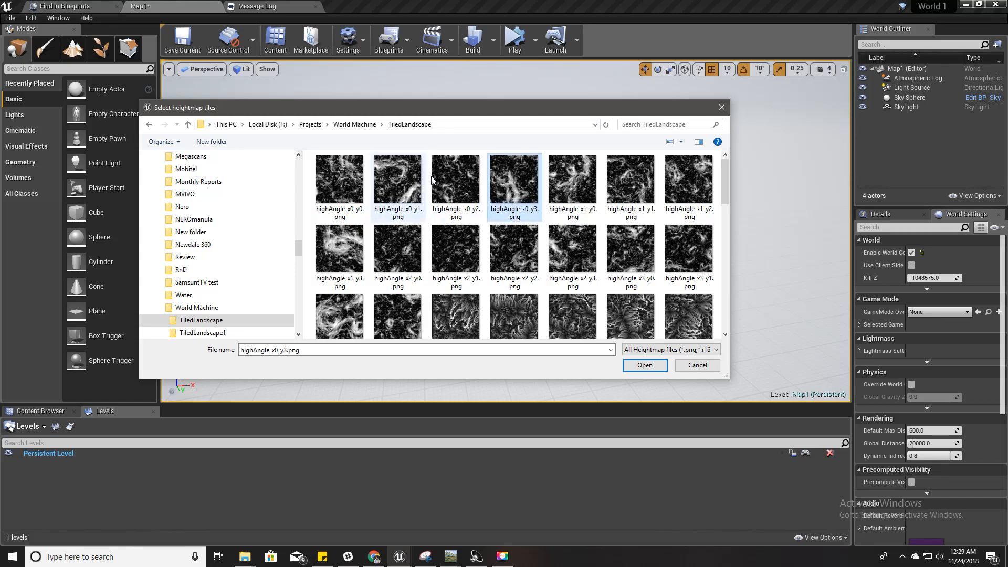
scroll(down, 3)
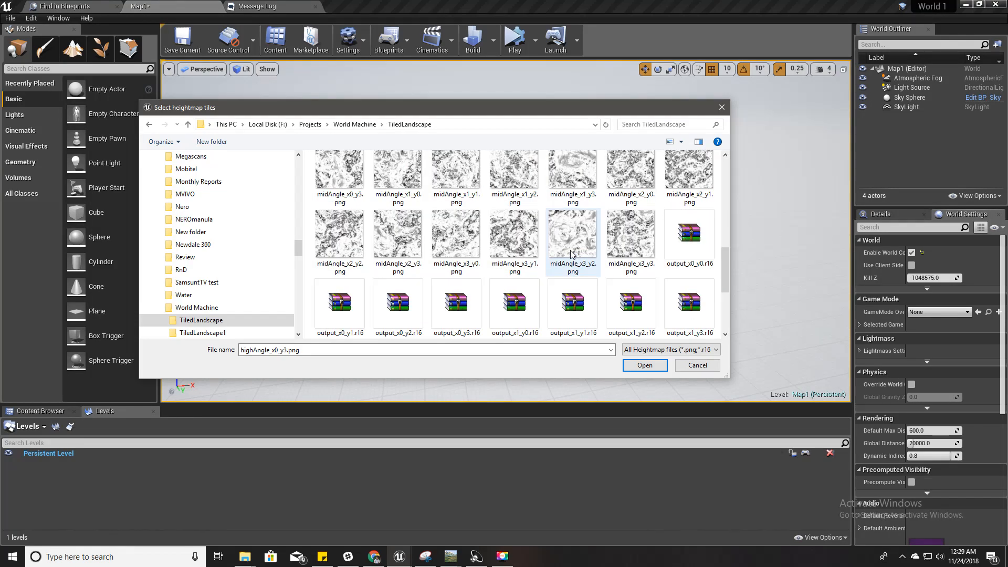
click(689, 235)
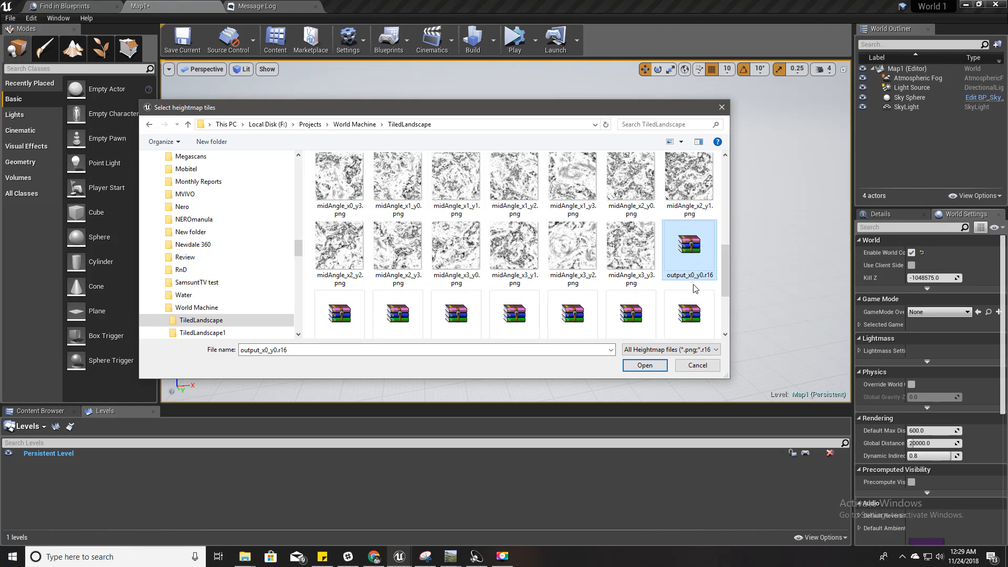
scroll(down, 3)
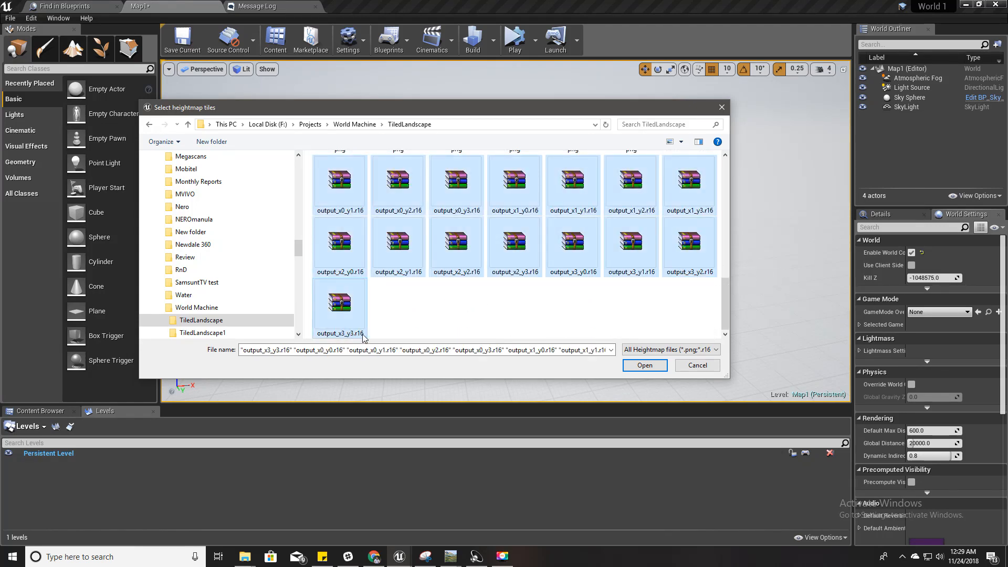
click(645, 366)
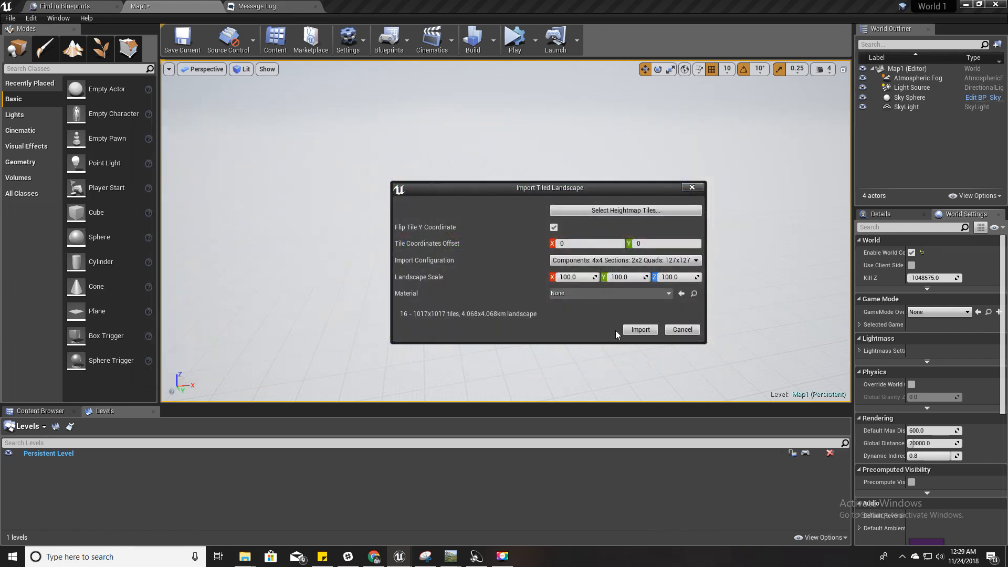
Step: Set the landscape Z scale to 400.0 and assign MI_Landscape as the material
click(573, 277)
text(200)
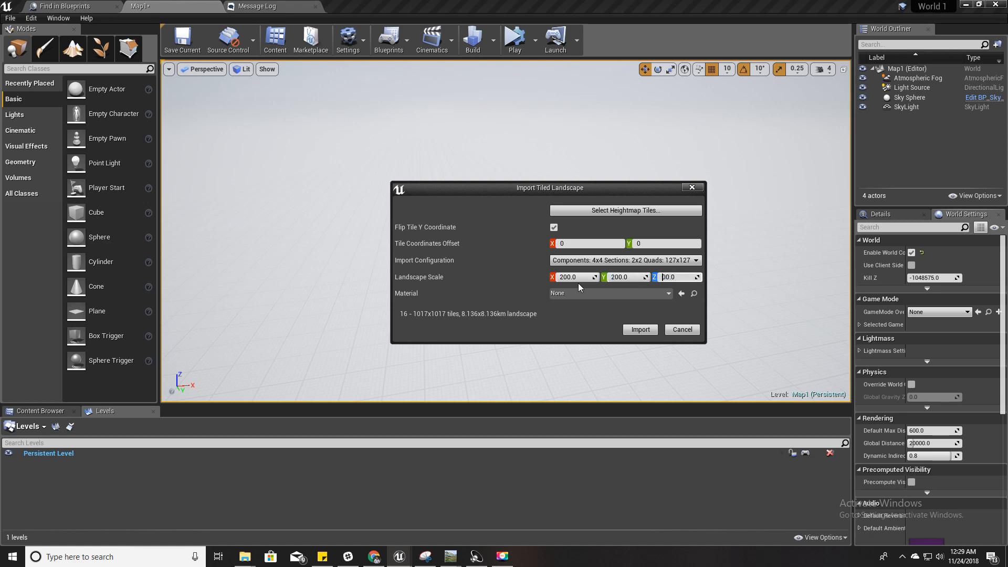
text(400.0)
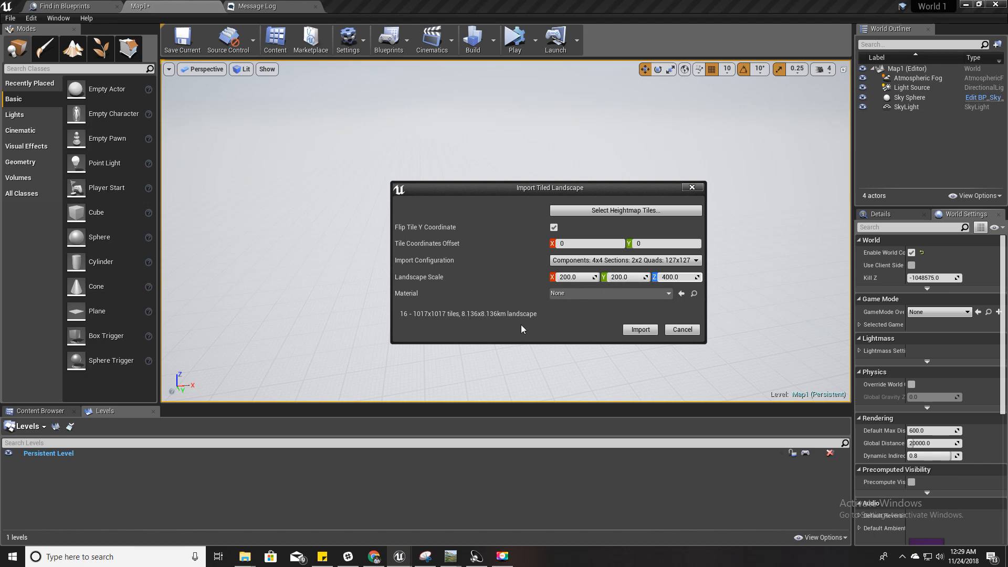
mouse_move(528, 332)
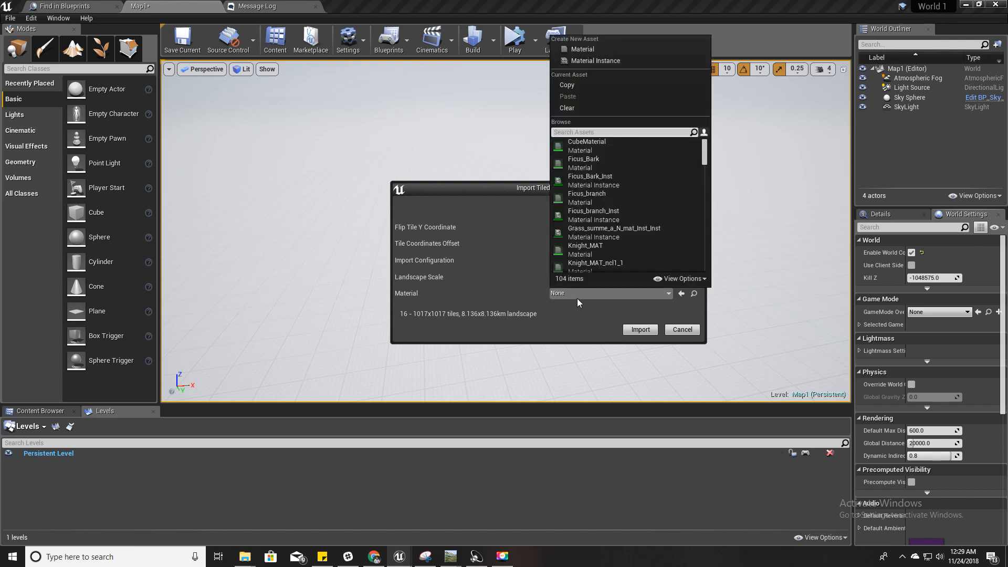
text(mi lands)
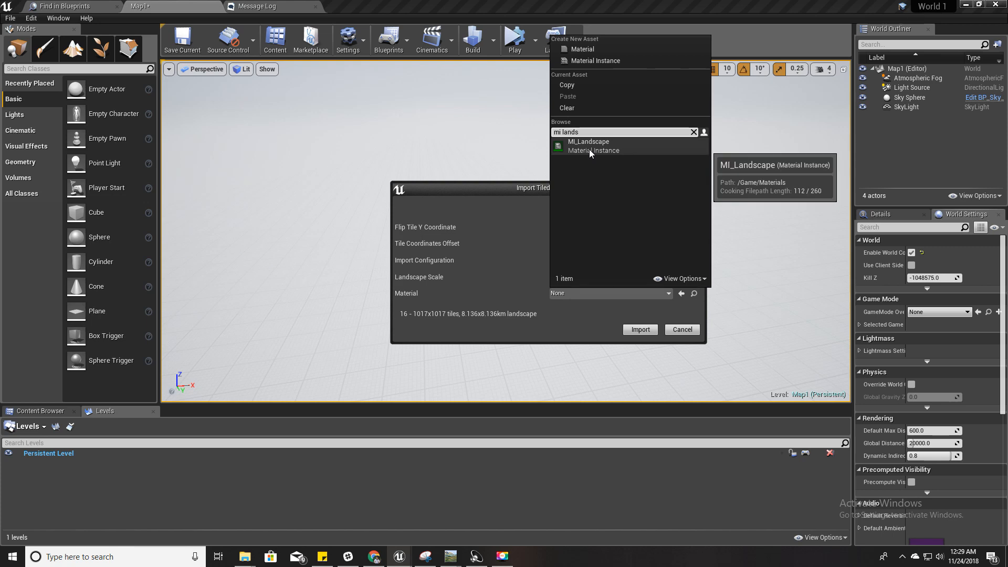
click(588, 146)
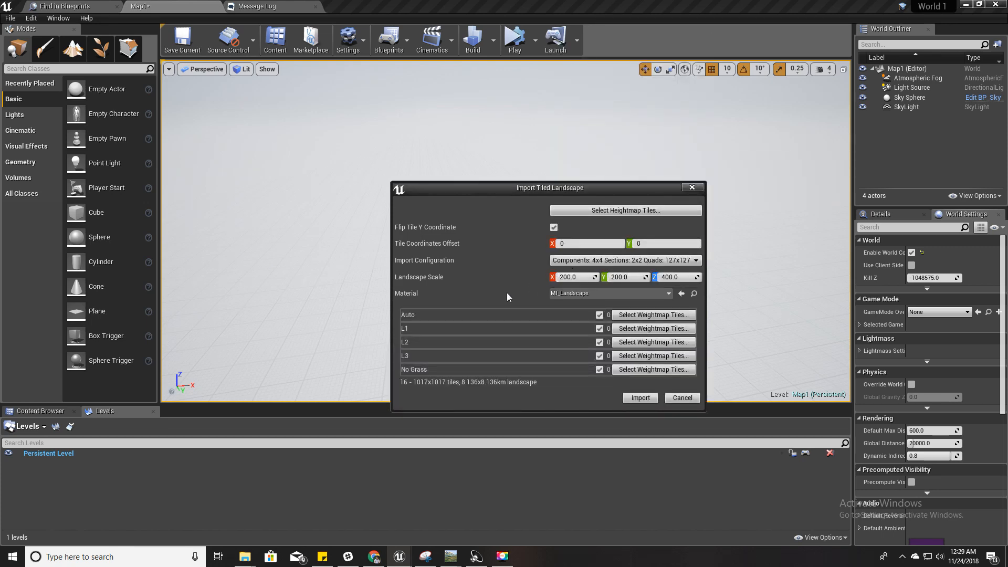
mouse_move(561, 315)
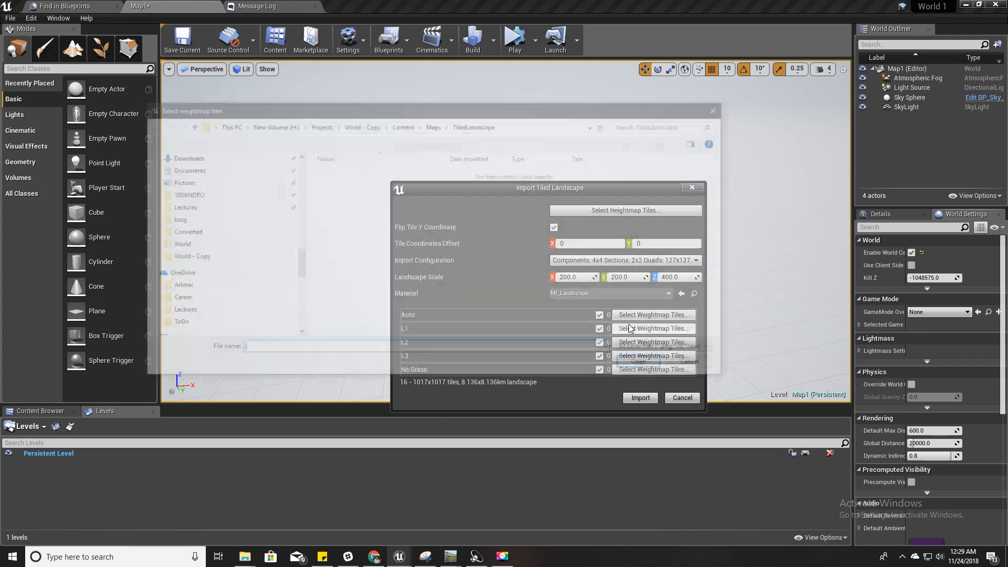
Step: Assign the highAngle, midAngle and lowAngle weightmap tiles to layers L1, L2 and L3
click(653, 327)
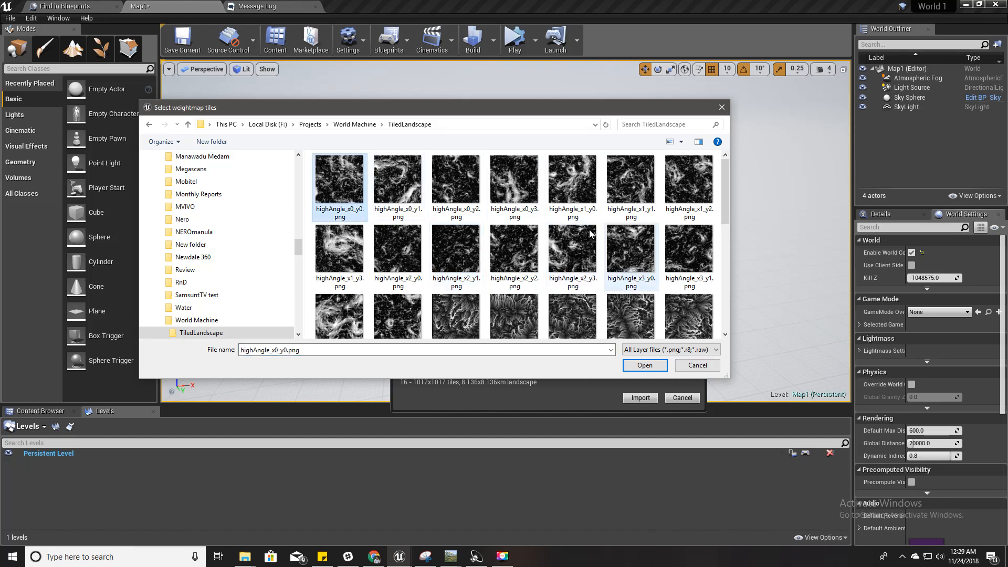
scroll(down, 3)
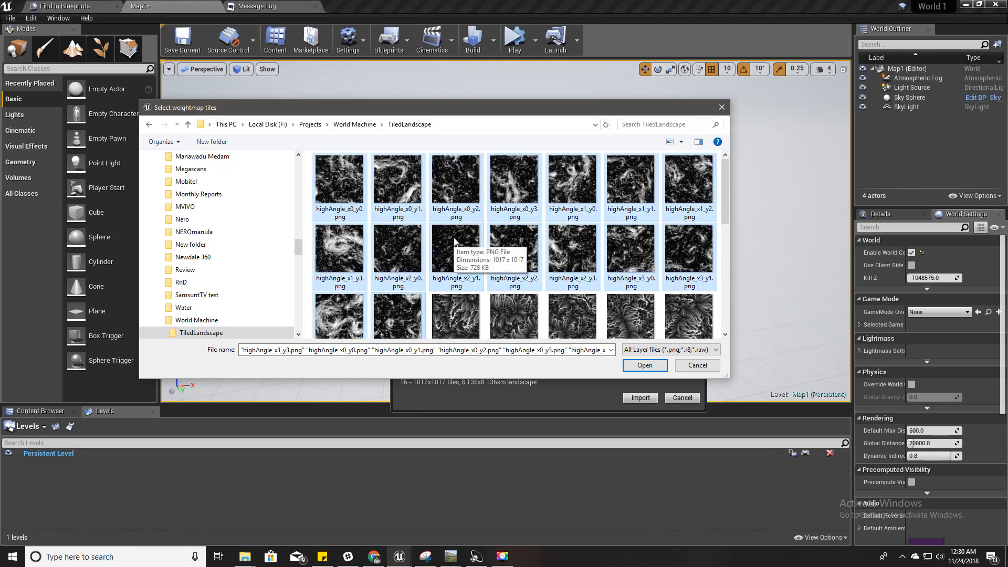
click(645, 365)
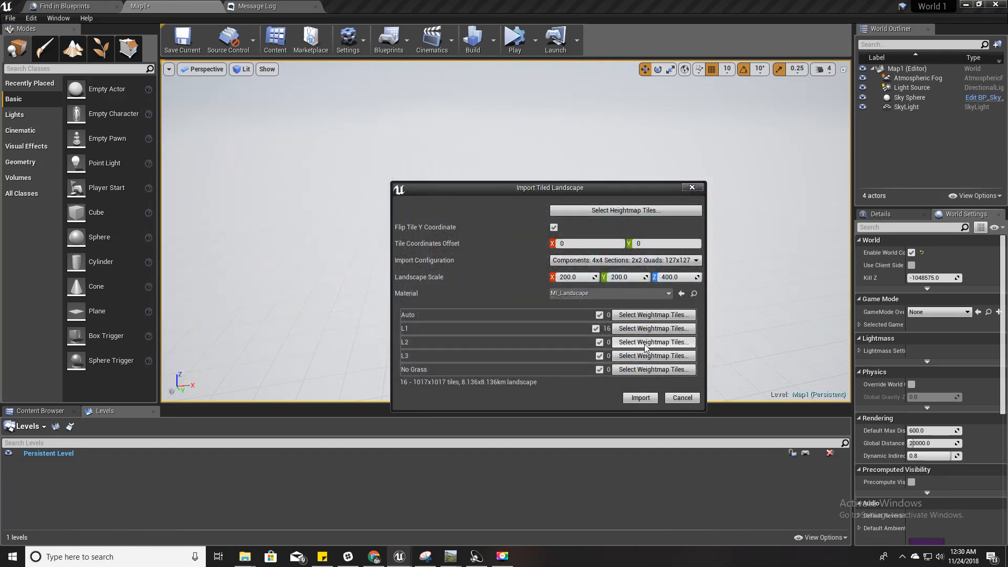
click(653, 343)
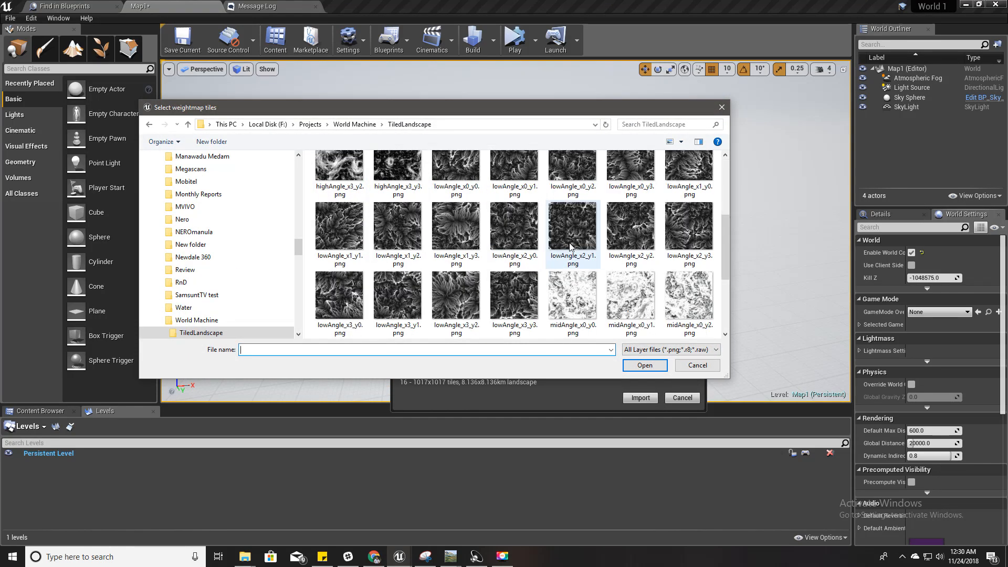
click(515, 246)
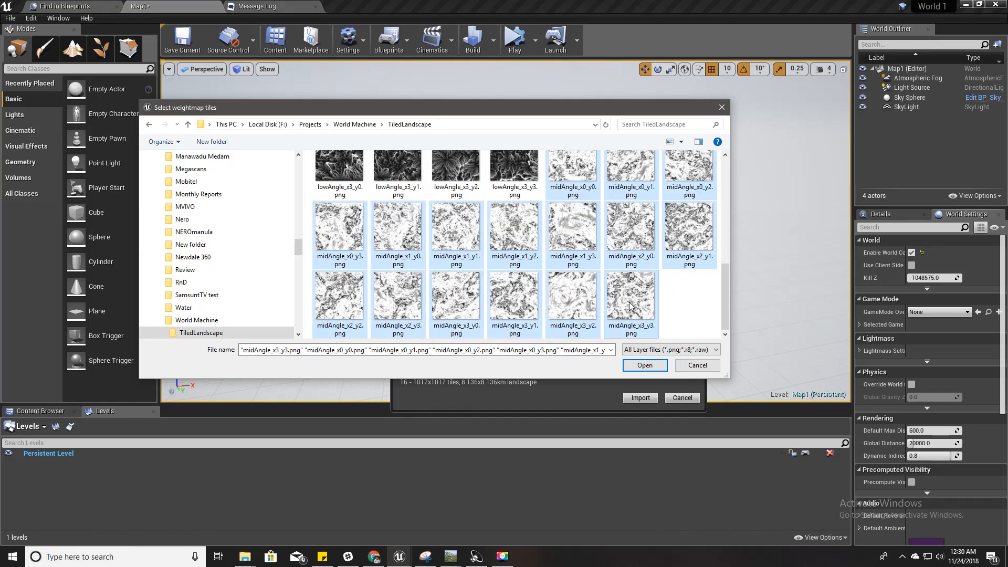
click(644, 365)
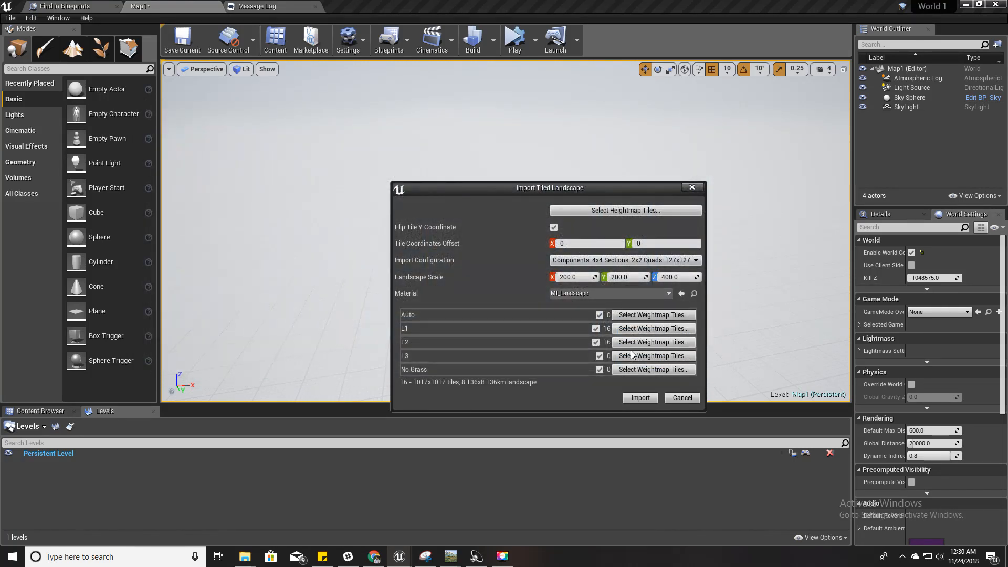
click(653, 355)
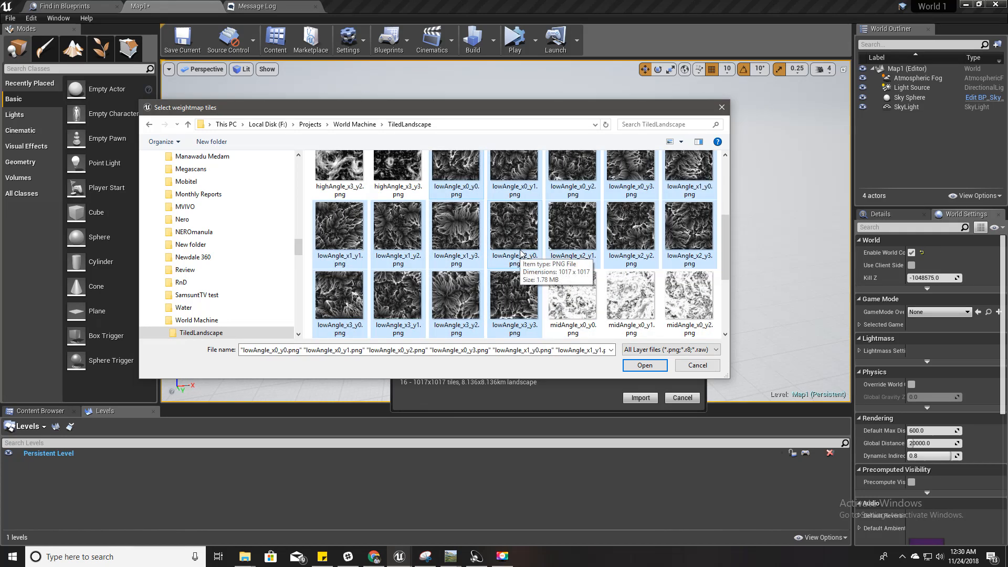
click(645, 366)
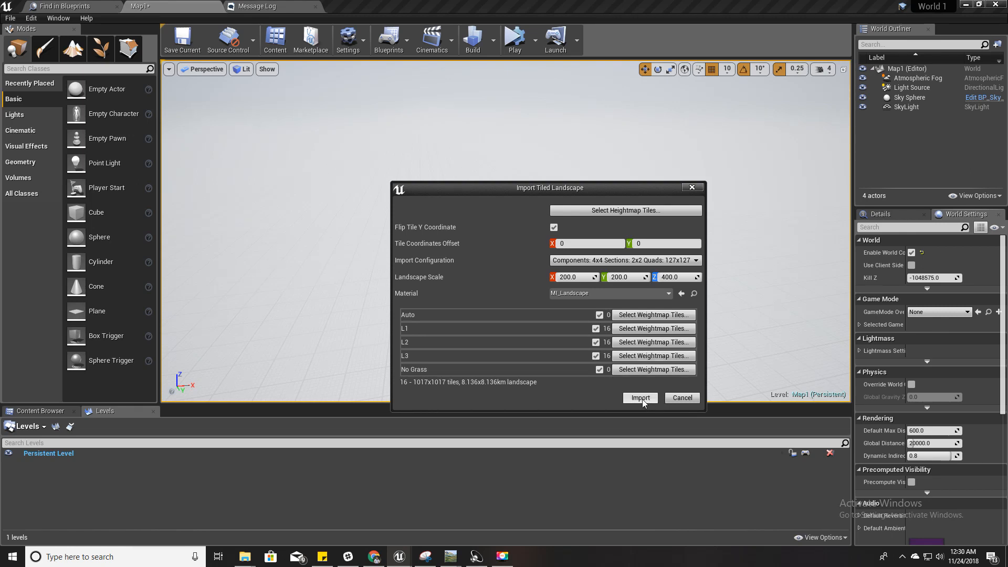
Step: Import the tiled landscape, continuing past the No Grass layer info save failure
click(640, 396)
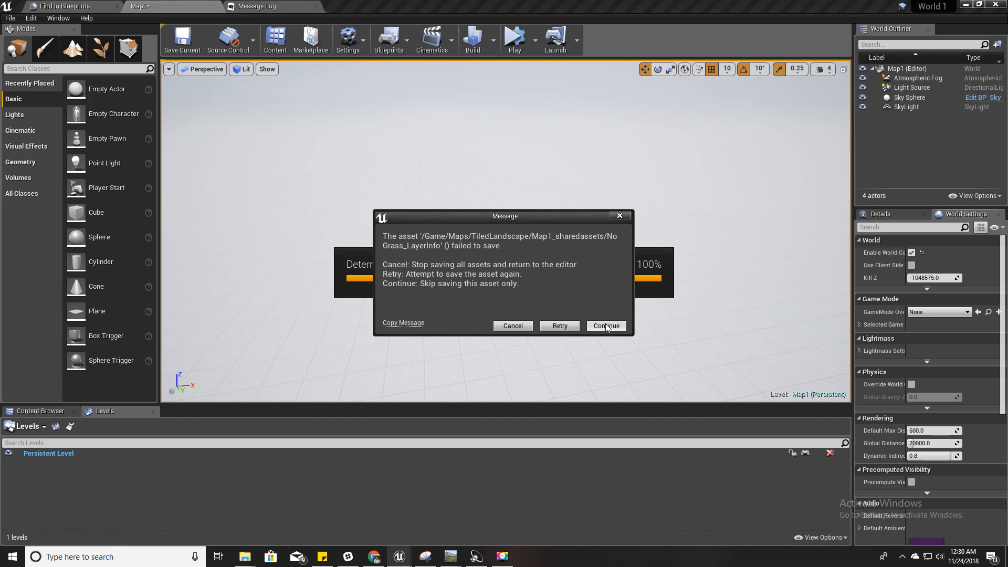
mouse_move(606, 327)
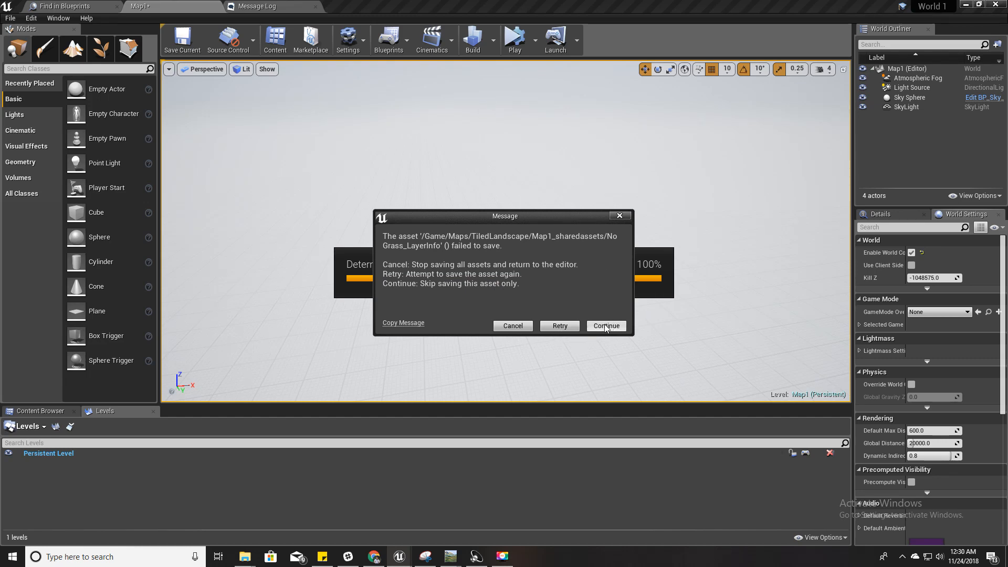
click(606, 325)
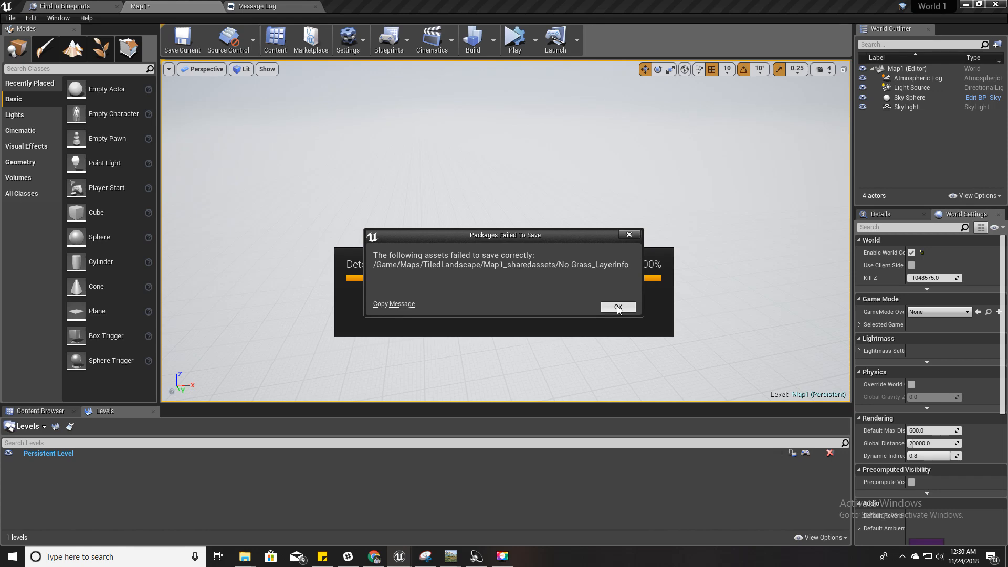
click(618, 306)
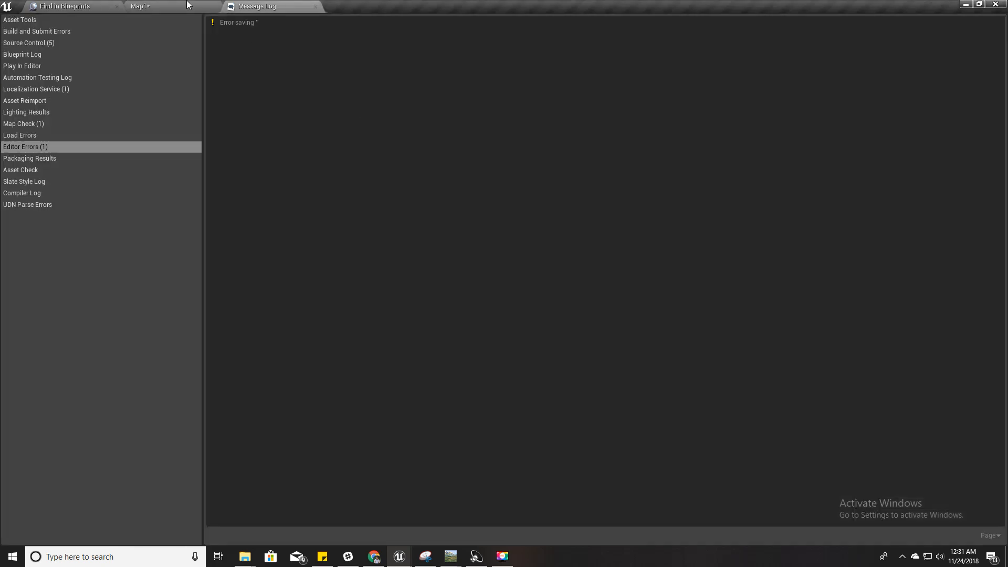
Step: Load the sixteen output tile levels from the Levels panel in Map1
click(129, 6)
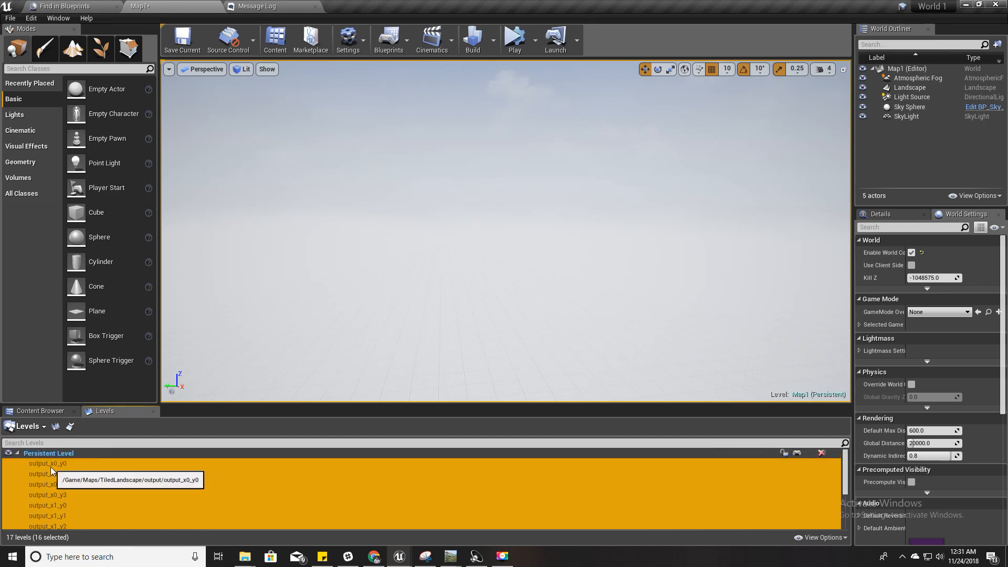
right_click(51, 473)
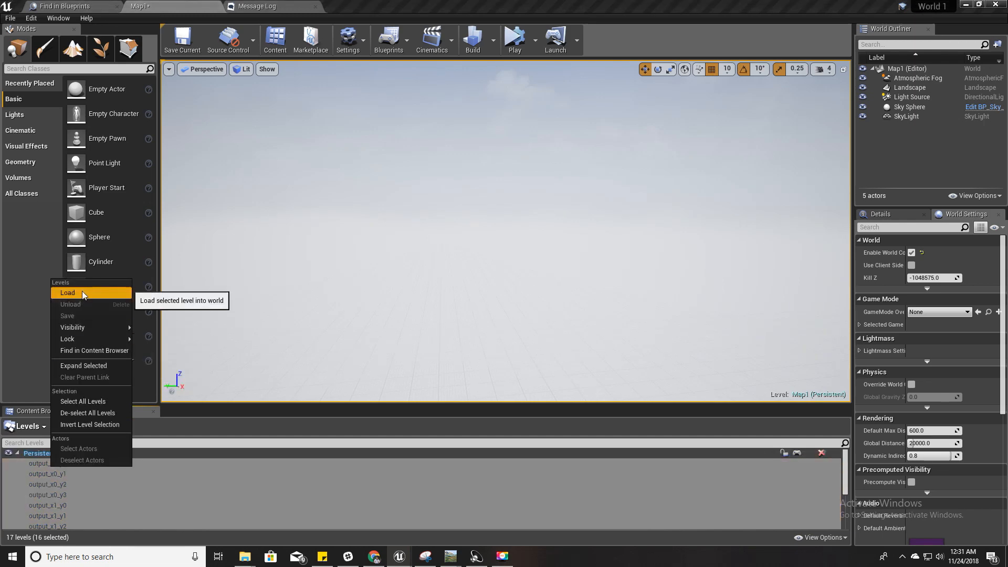
click(67, 292)
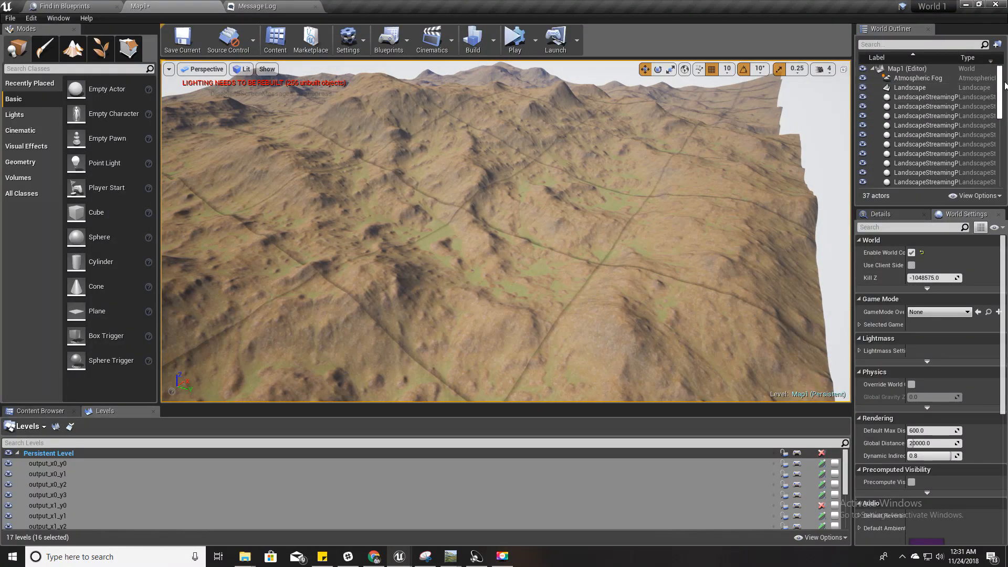
Step: Inspect the Sky Sphere, SkyLight and Light Source actors in the World Outliner
scroll(down, 3)
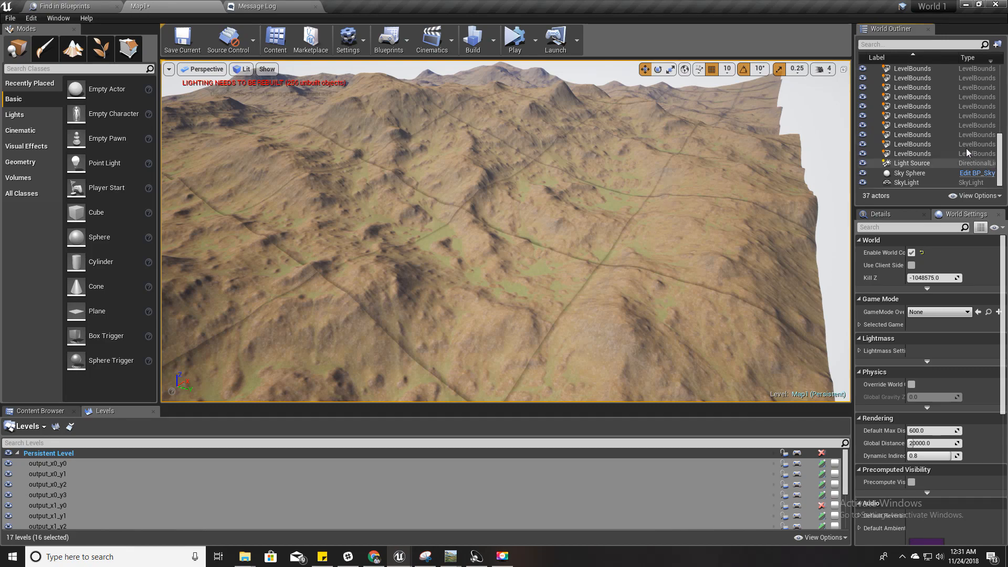
click(908, 172)
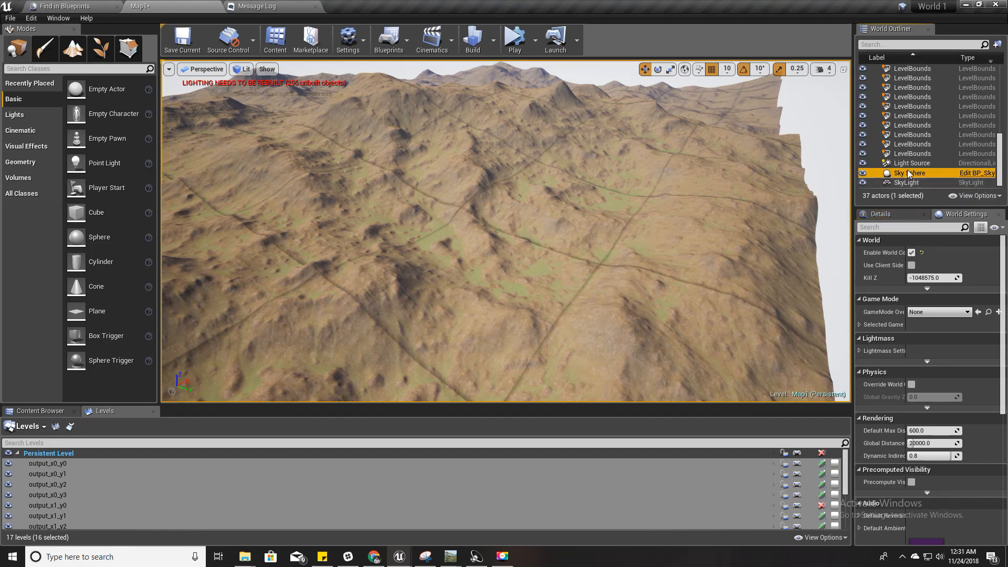
click(907, 183)
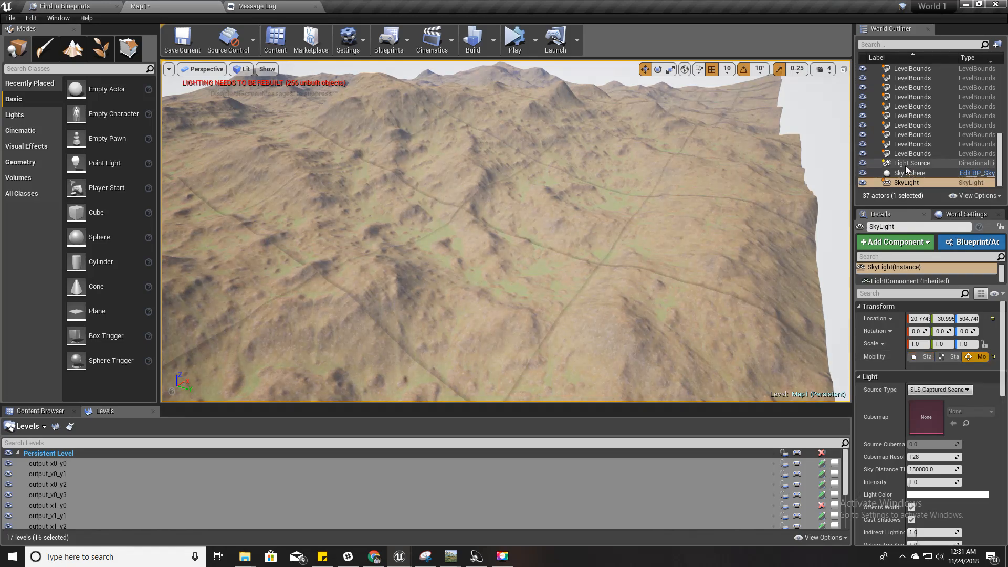
click(911, 162)
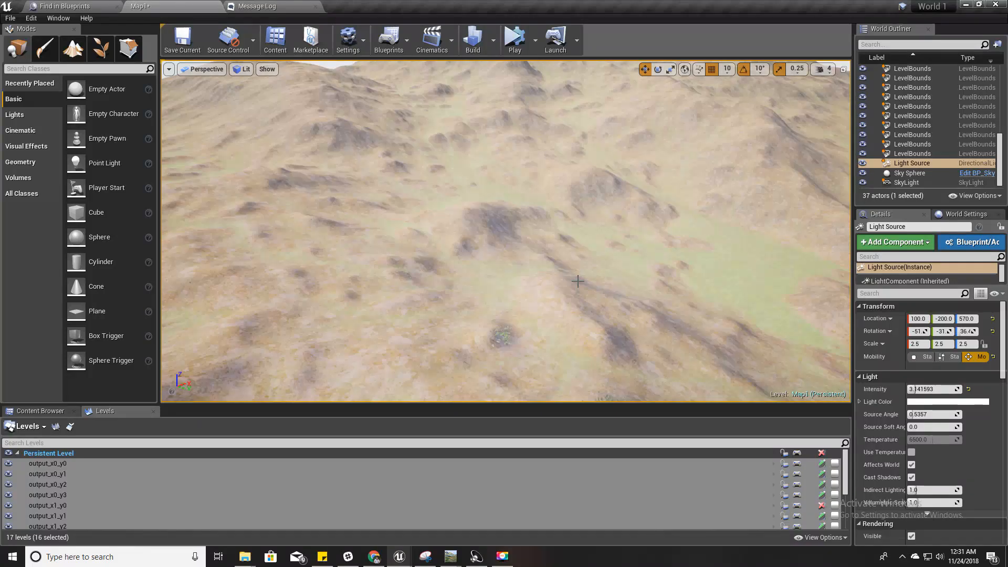
Step: Set the World Settings GameMode Override to ThirdPersonGameMode
click(515, 37)
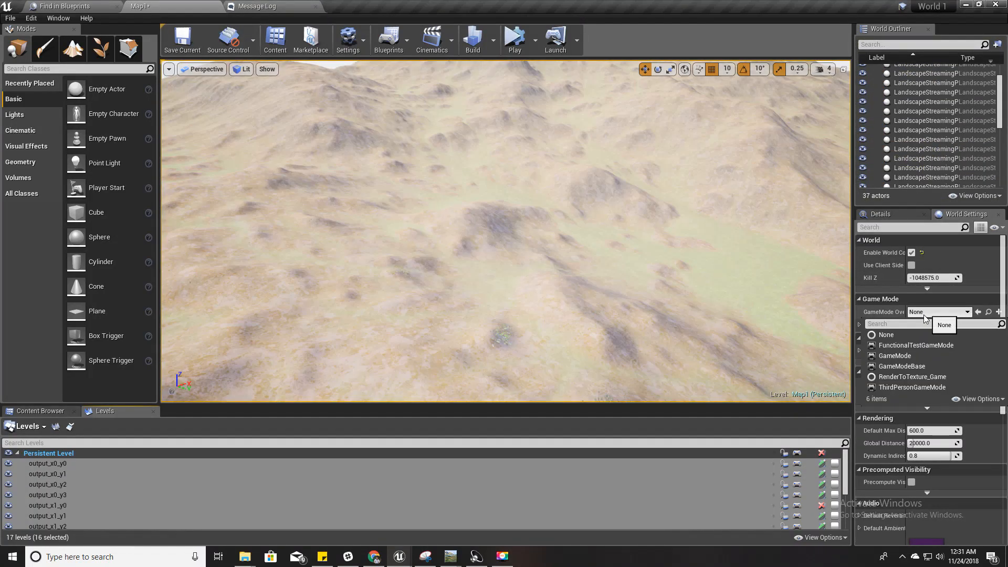
click(912, 386)
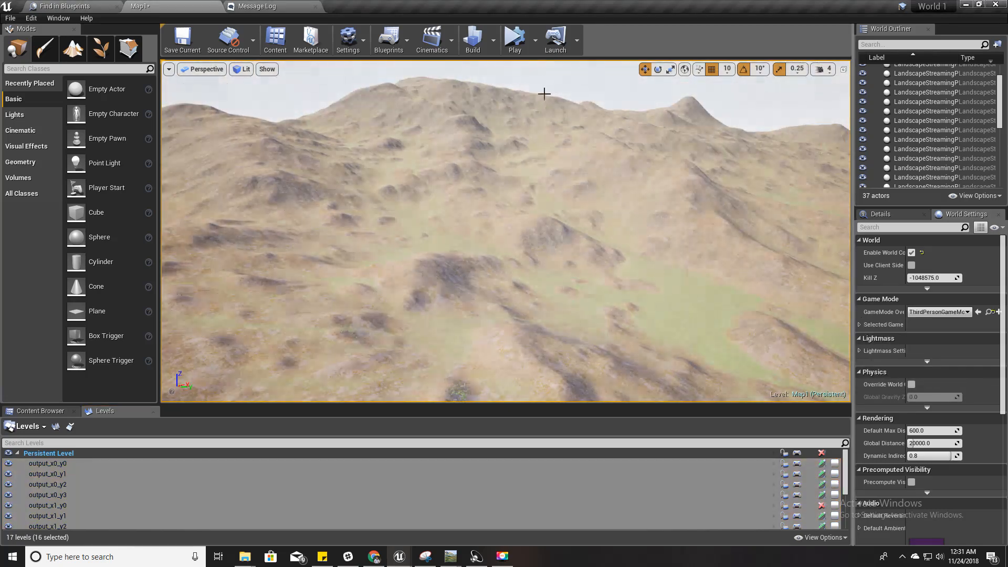
Step: Play the level and run the hooded third-person character across the imported landscape
click(515, 37)
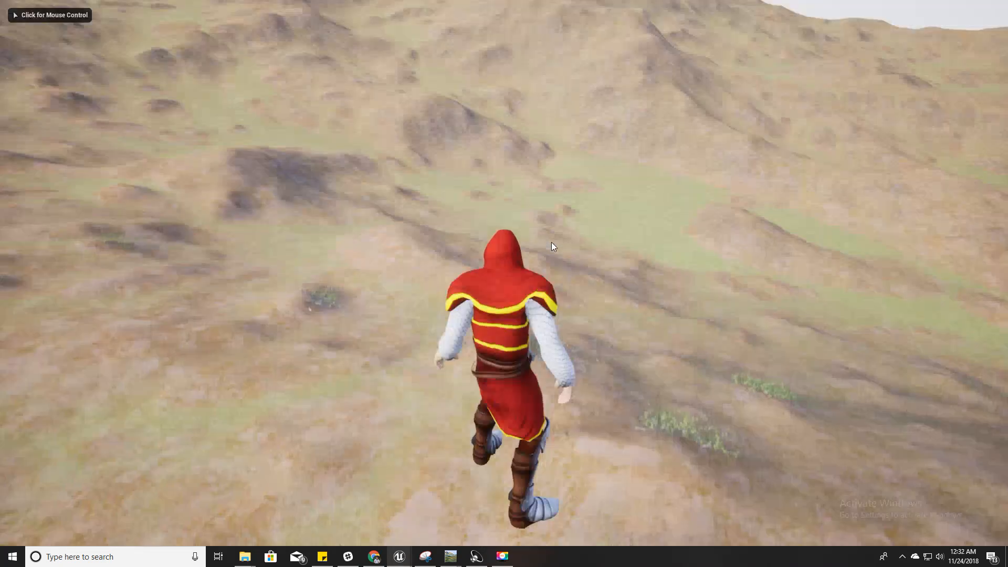
click(50, 15)
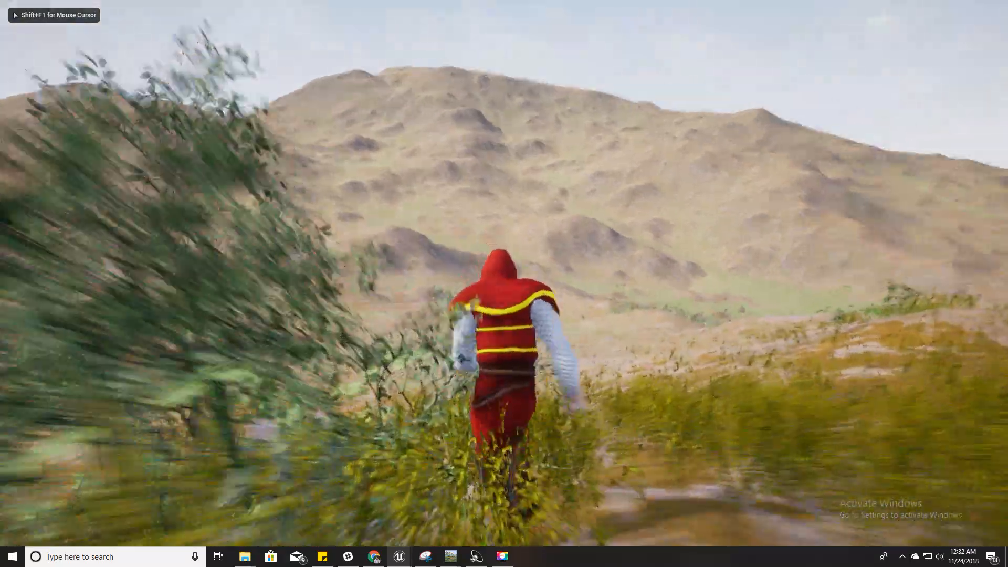